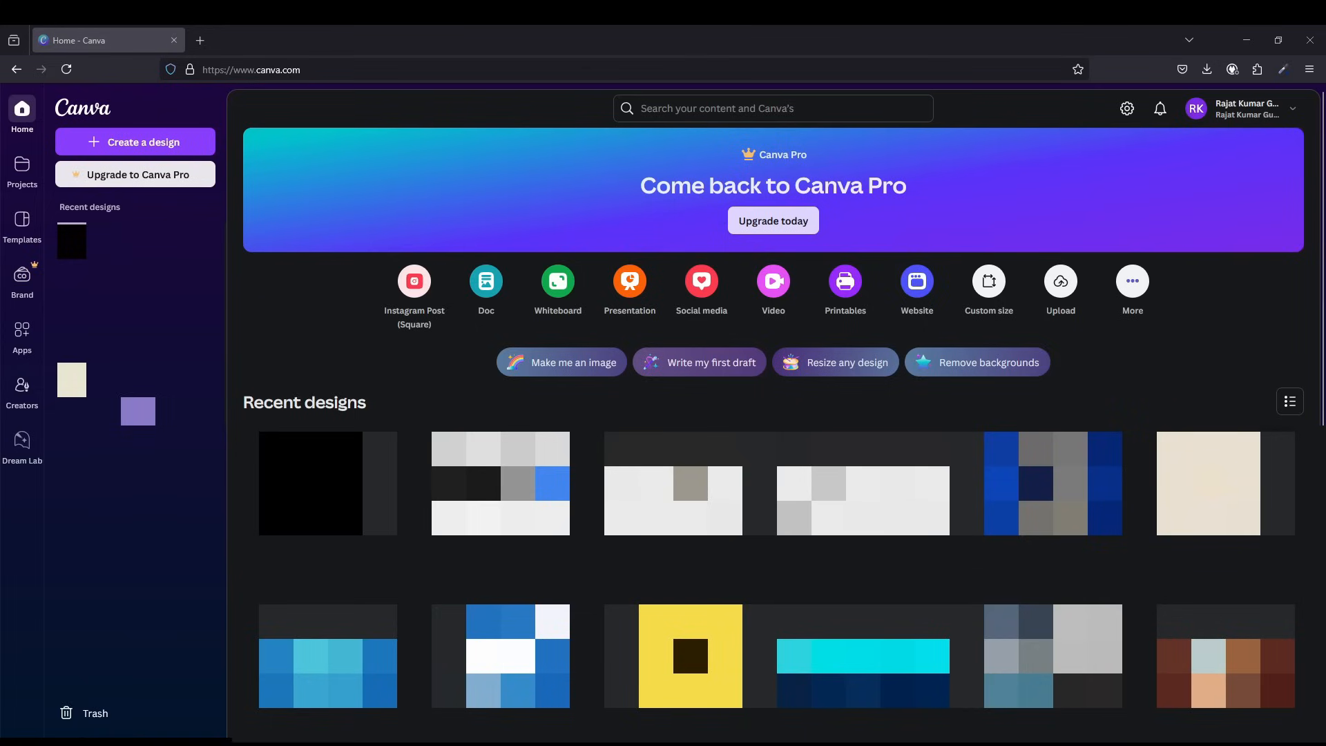
mouse_move(184, 144)
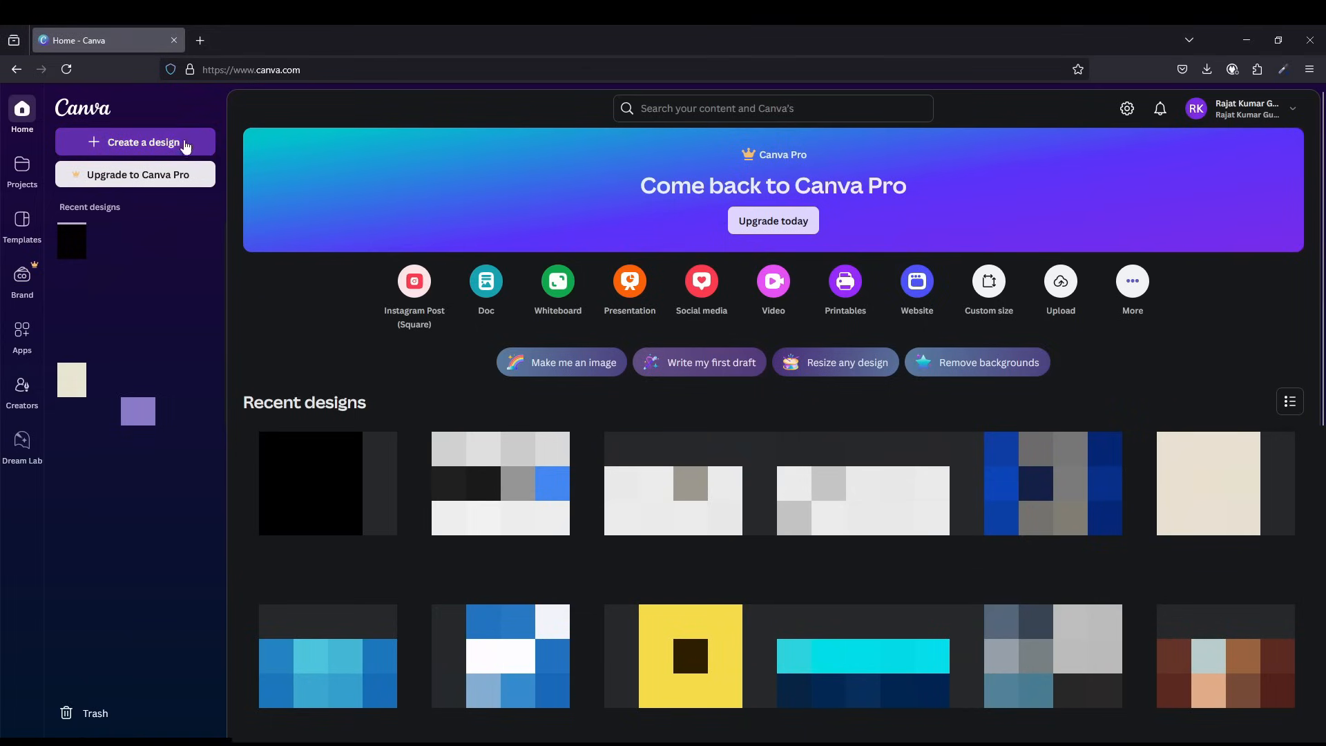
Create a new design, search 'instagram' and choose Instagram Post (Square) 1080×1080.
click(135, 141)
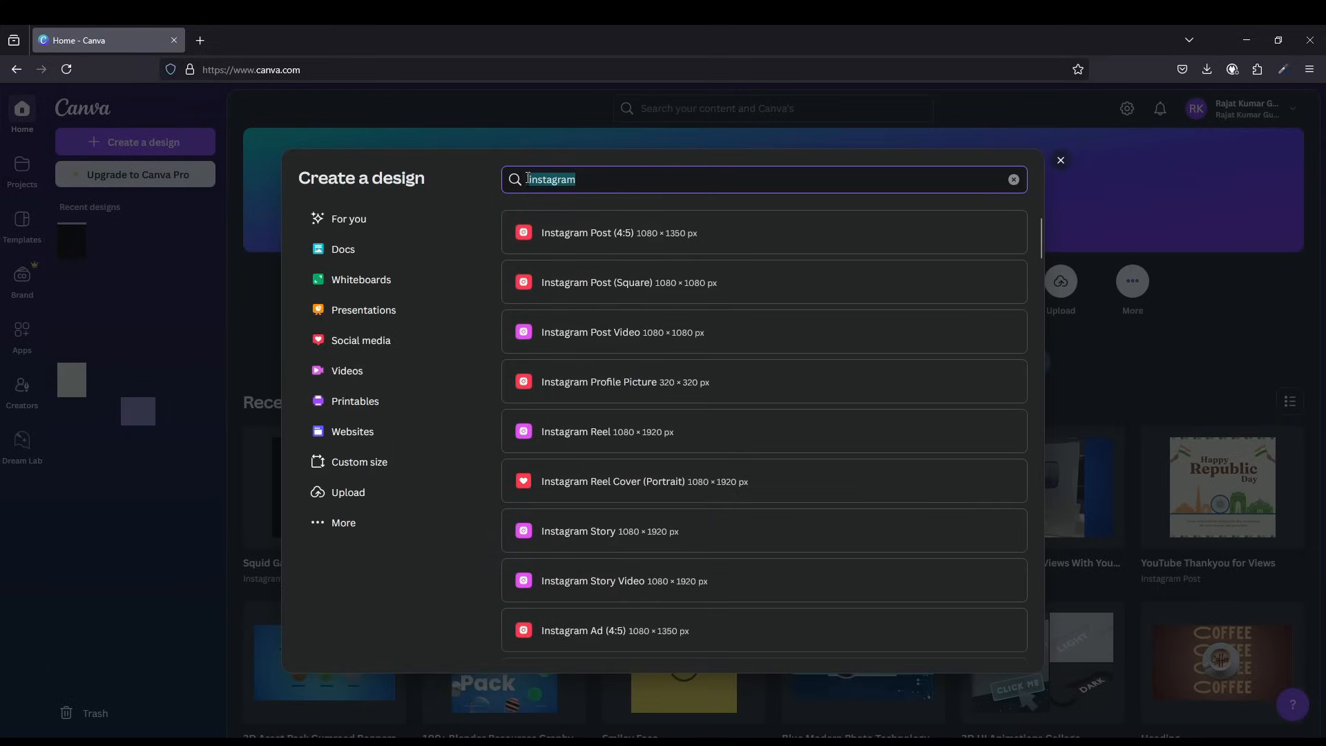
click(1013, 178)
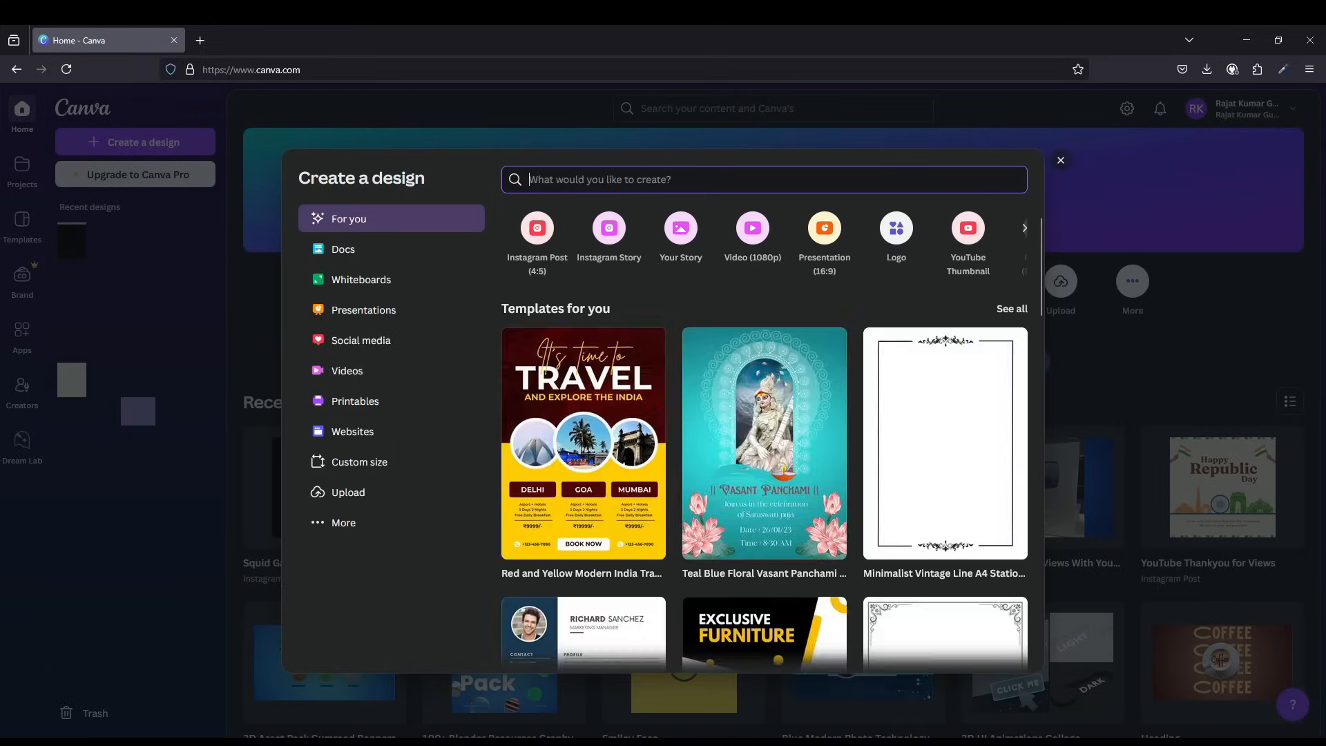
text(squ)
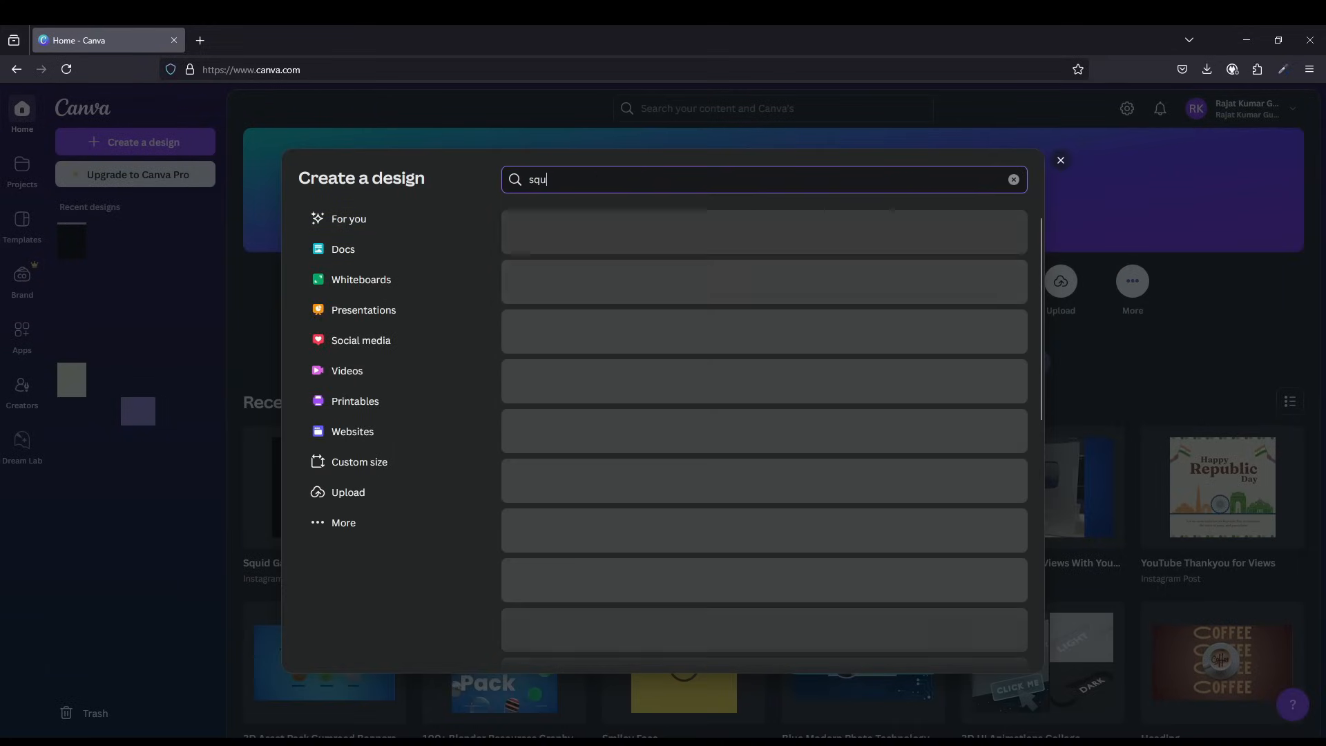
text(instagram)
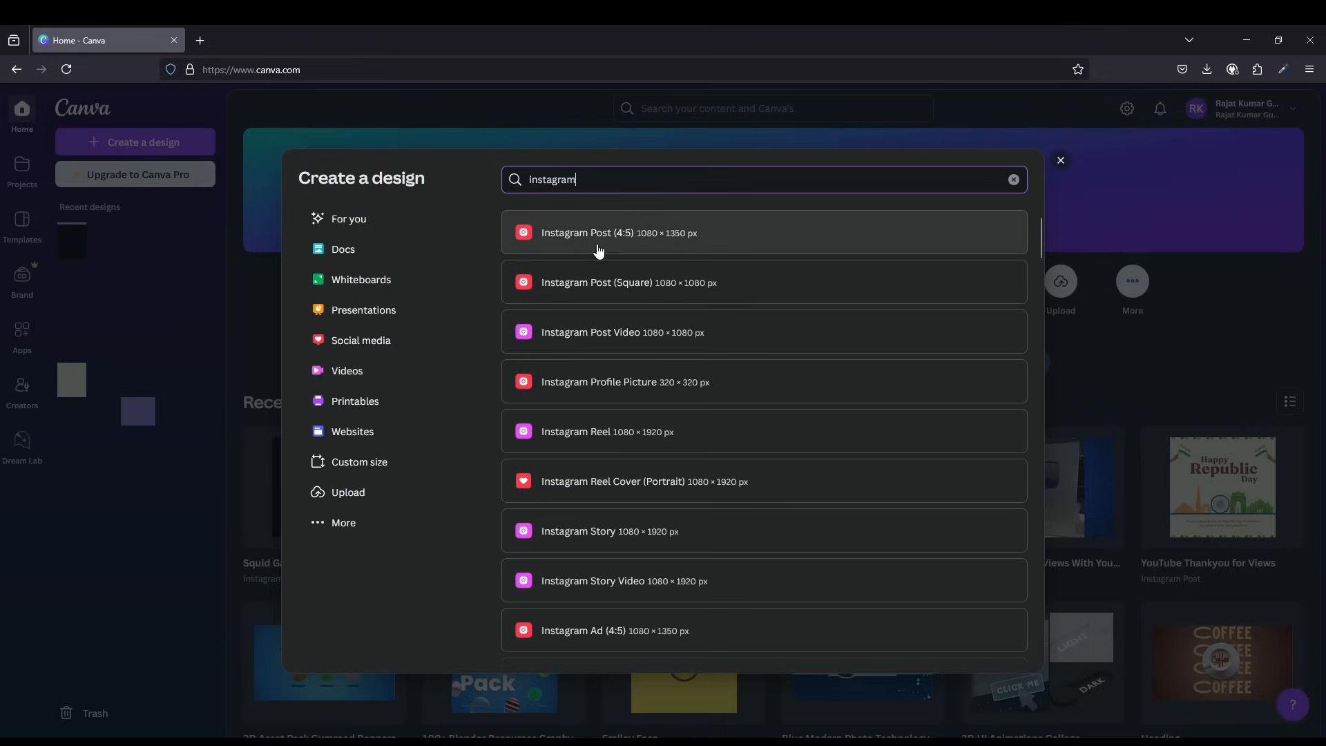
mouse_move(655, 282)
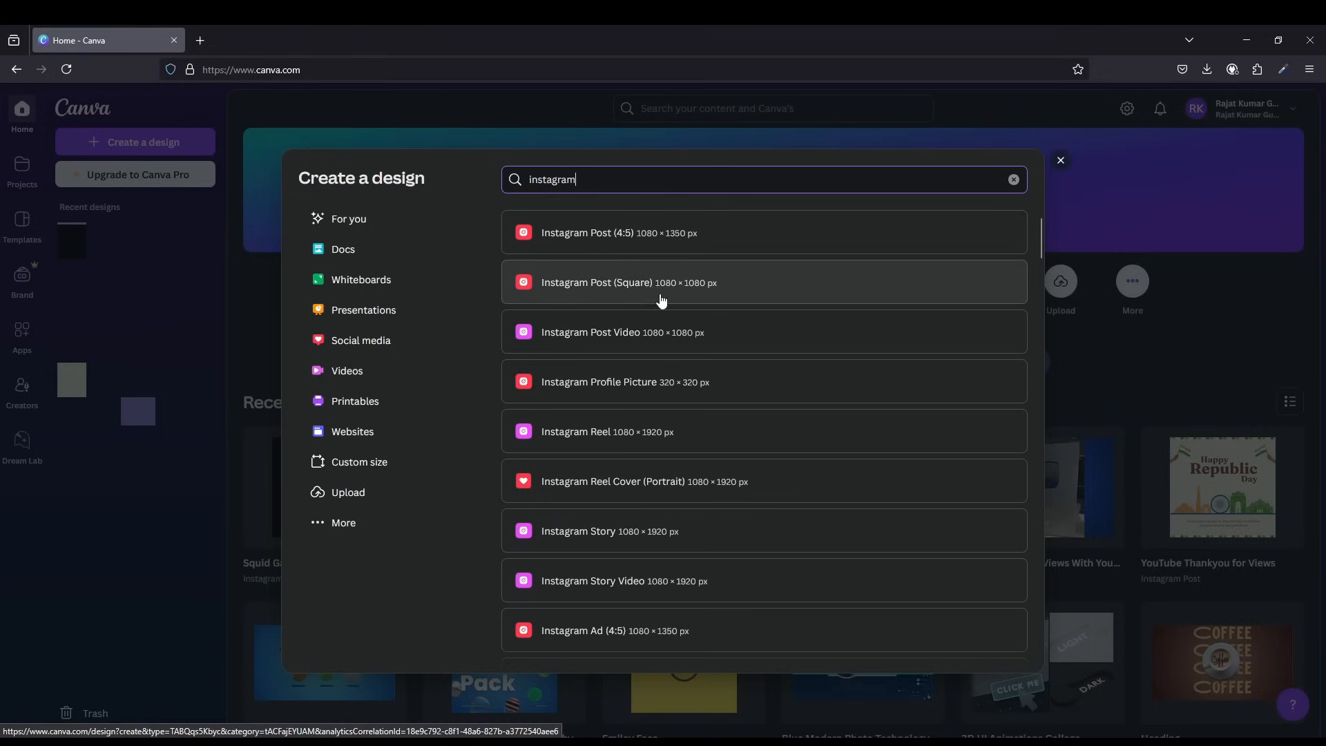
click(627, 282)
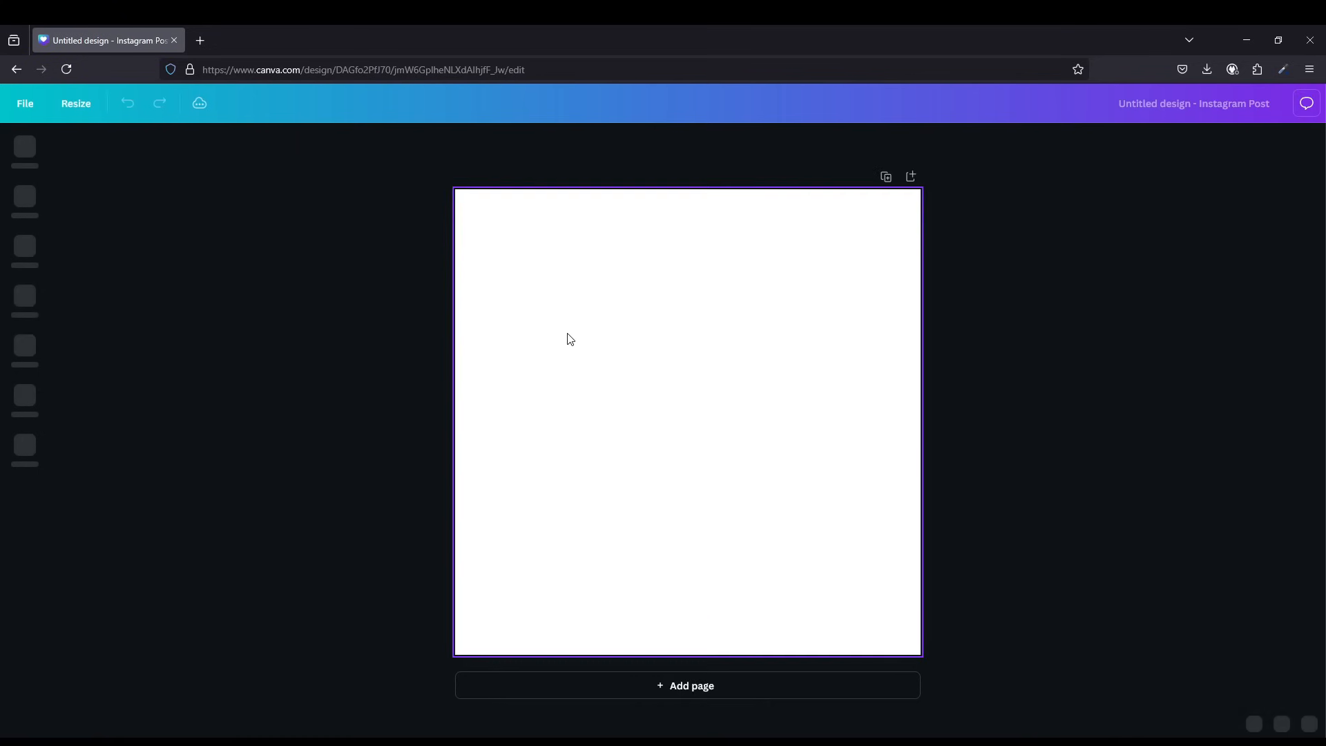
Search Elements for 'squid game', filter to Graphics and add the black circle outline graphic.
click(25, 151)
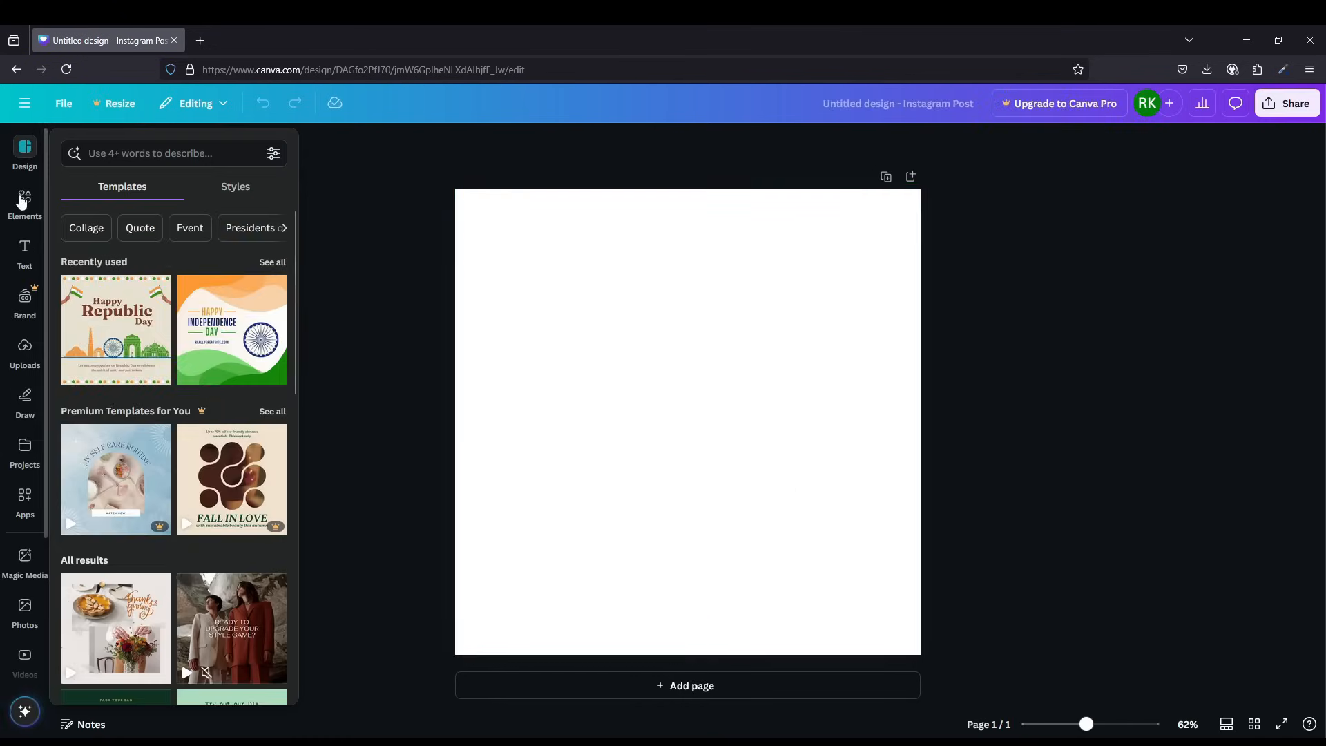
click(24, 203)
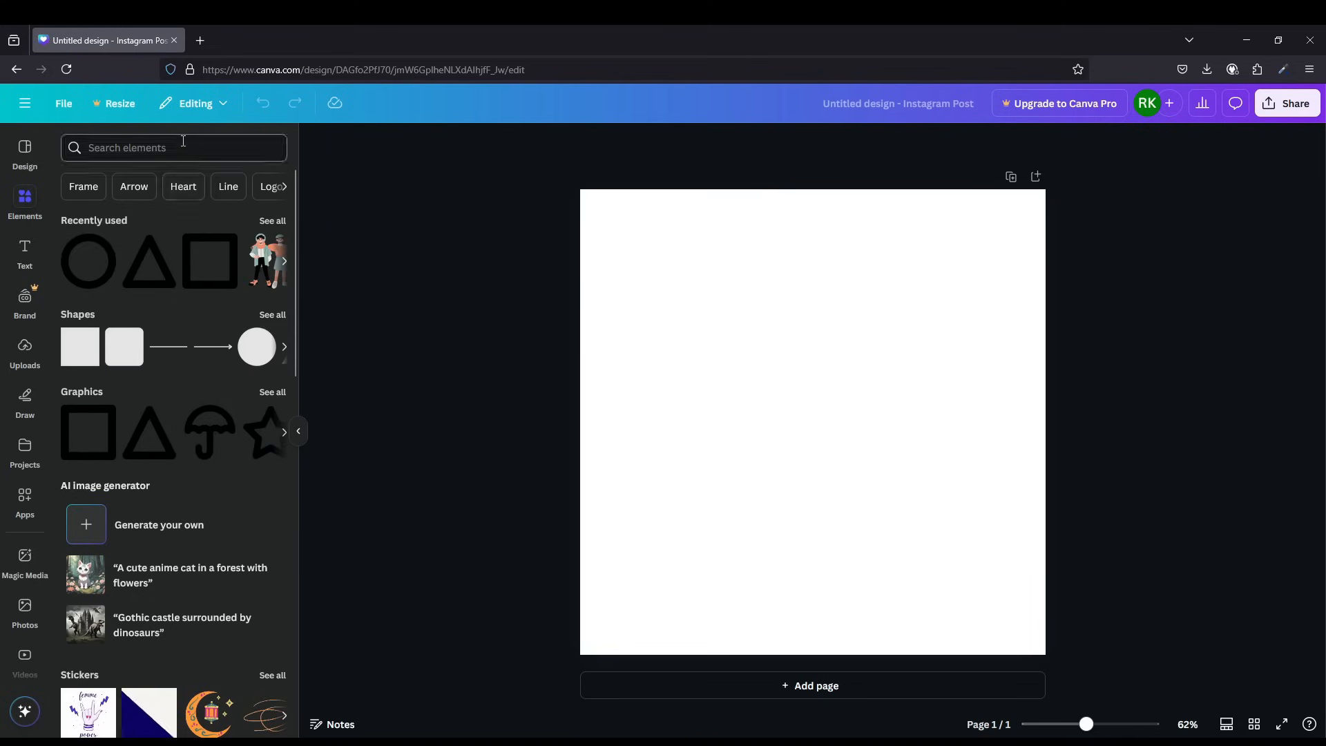
text(squ)
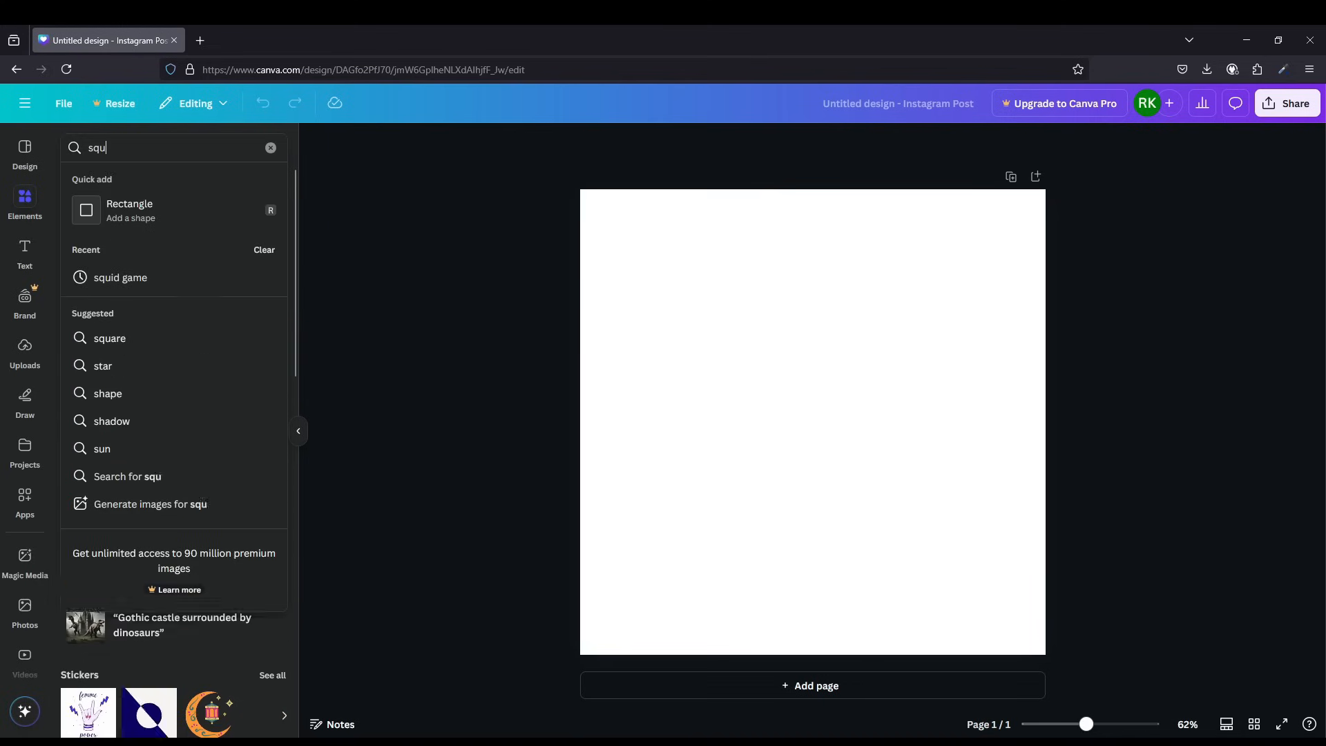
click(119, 281)
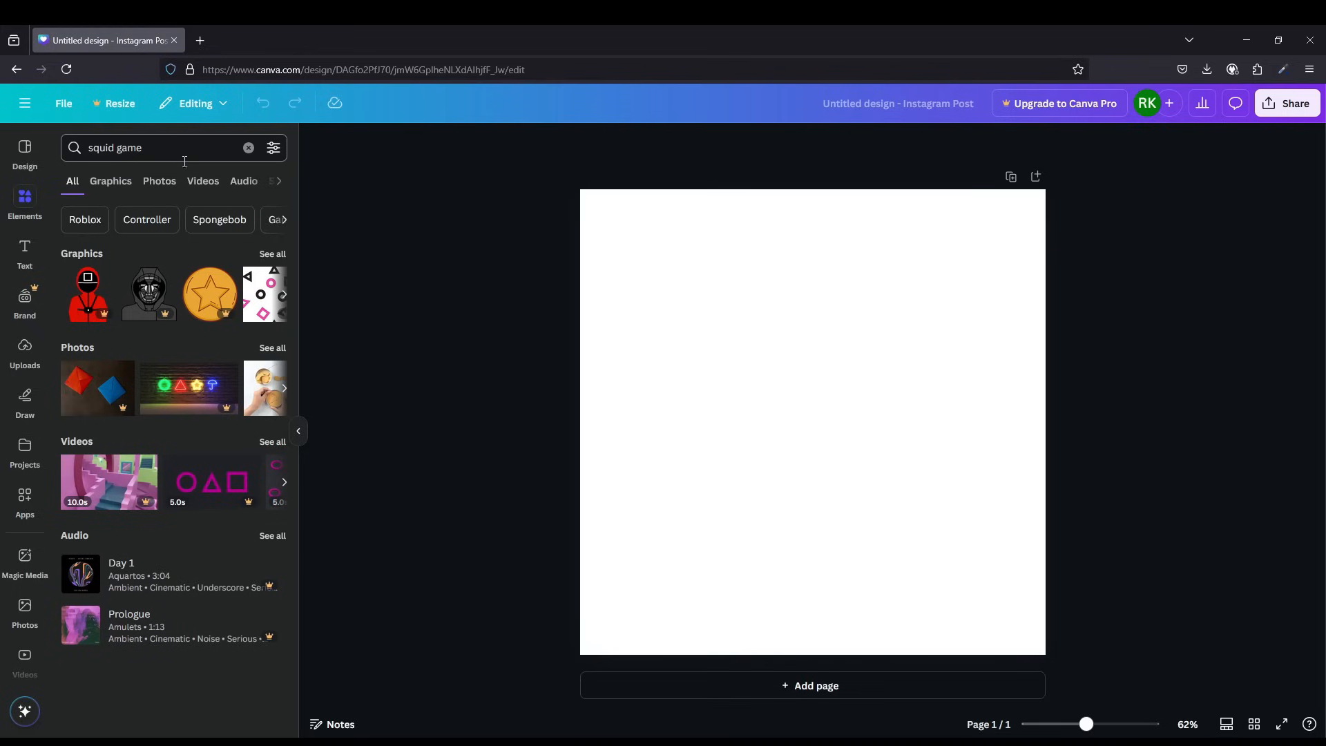
click(111, 181)
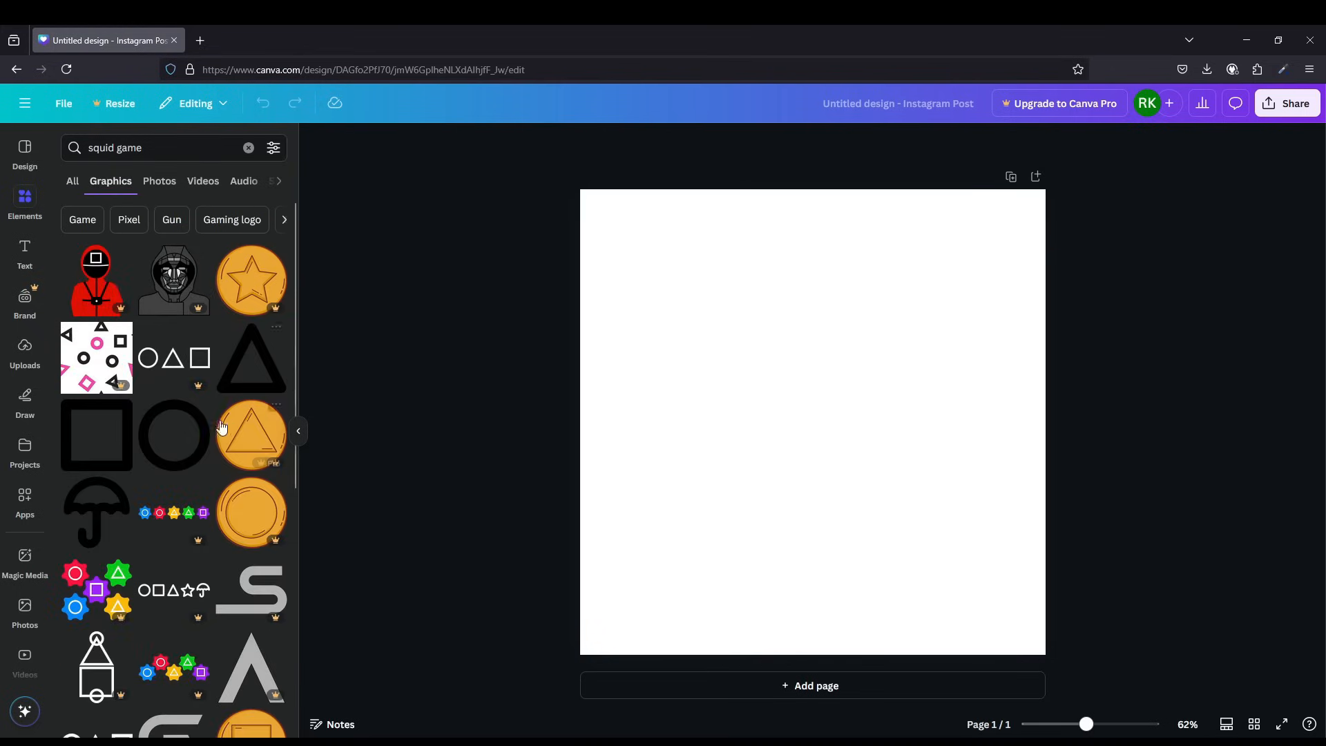
mouse_move(173, 438)
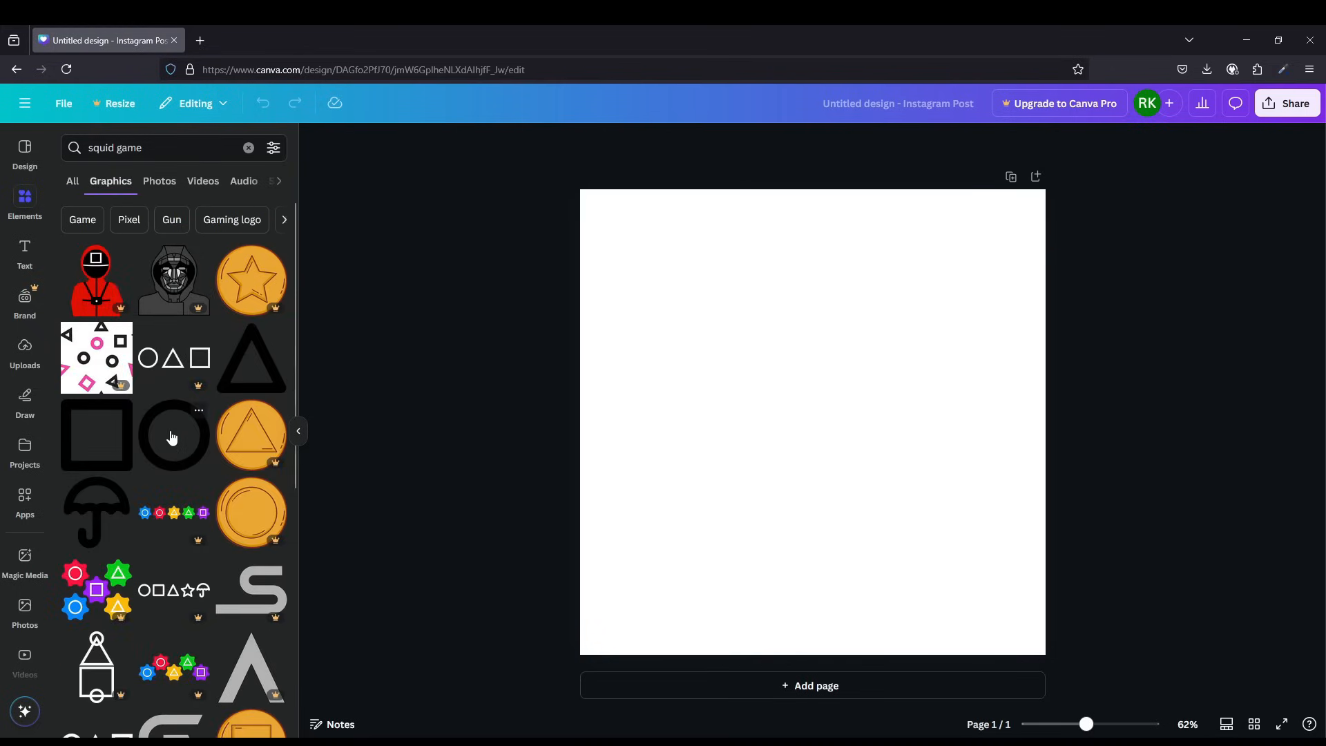
click(760, 280)
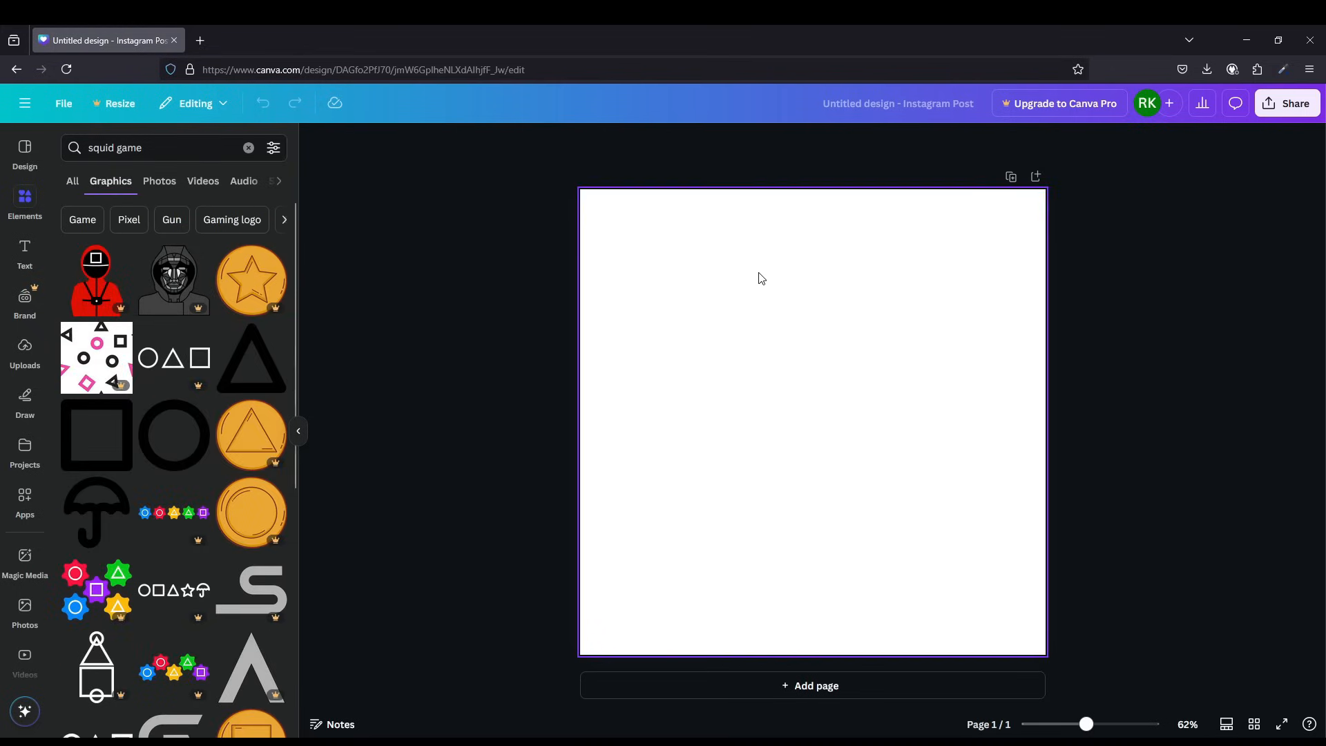
mouse_move(251, 435)
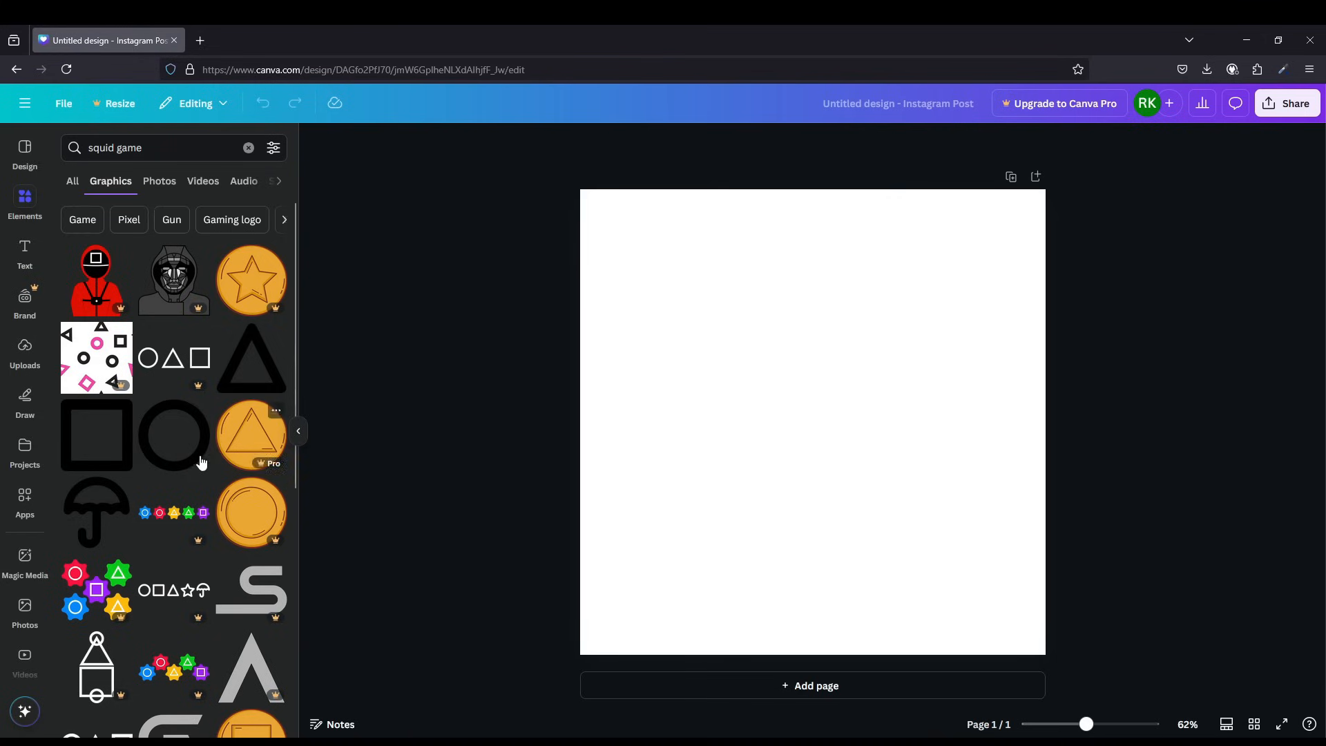
click(174, 435)
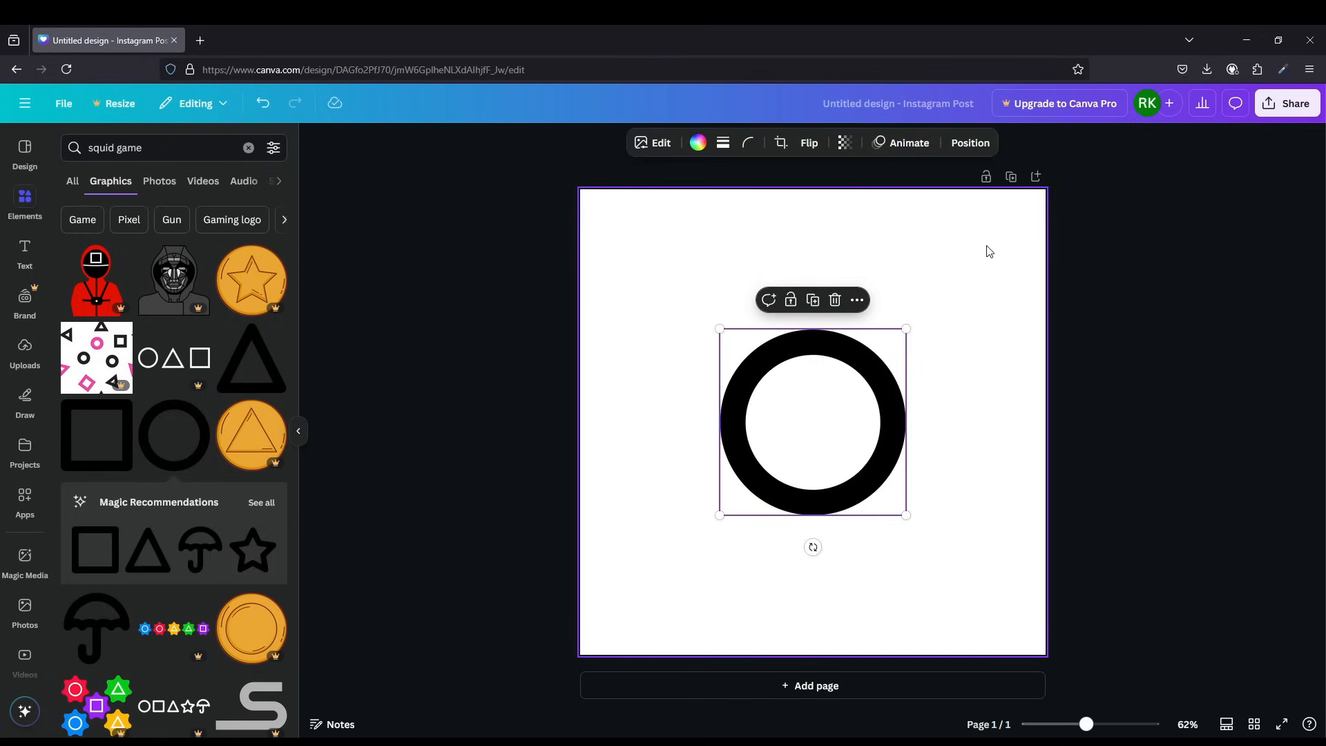
Make the page background black and recolor the ring graphic white.
click(732, 286)
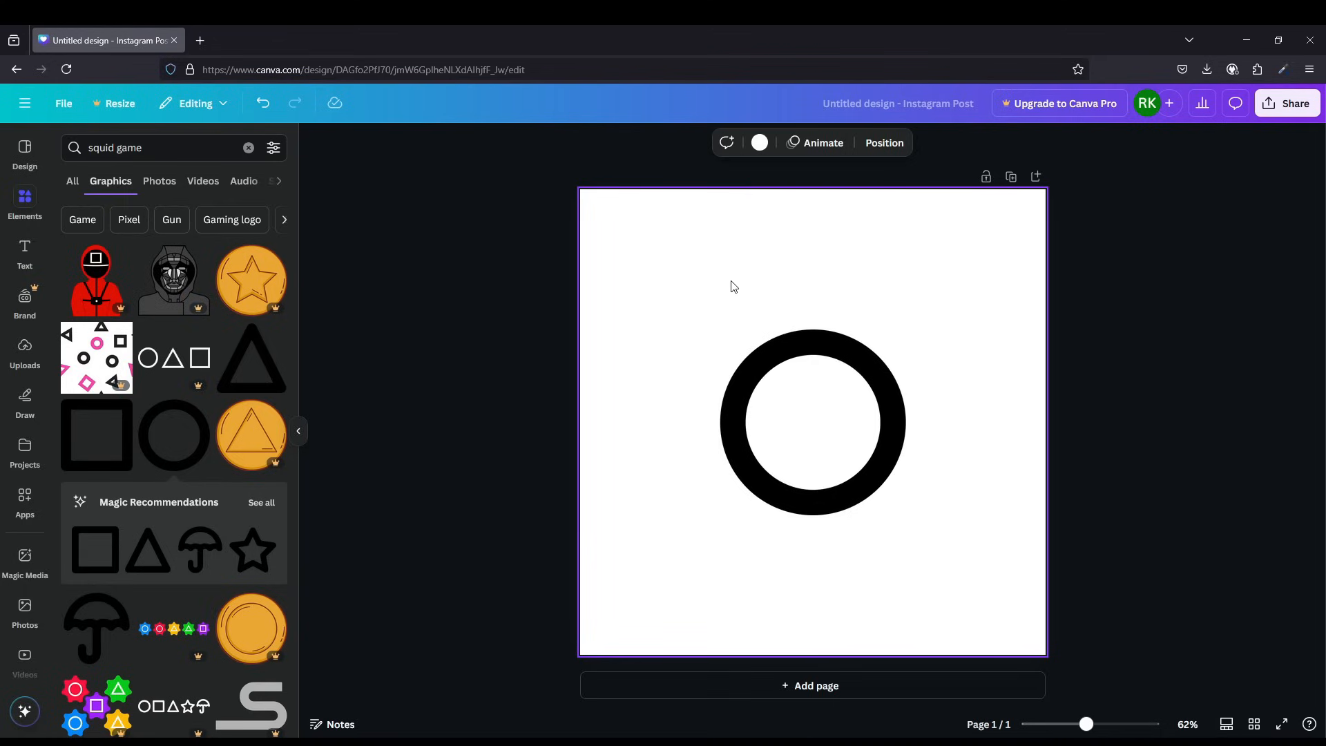
click(759, 142)
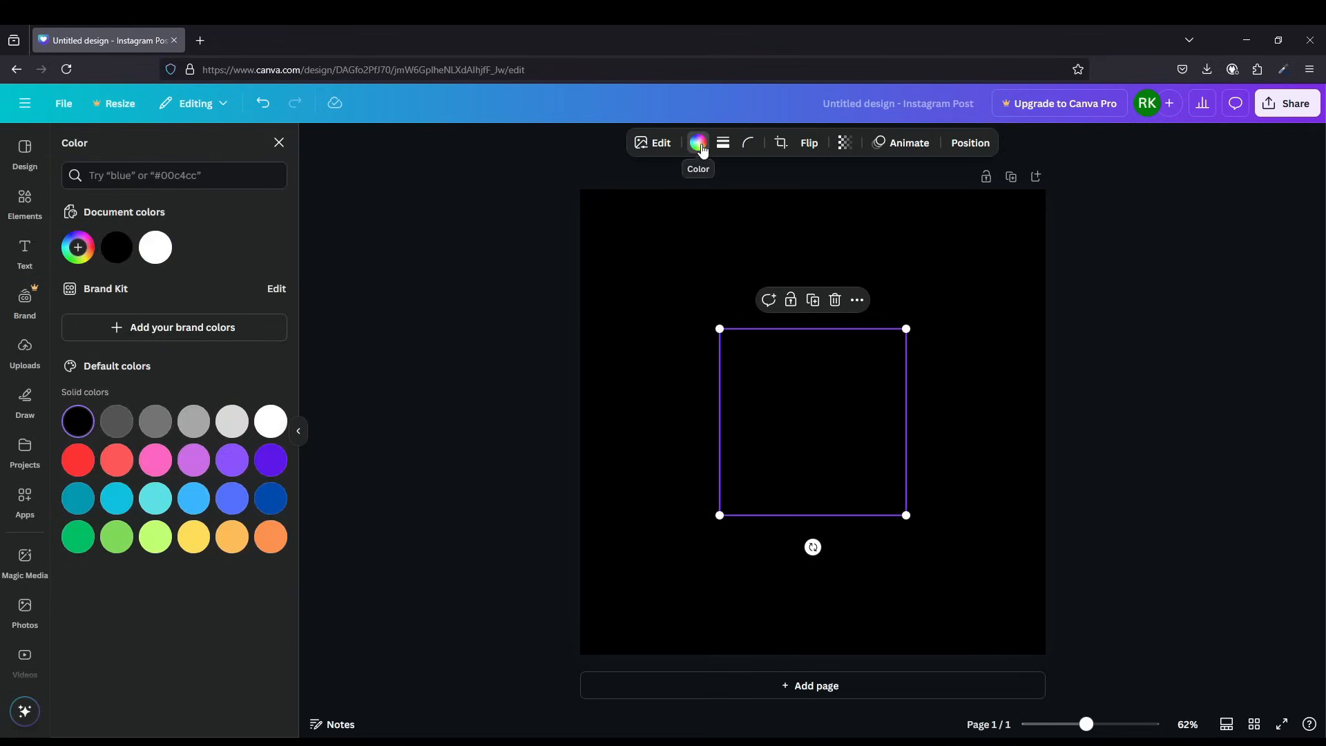
click(155, 247)
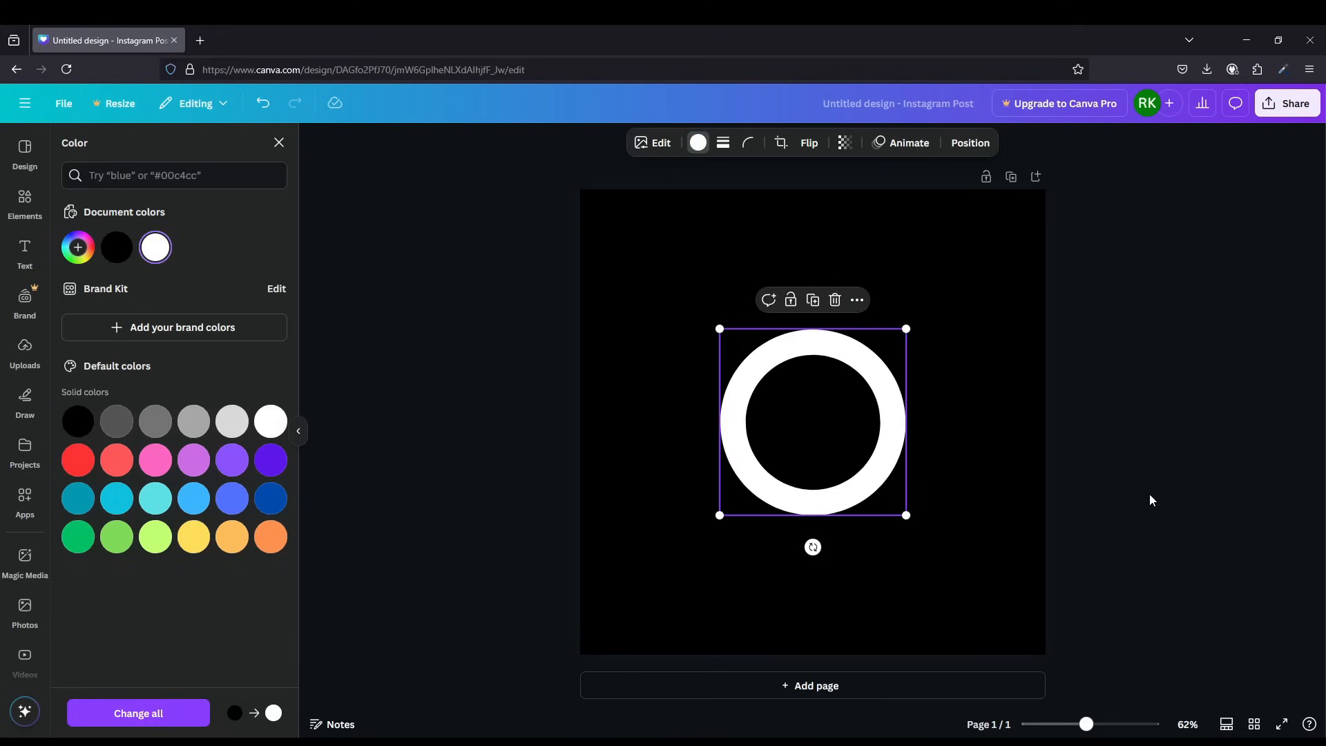
click(25, 203)
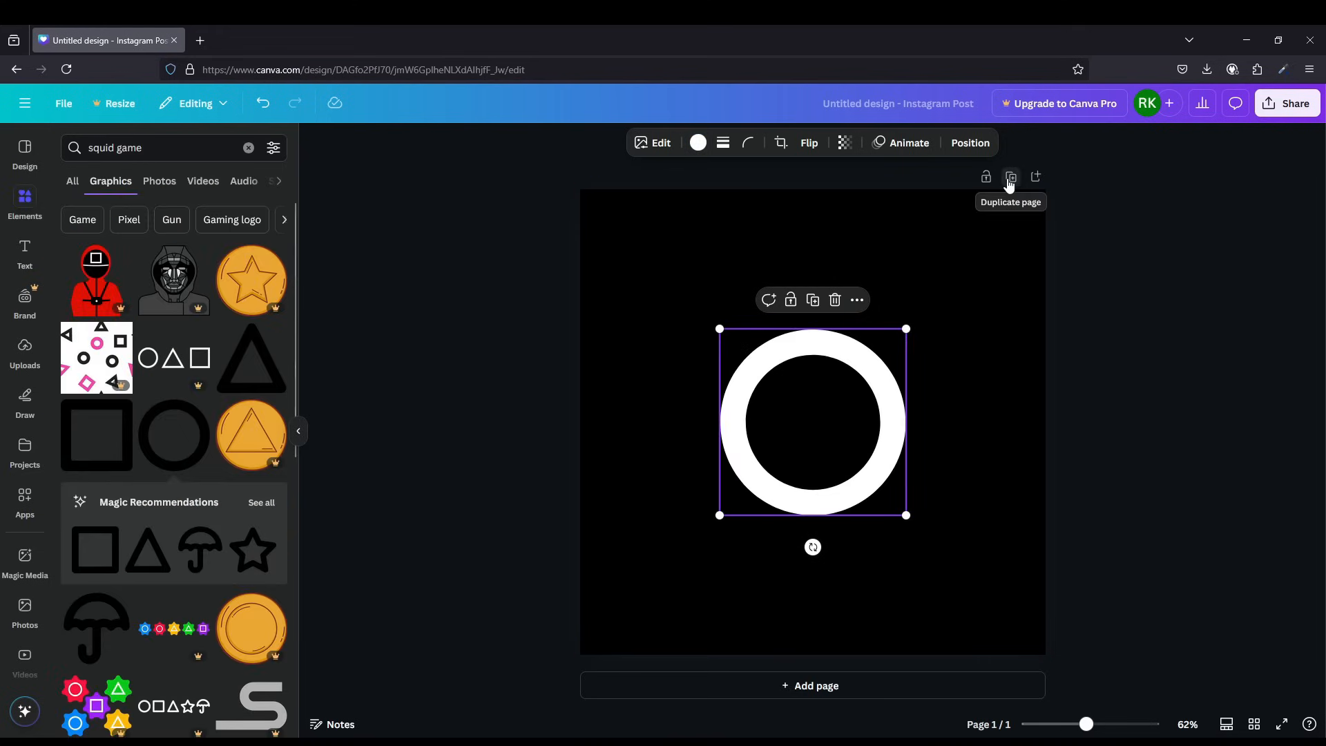
Duplicate the page and add white square and triangle outline graphics on pages 2 and 3.
click(1010, 177)
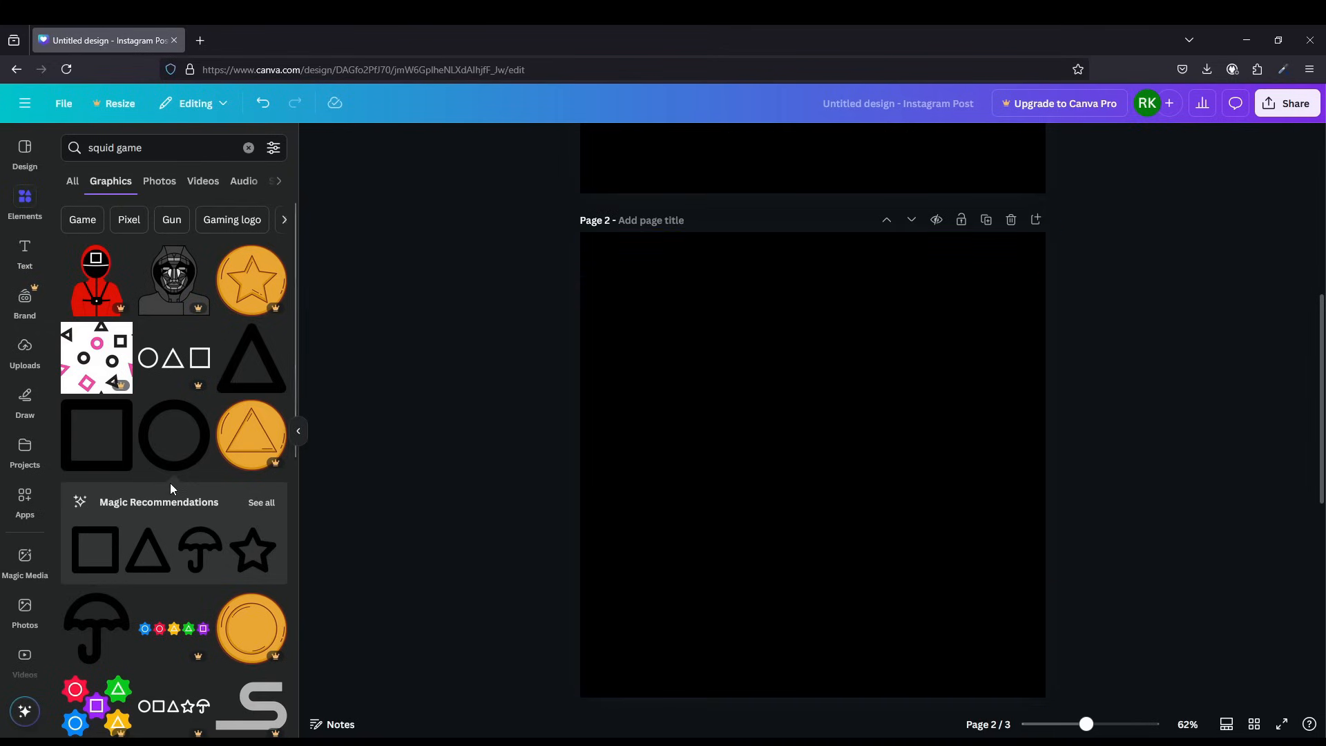
click(95, 434)
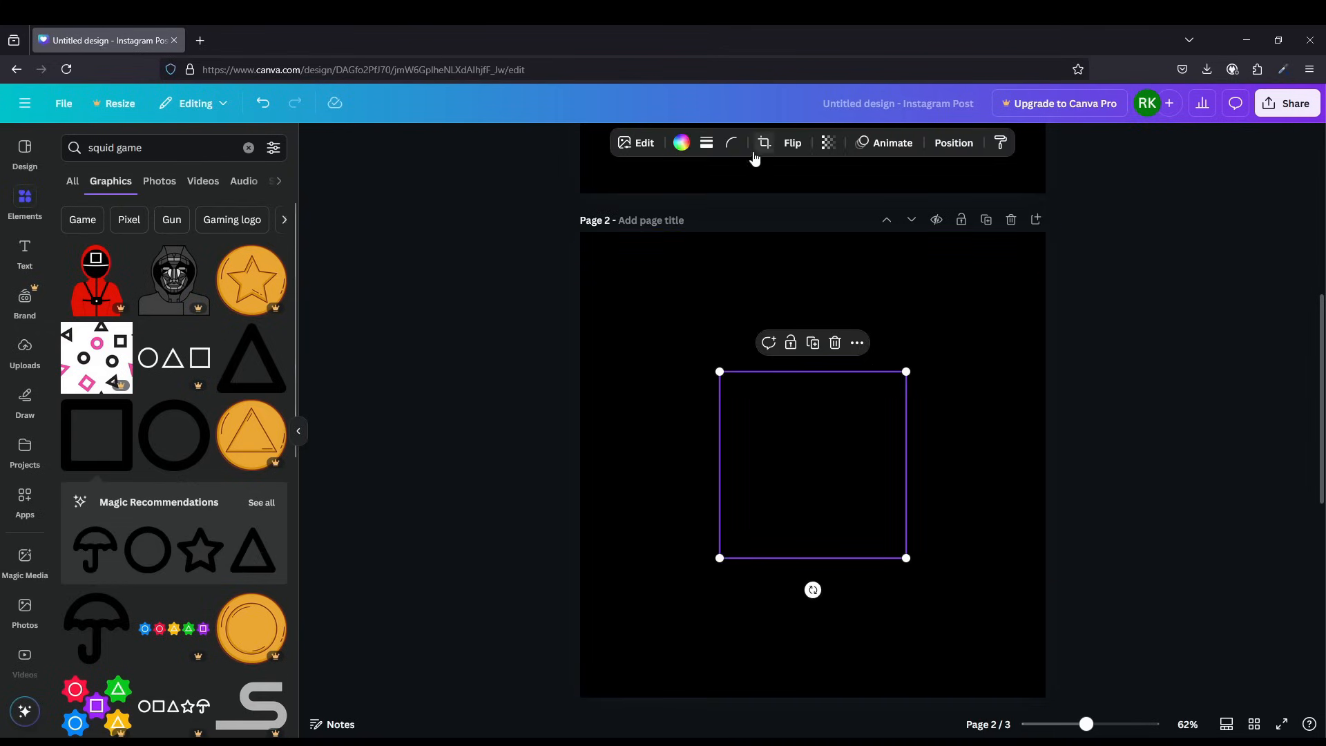
click(682, 143)
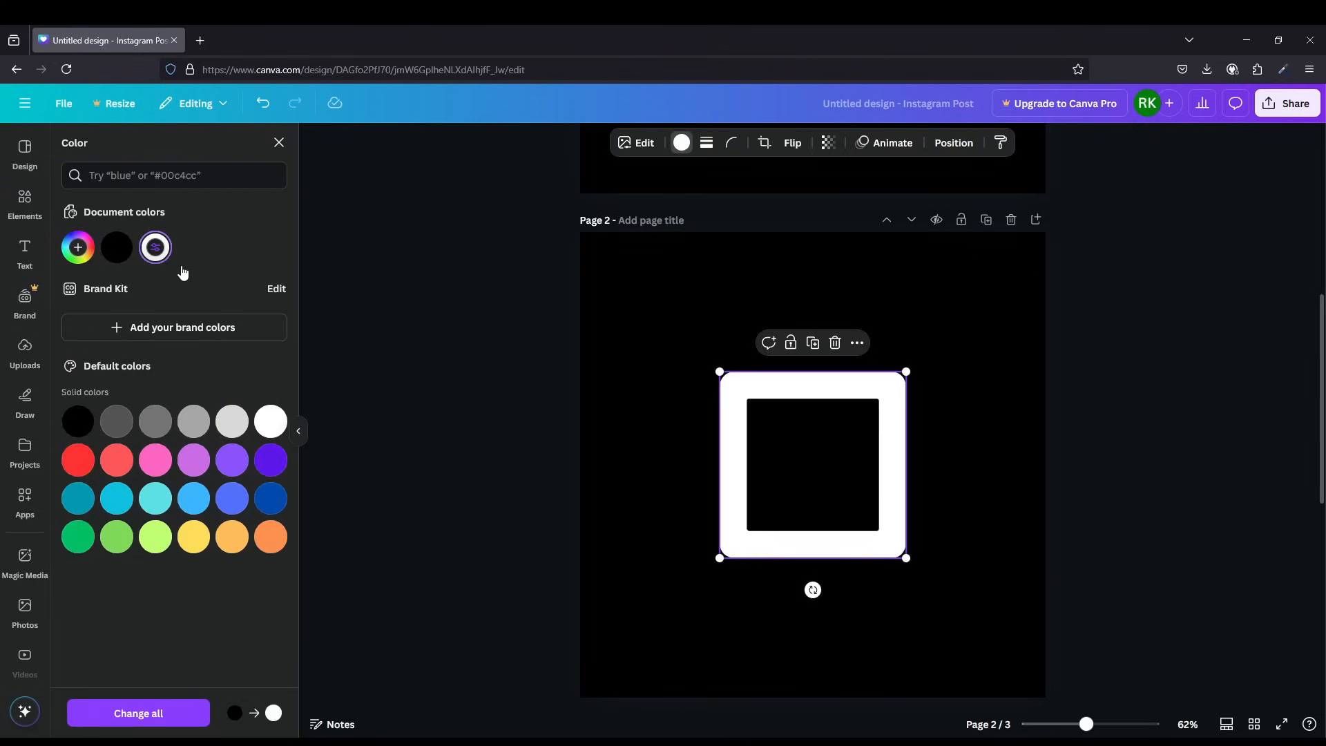
click(25, 203)
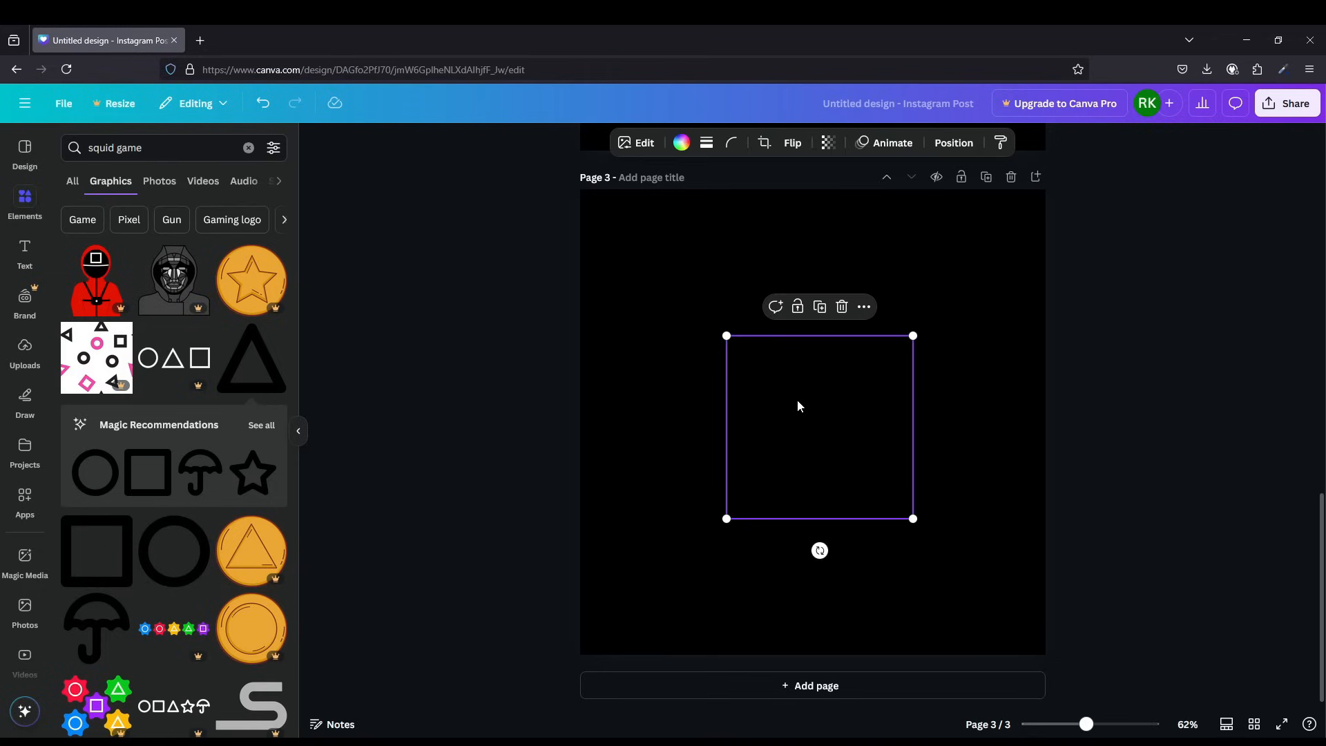
click(679, 142)
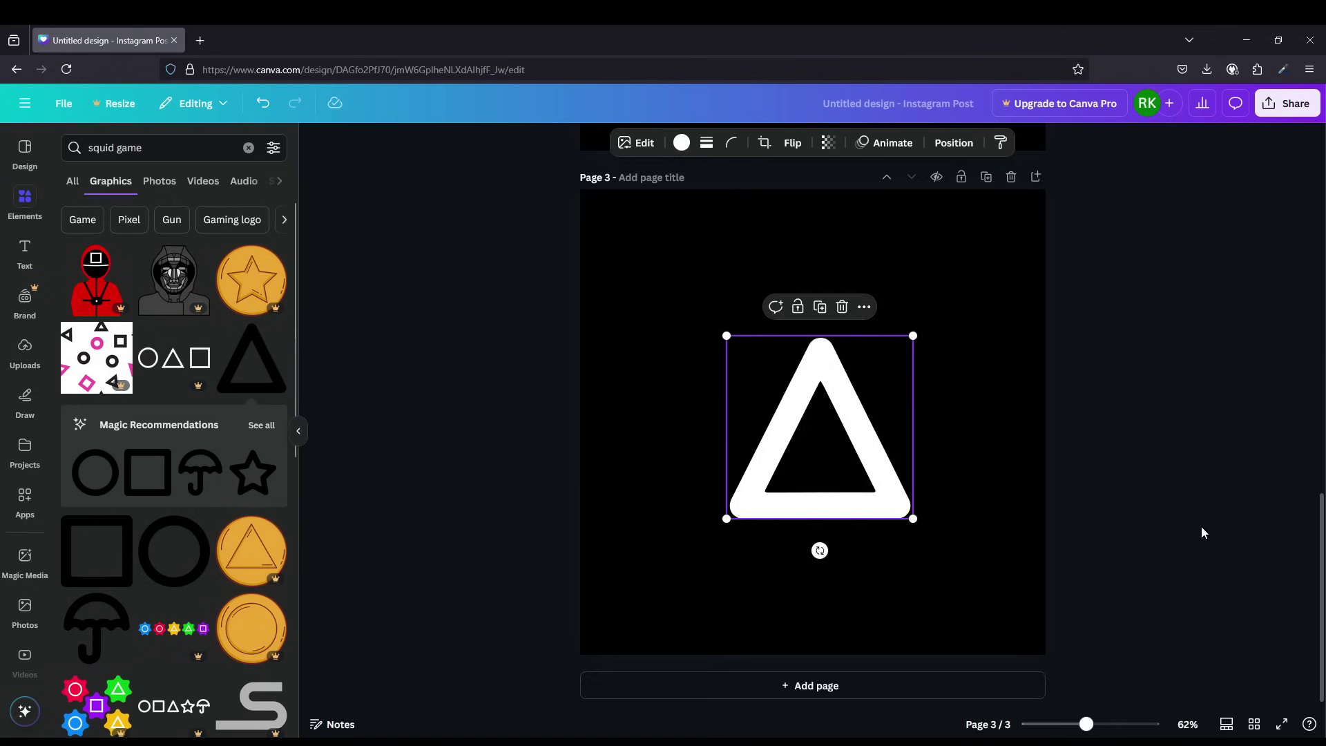
scroll(up, 3)
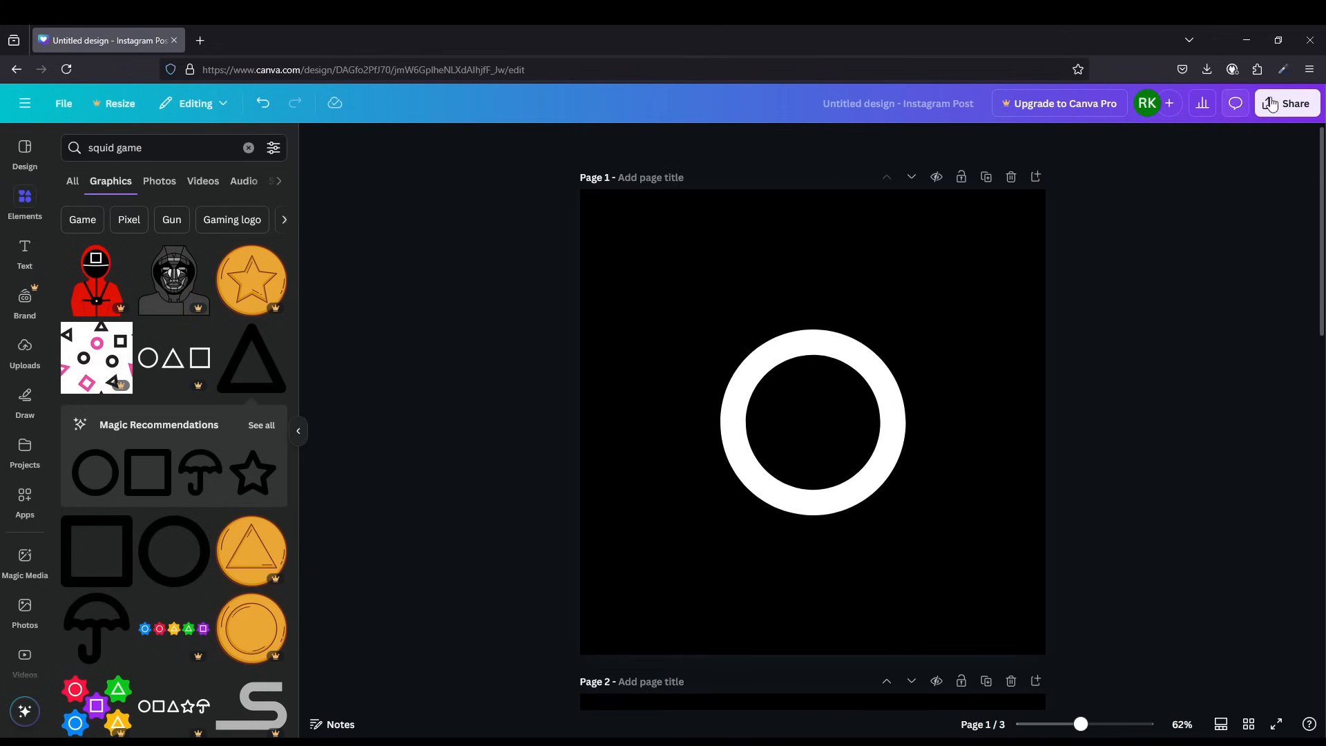
Download pages 1–3 of the design as PNG images via Share.
click(1287, 103)
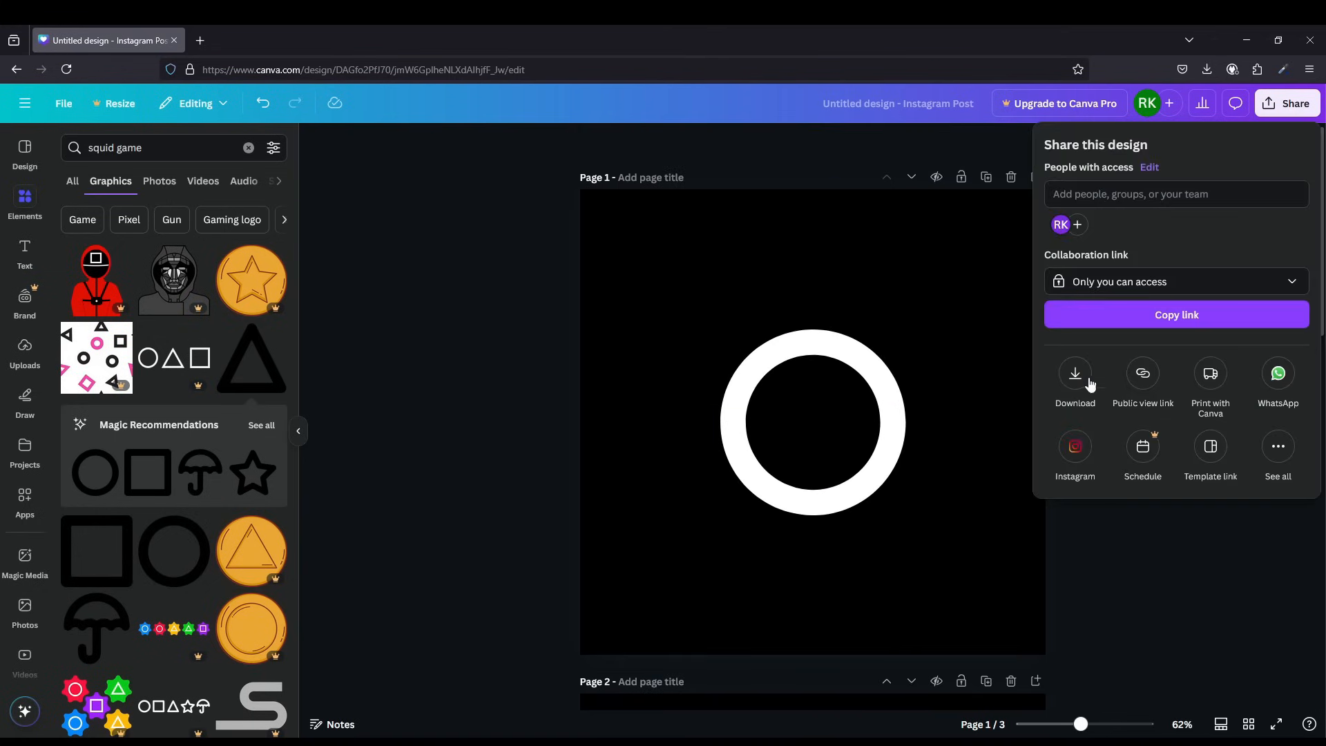
click(1075, 378)
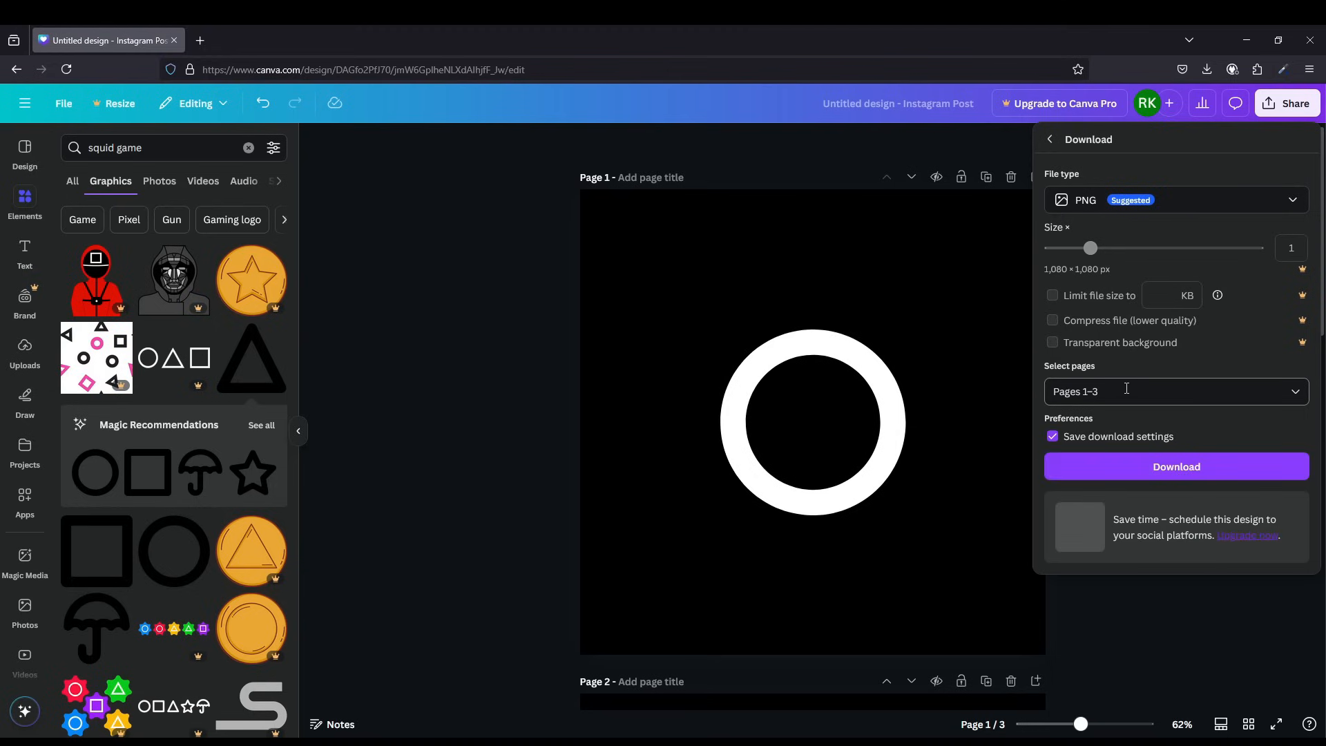
mouse_move(1234, 416)
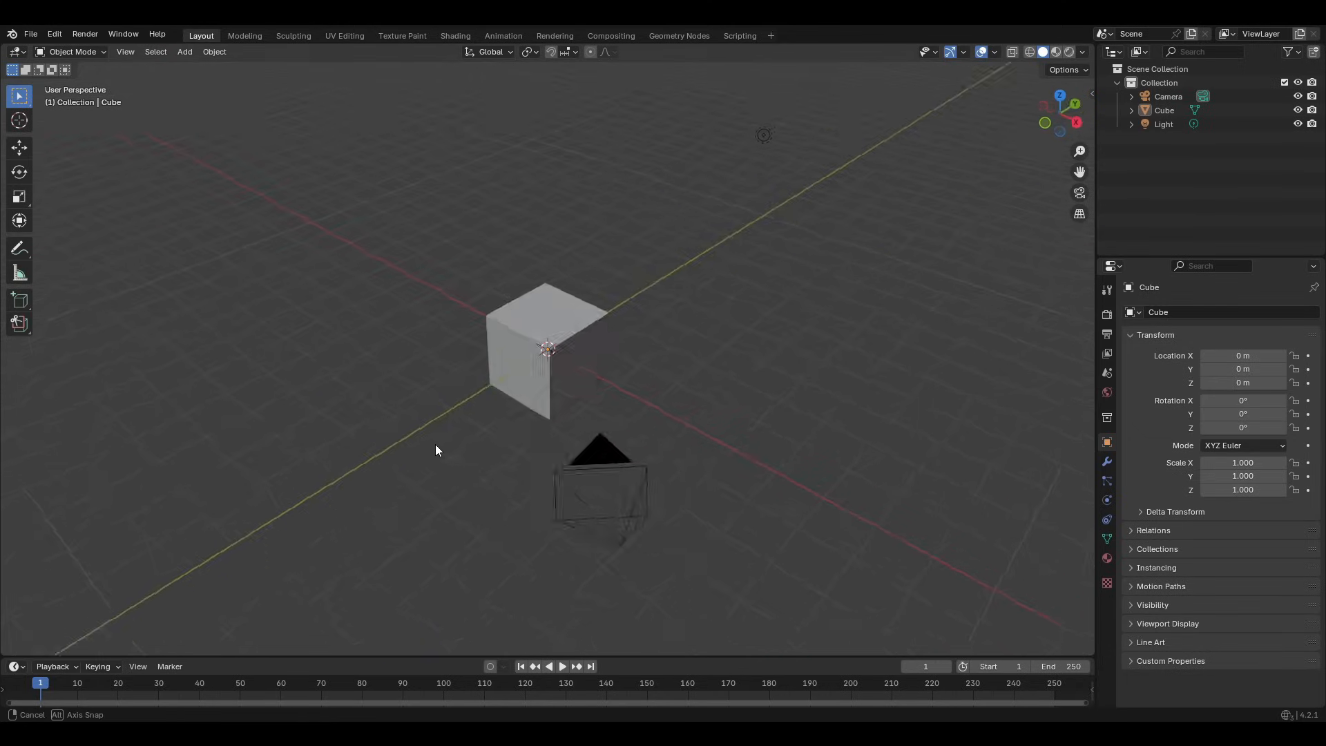
Delete the default cube, camera and light to empty the scene.
key(x)
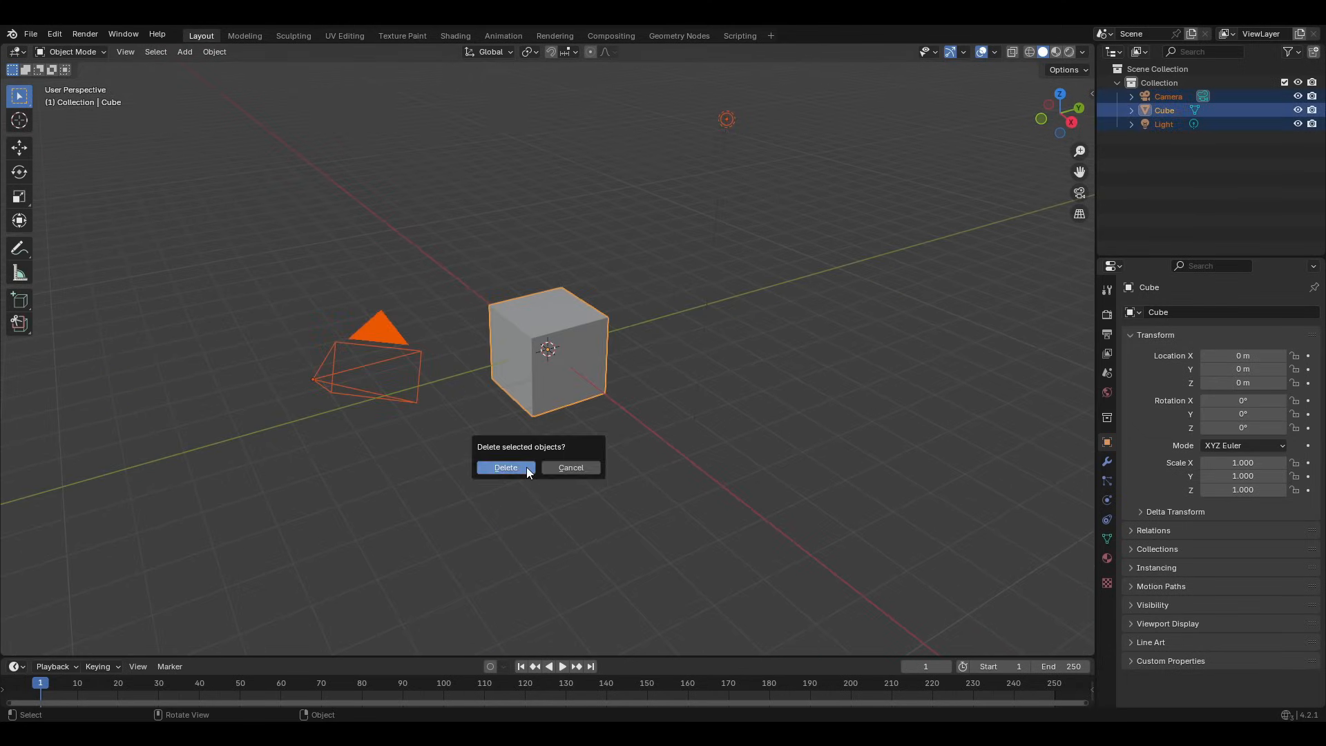
click(505, 467)
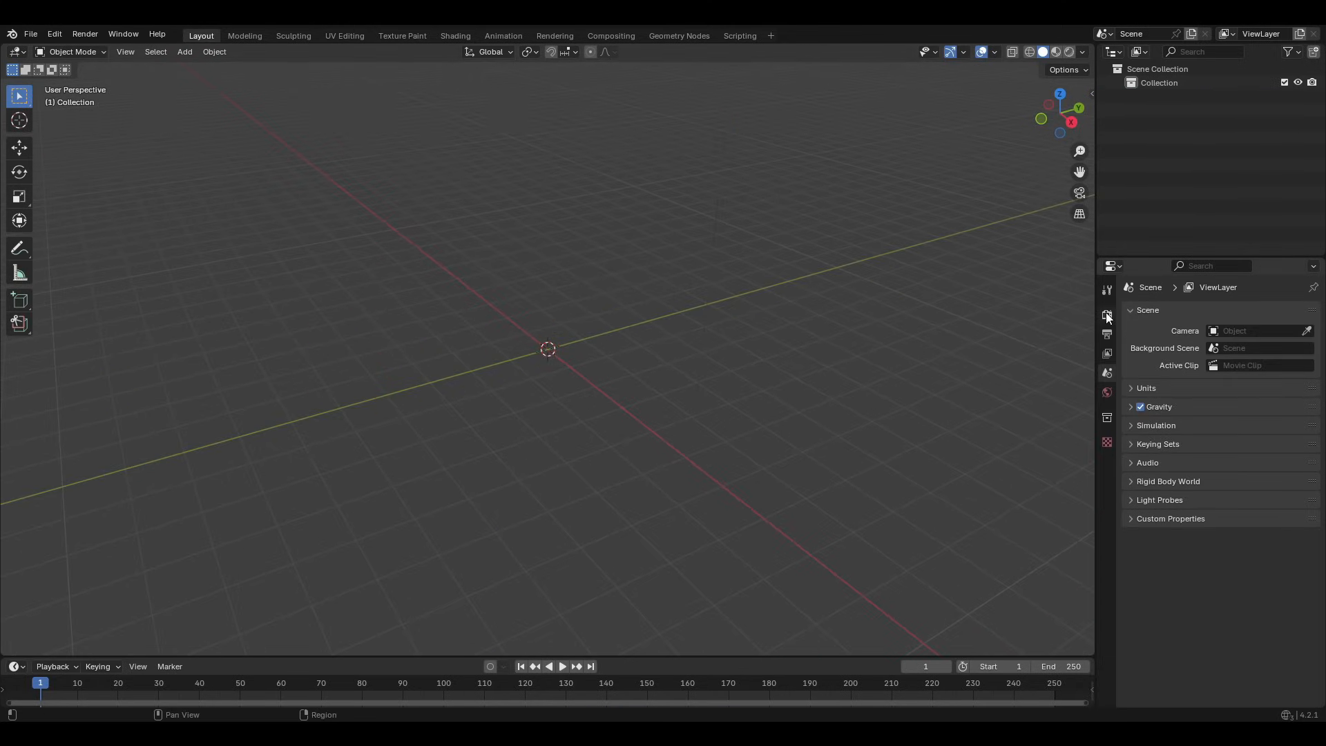
Switch the render engine to Cycles with 32 viewport and render max samples.
click(1107, 313)
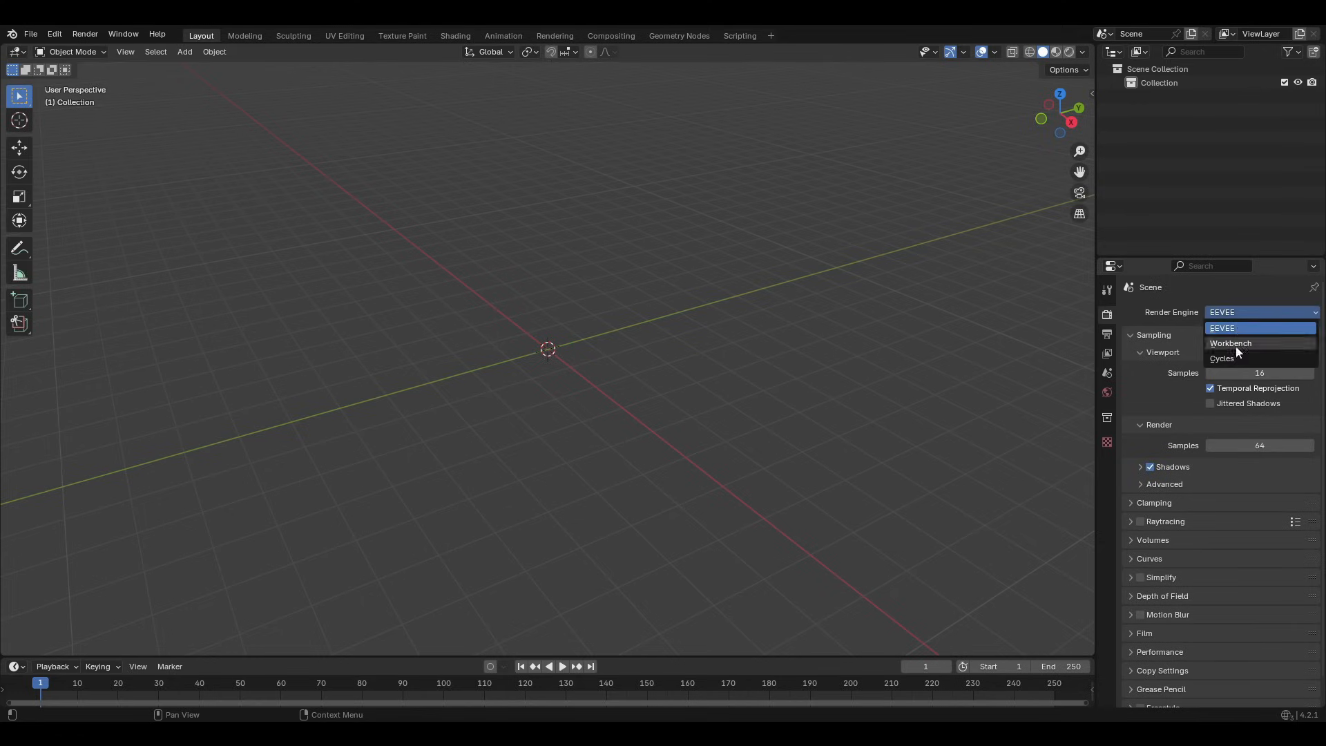
click(1222, 357)
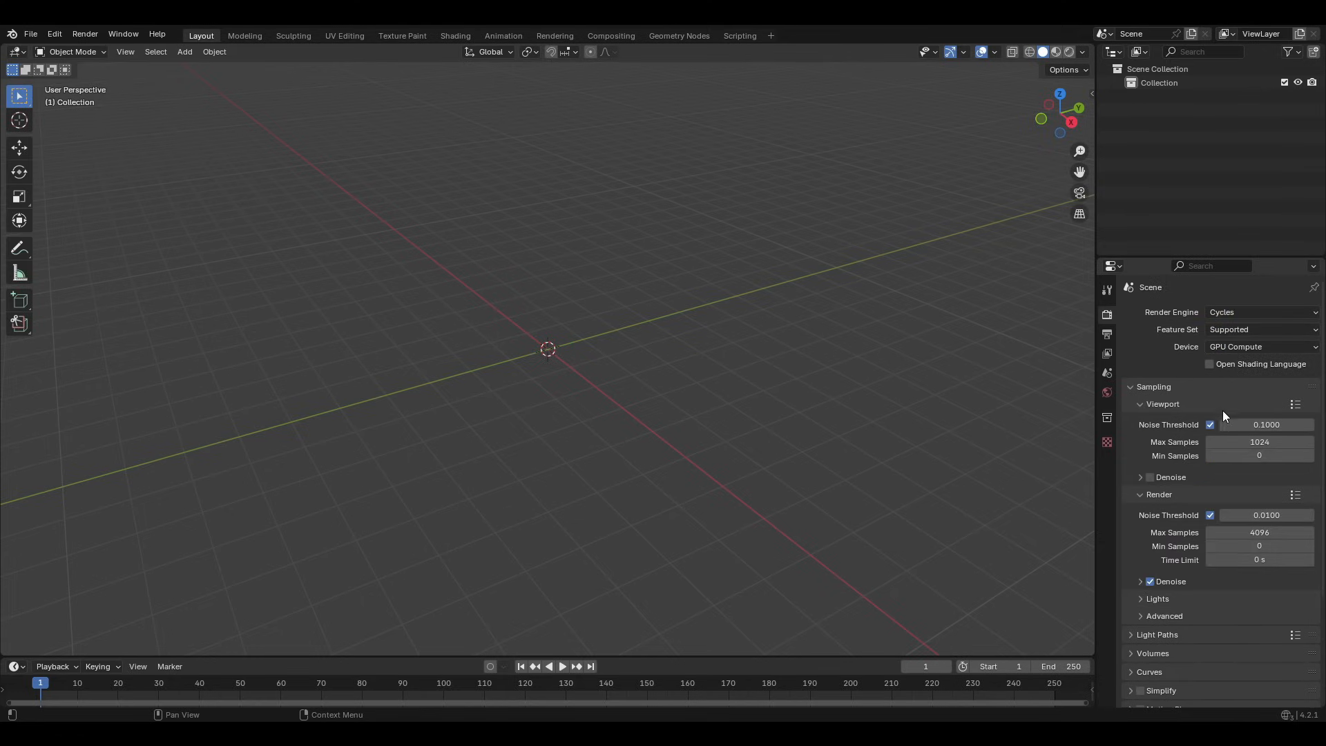
double_click(1260, 443)
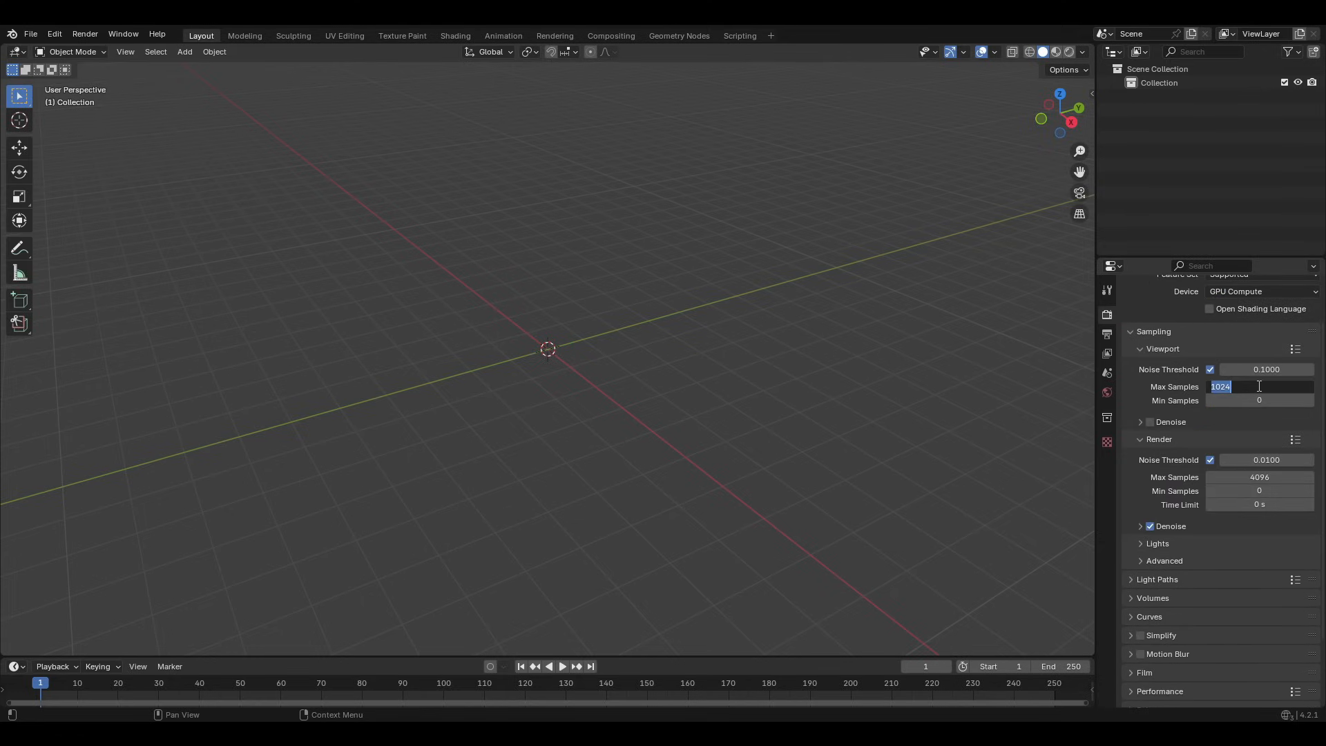
click(1260, 477)
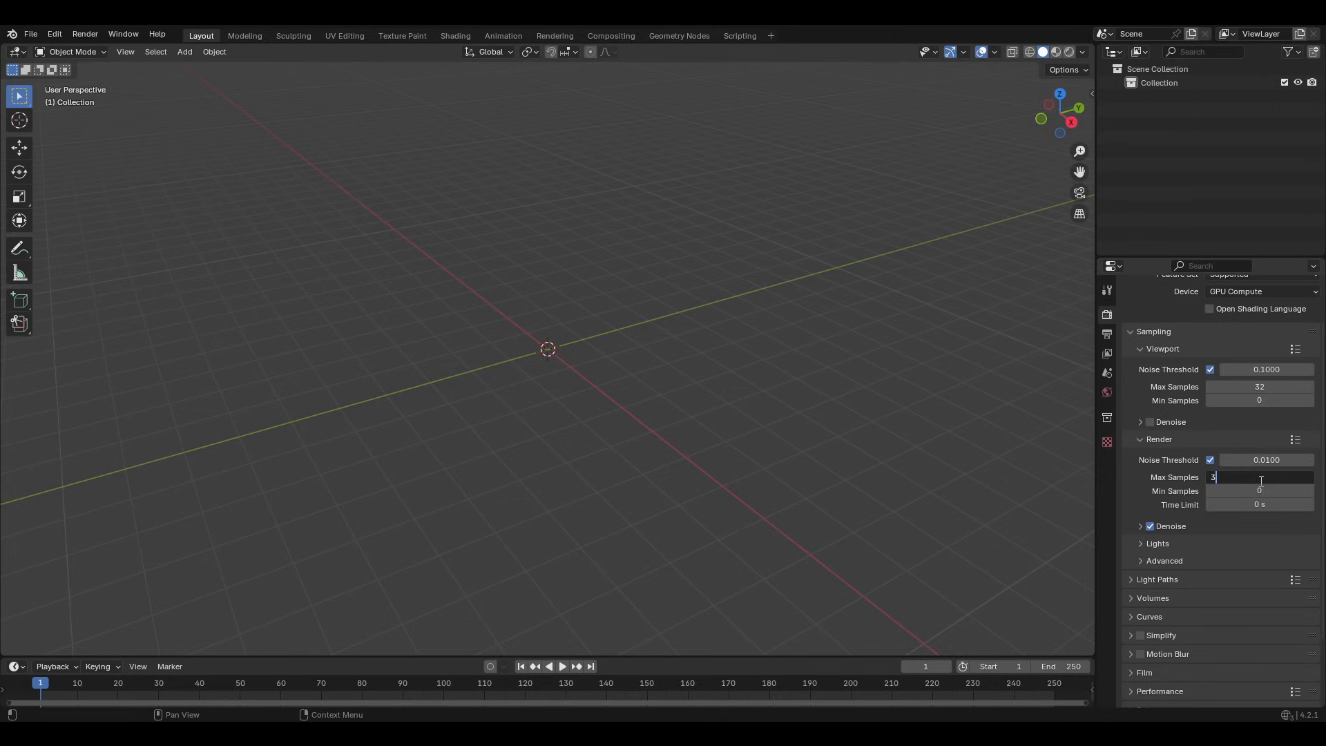
Set the final render denoiser to OptiX on GPU Compute.
click(1140, 527)
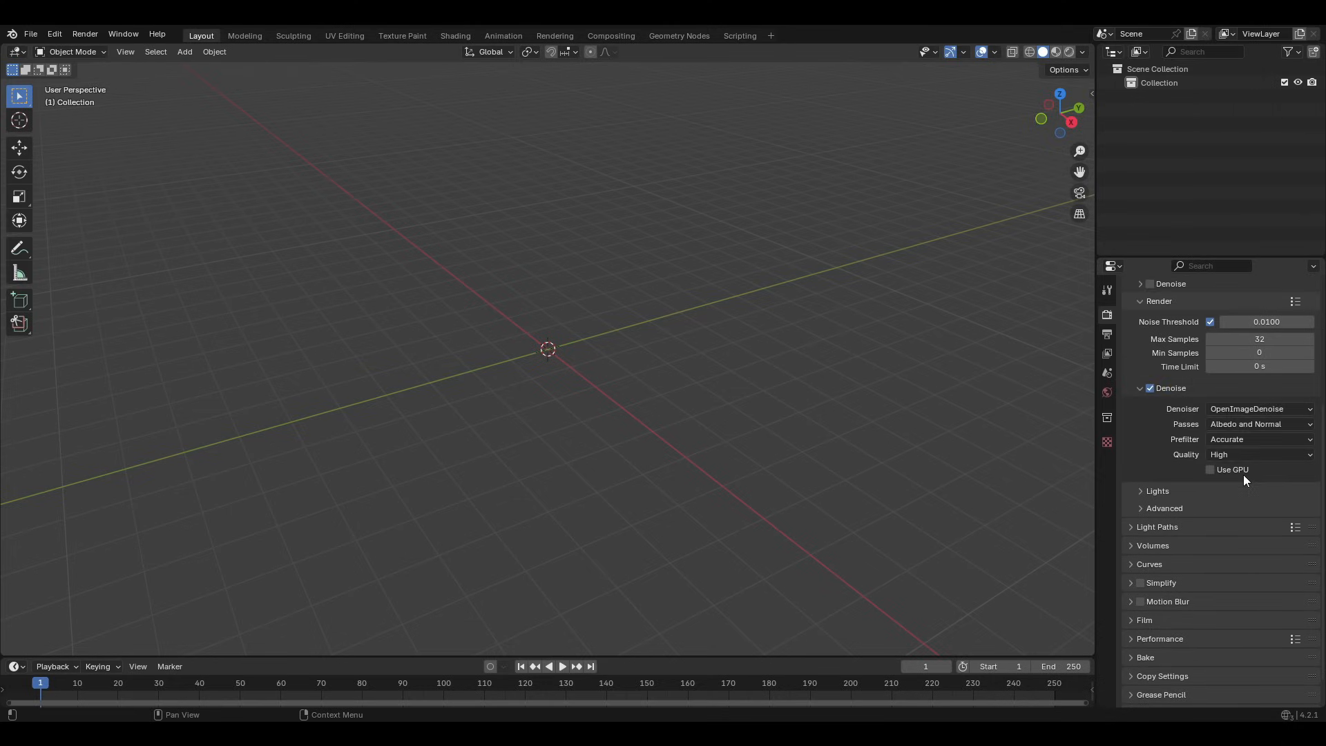
click(1260, 409)
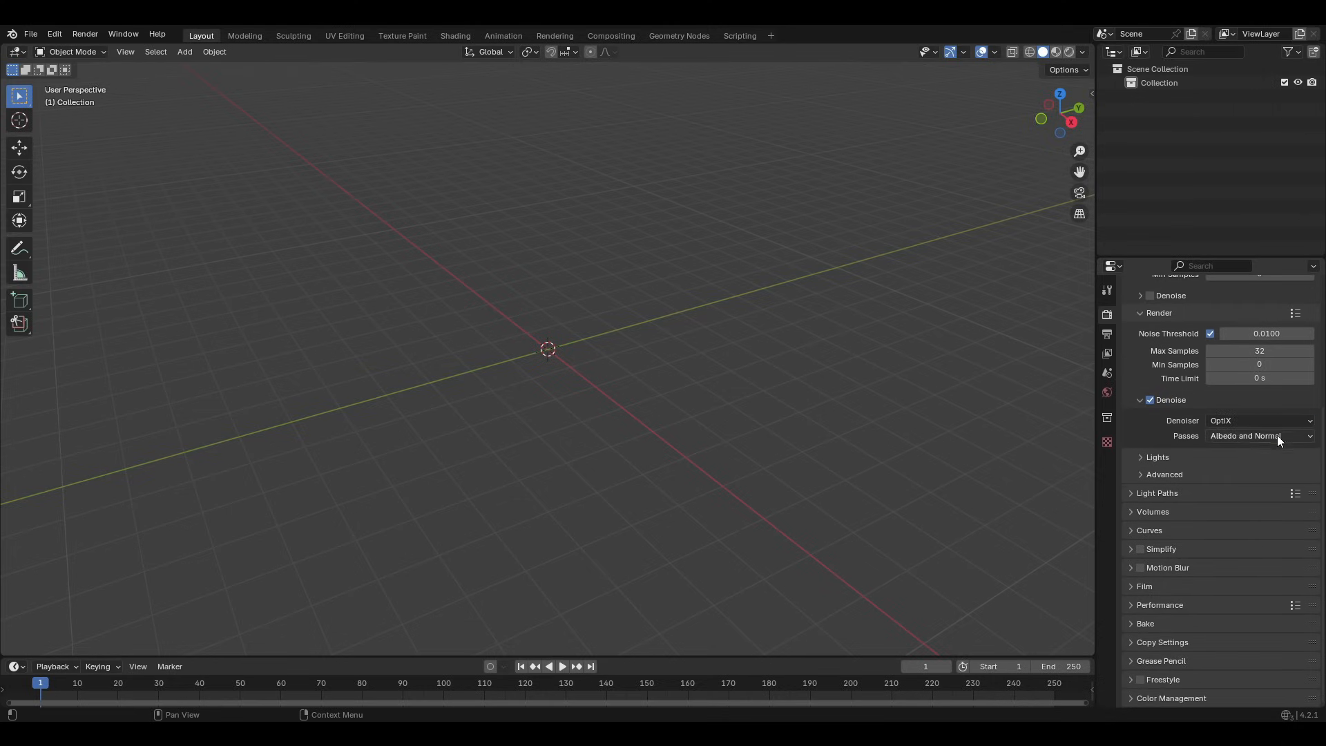
click(1257, 420)
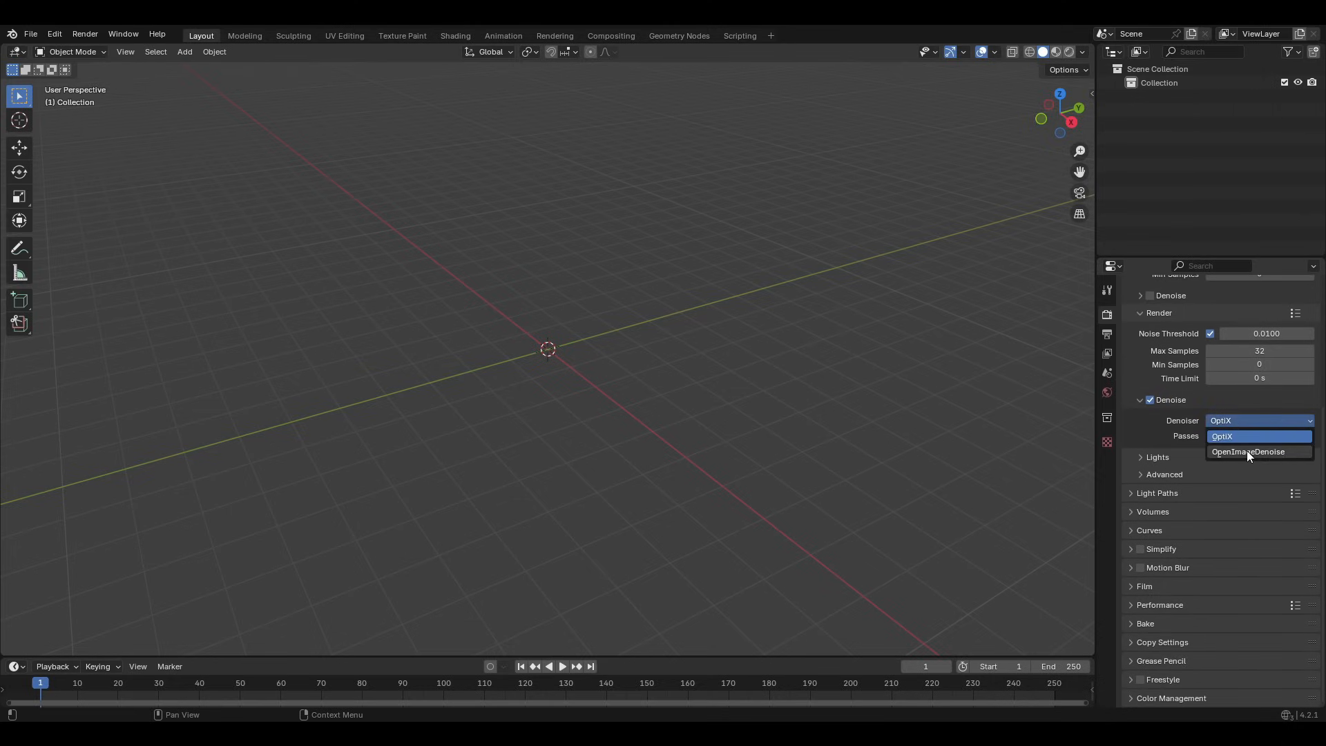
click(1259, 436)
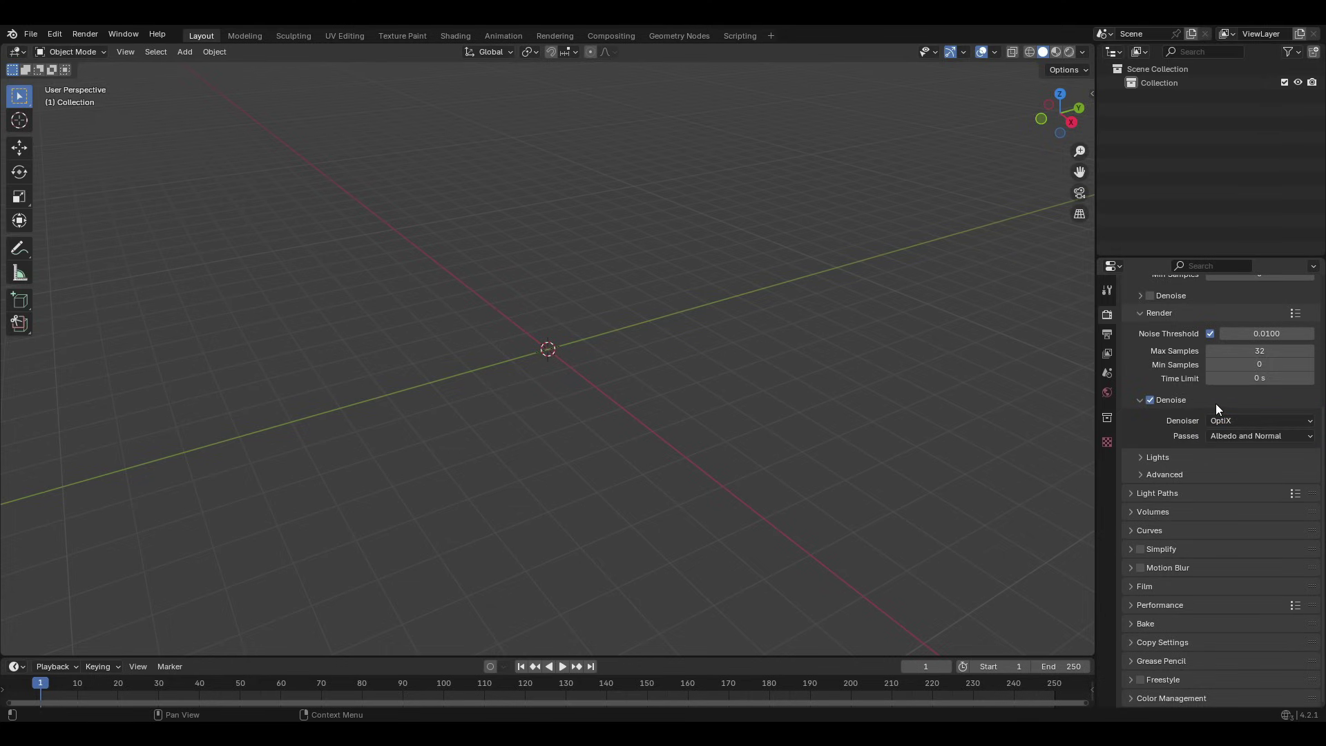
Set colour management to Standard view transform with Medium Contrast look.
click(1140, 399)
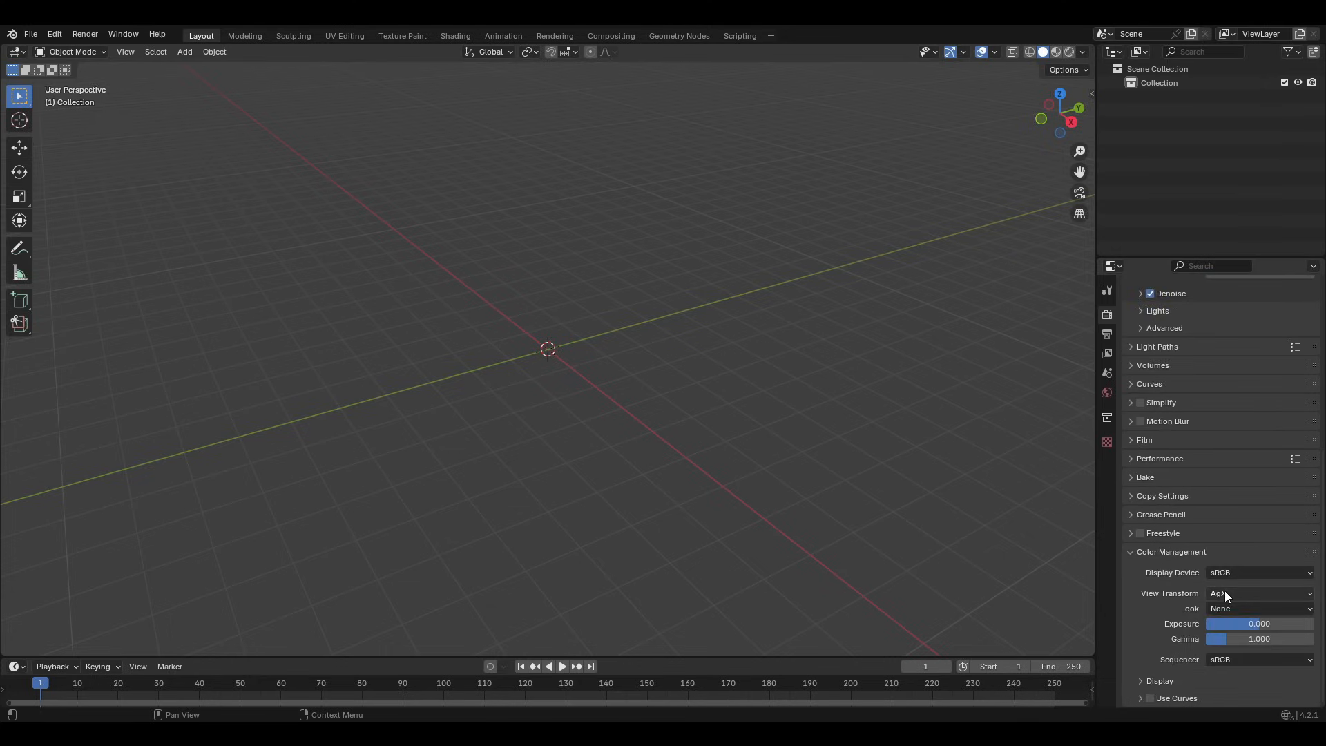
click(1257, 608)
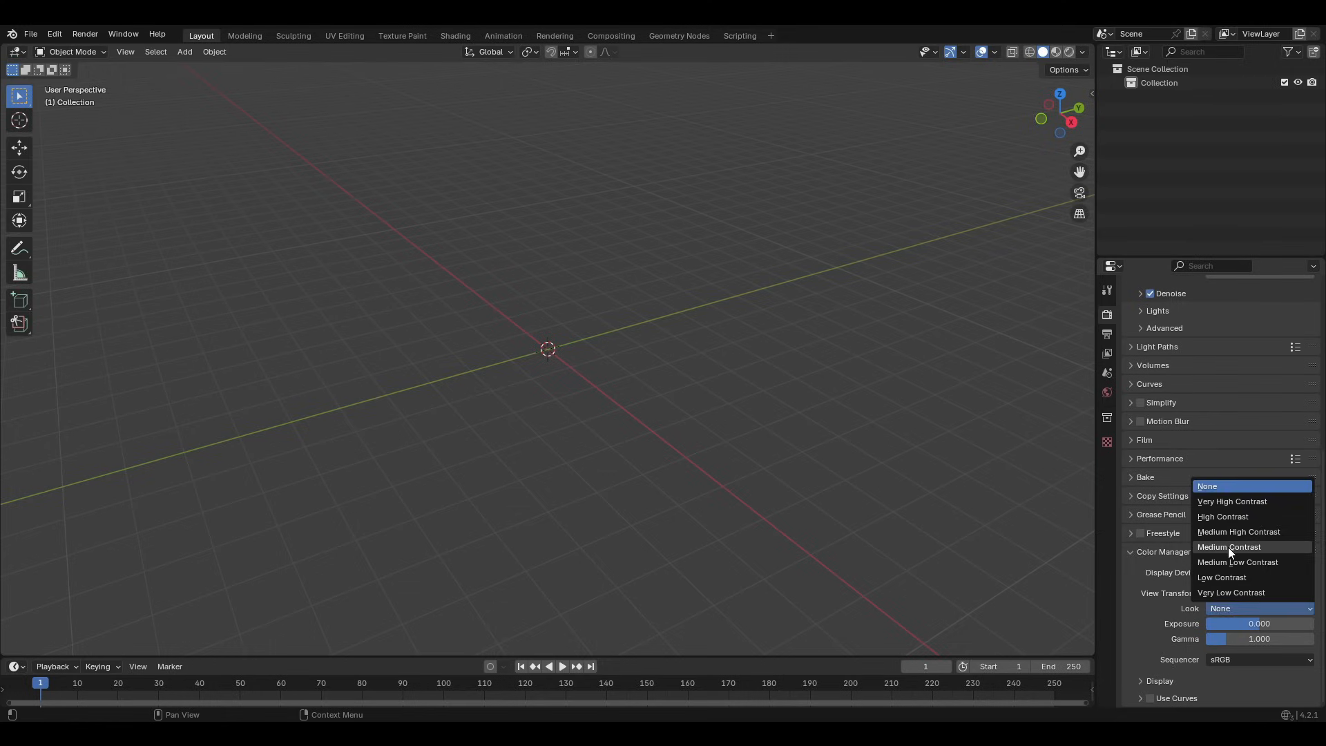
click(1228, 547)
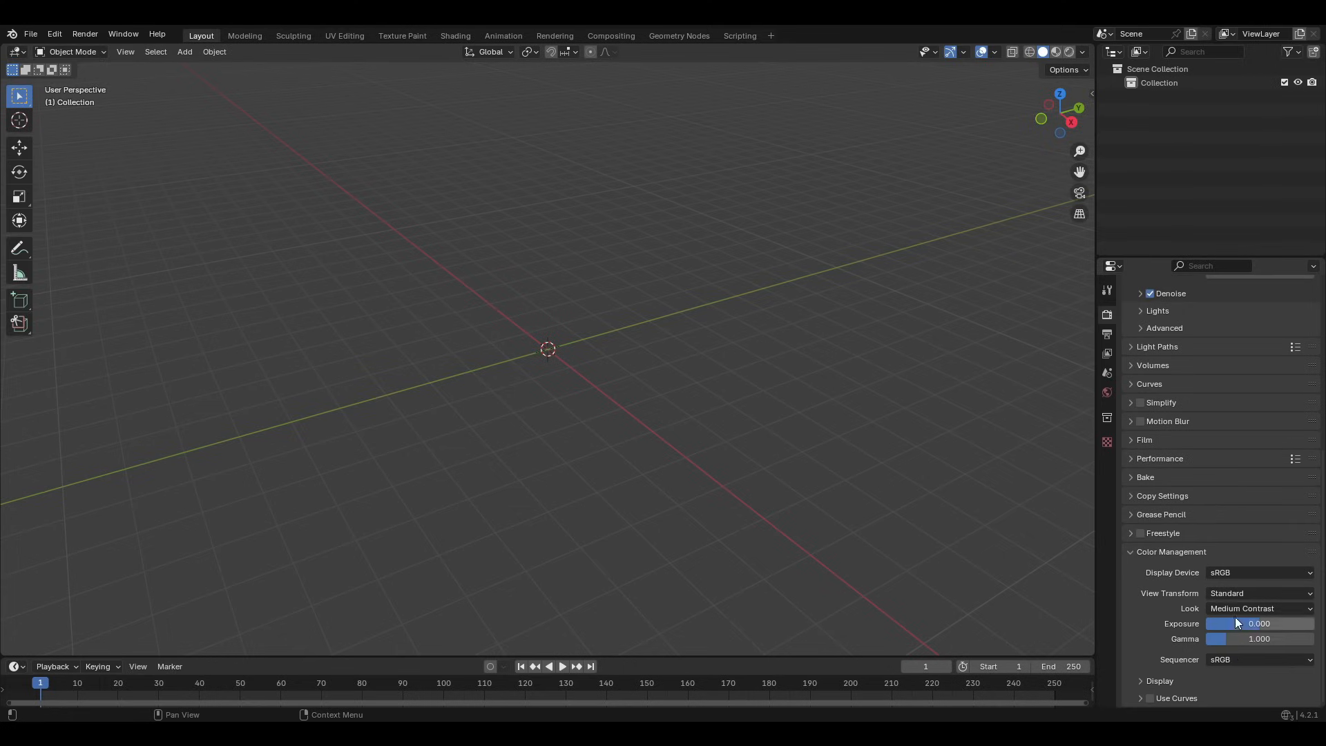
mouse_move(1215, 608)
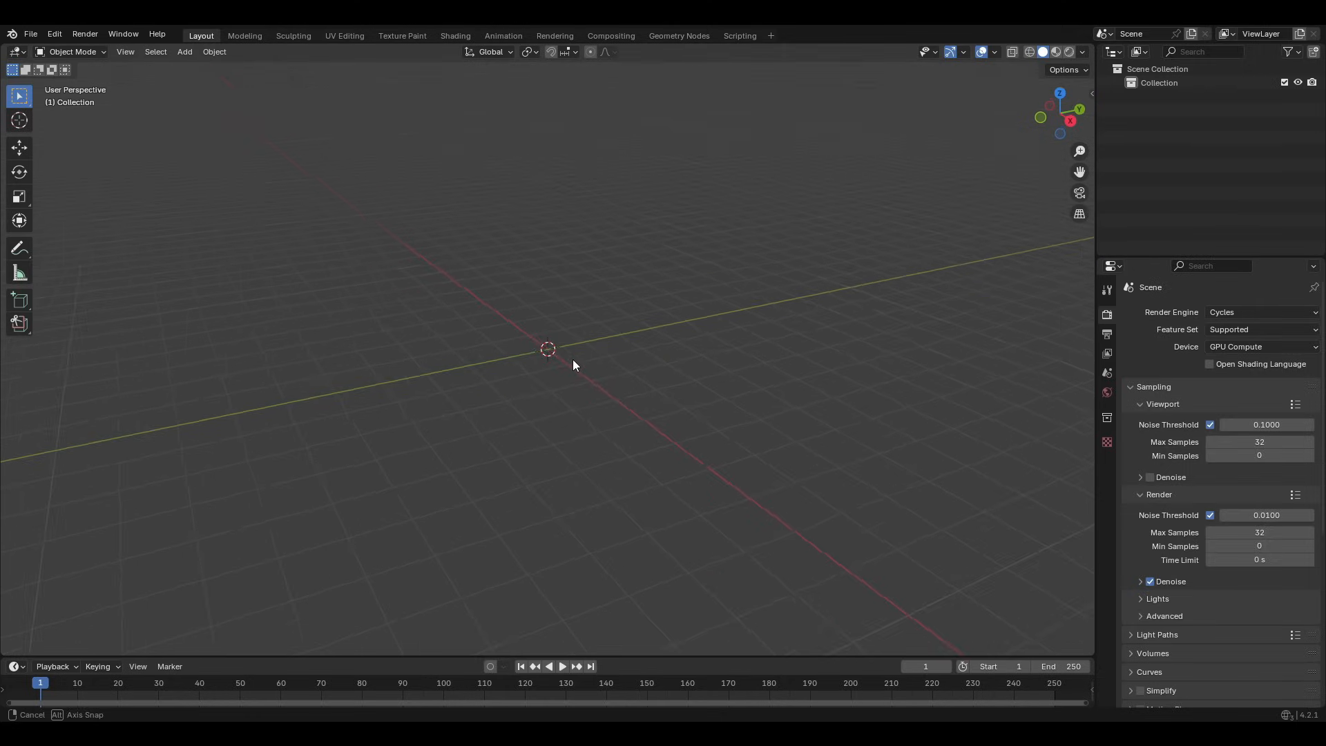
Add a UV sphere to the scene and shade it Auto Smooth.
click(184, 51)
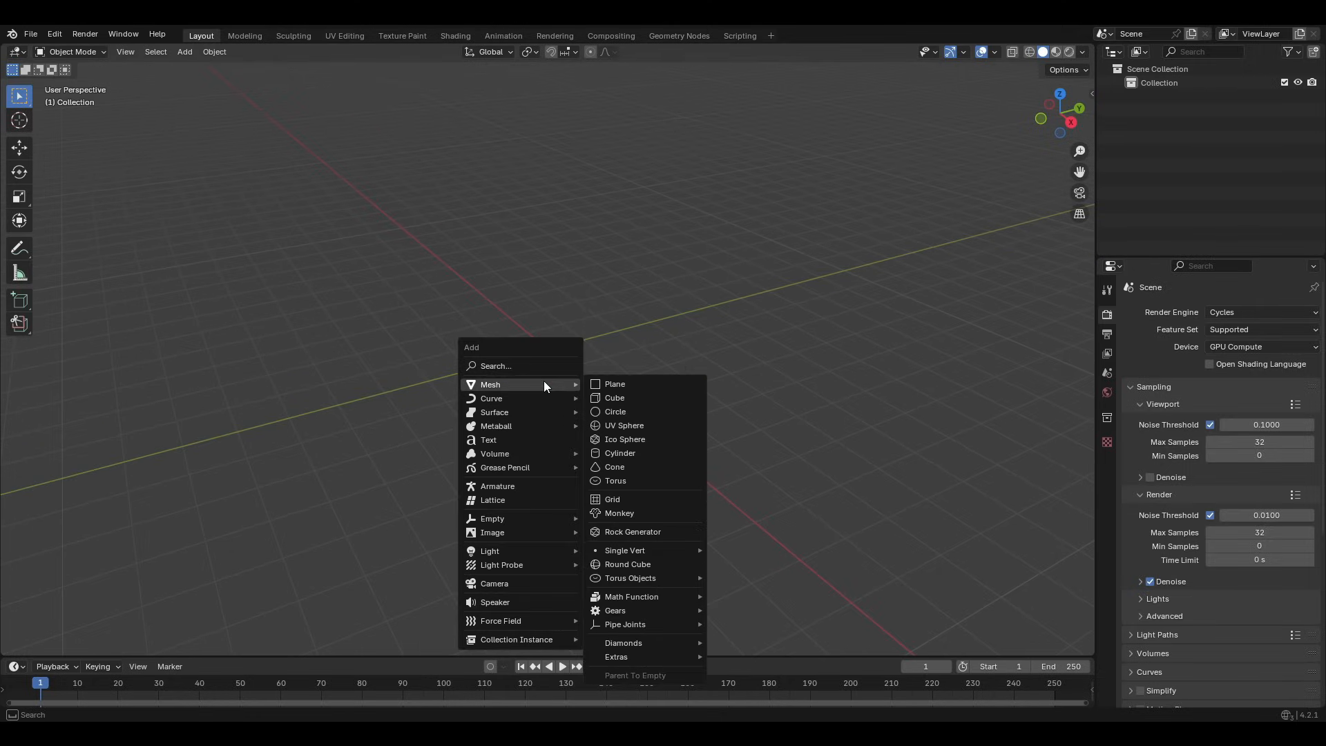
click(624, 426)
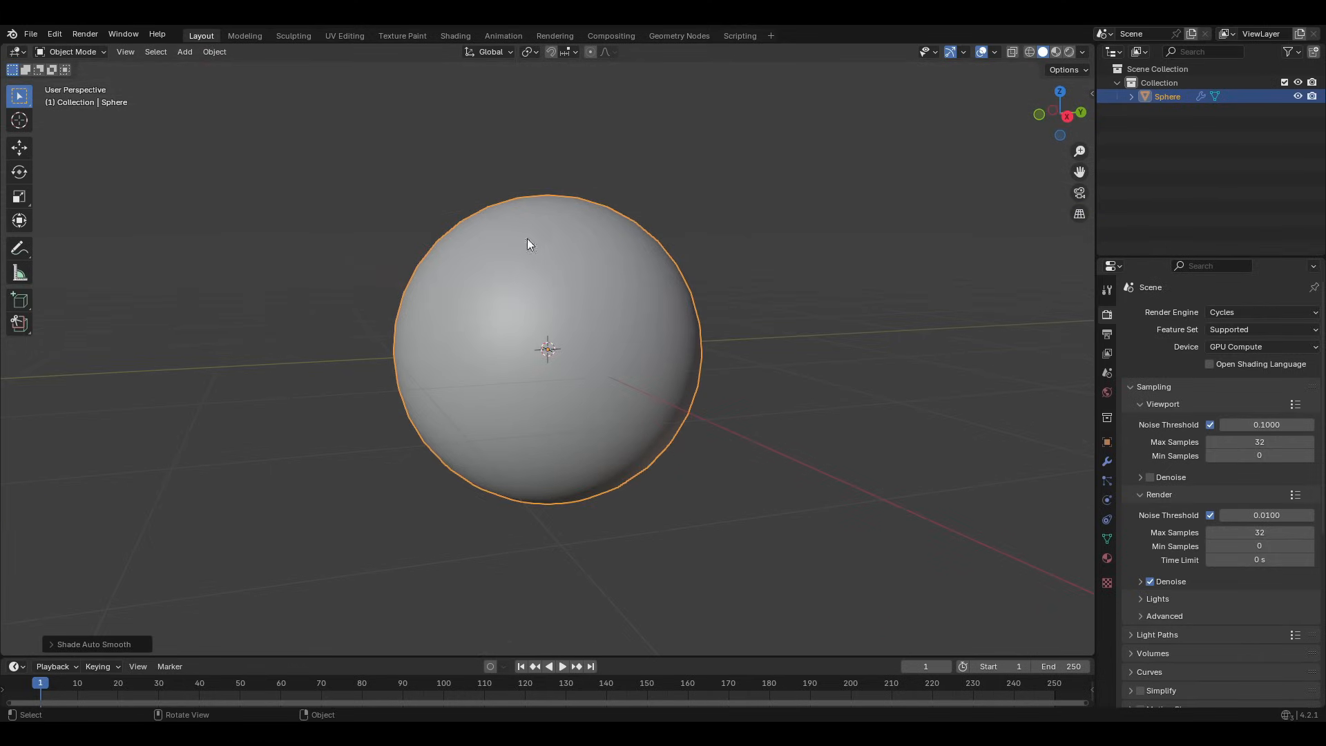
click(454, 36)
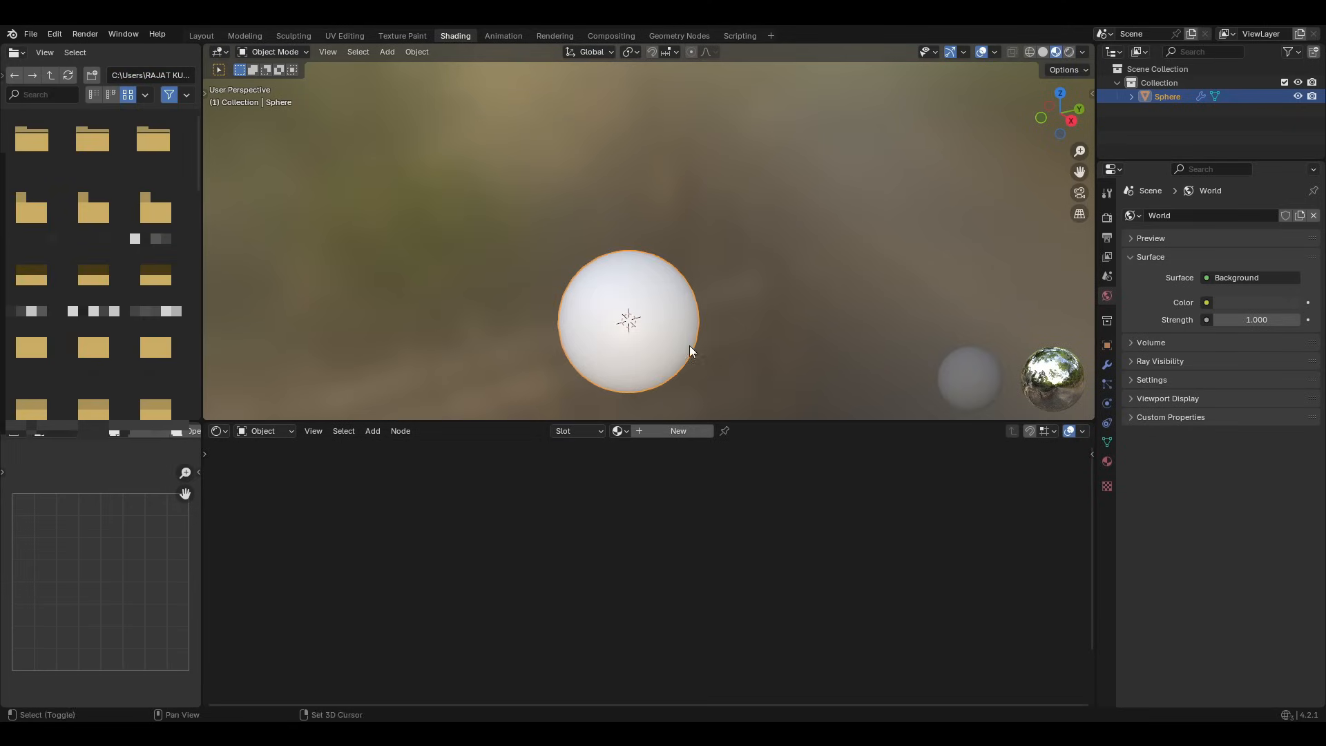
Give the sphere a new Principled BSDF material and light the world with canary_wharf_4k.hdr environment texture.
click(677, 432)
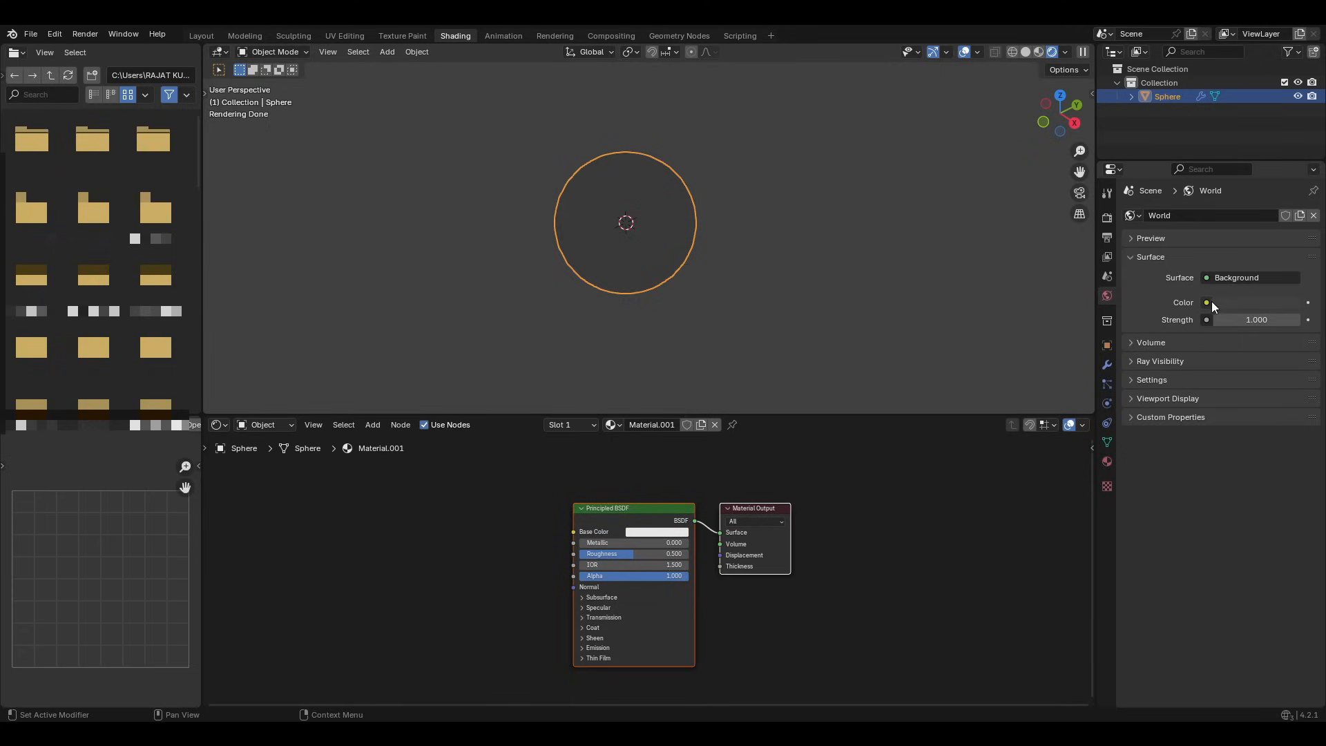
mouse_move(1210, 303)
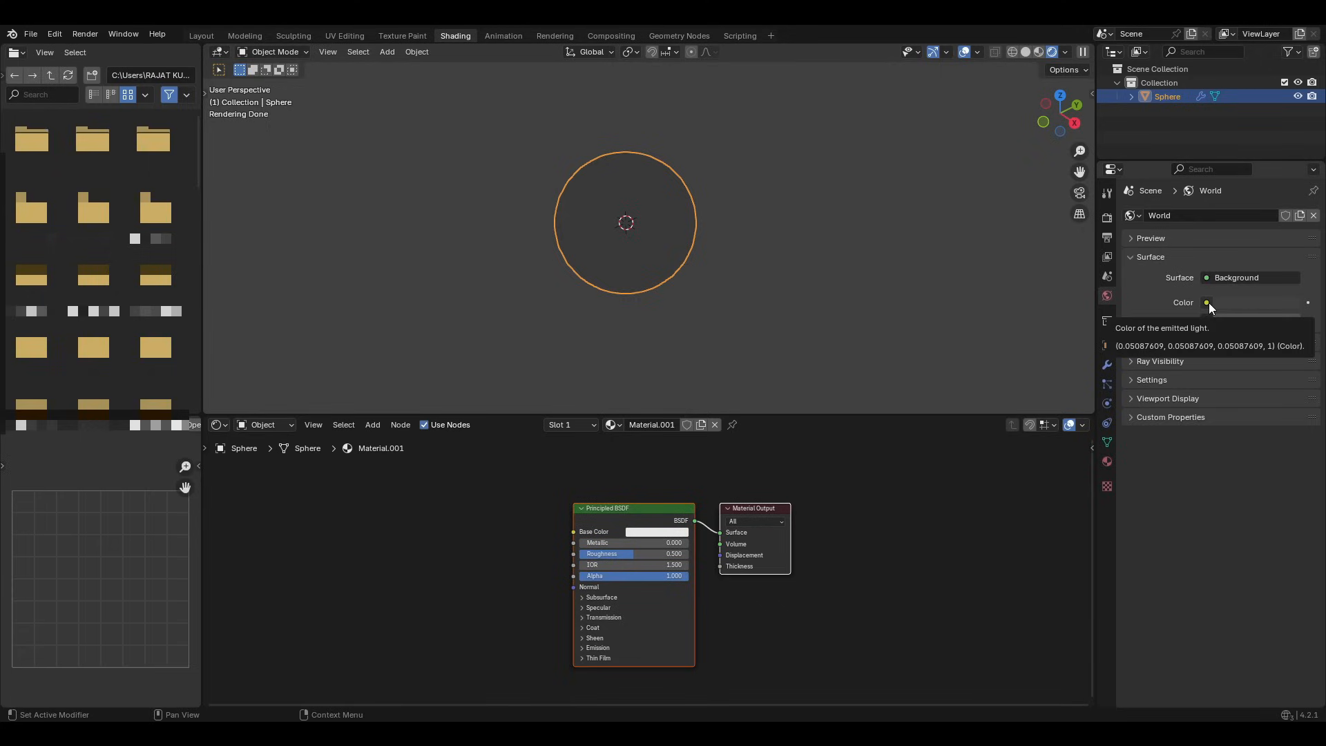
click(1209, 303)
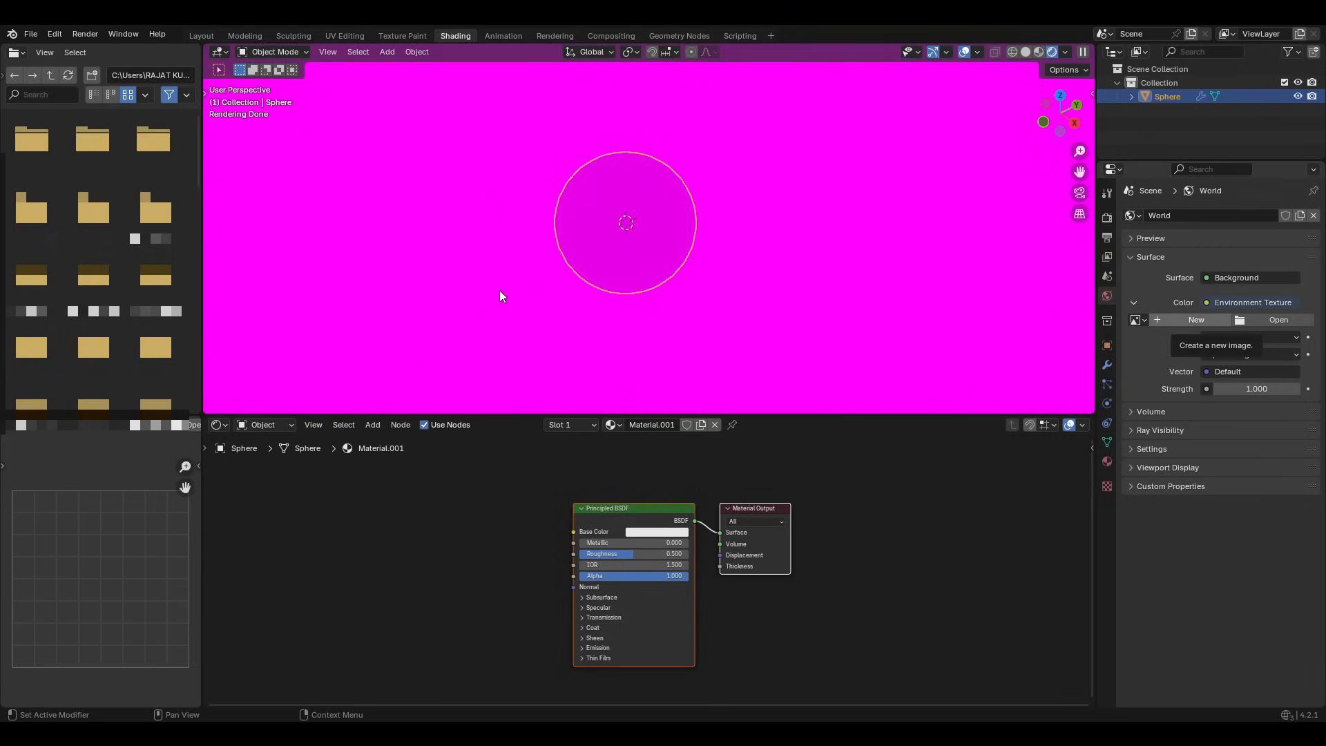
click(1276, 319)
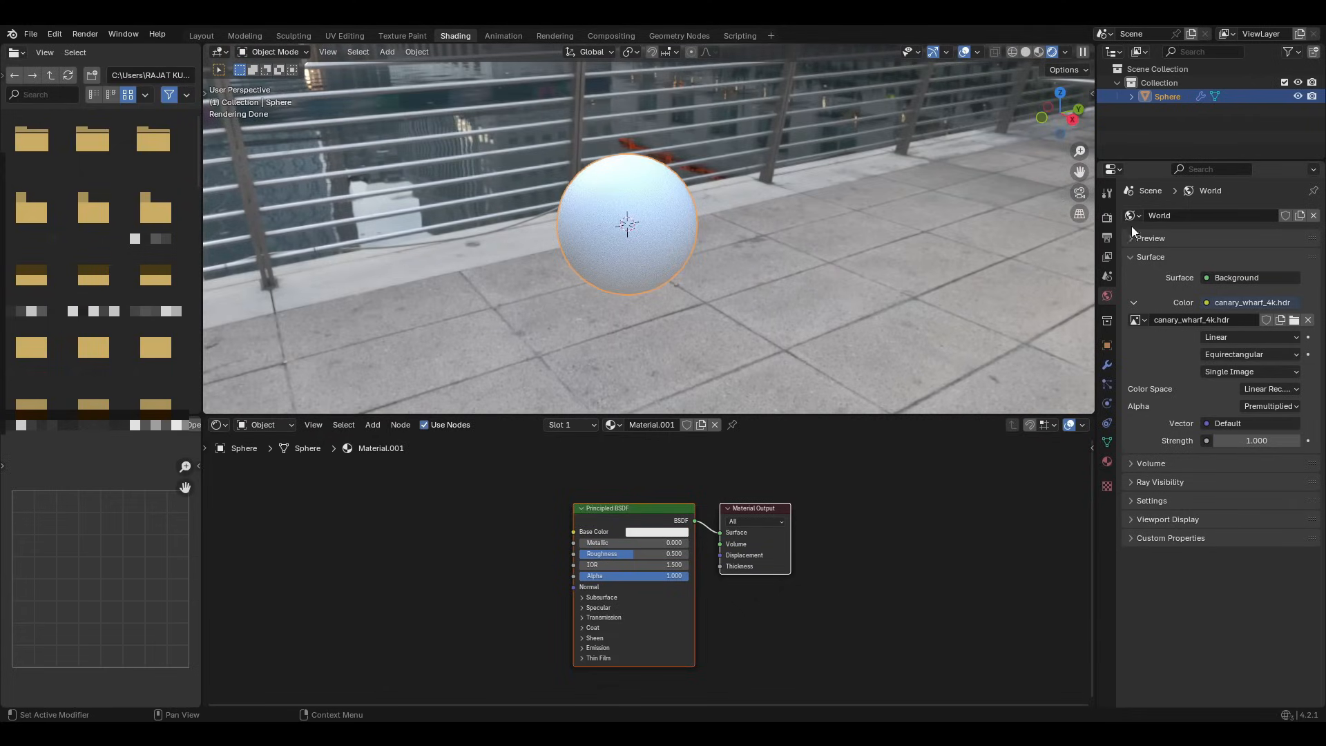
Enable Transparent under Film in Render Properties to hide the HDRI backdrop.
click(1107, 217)
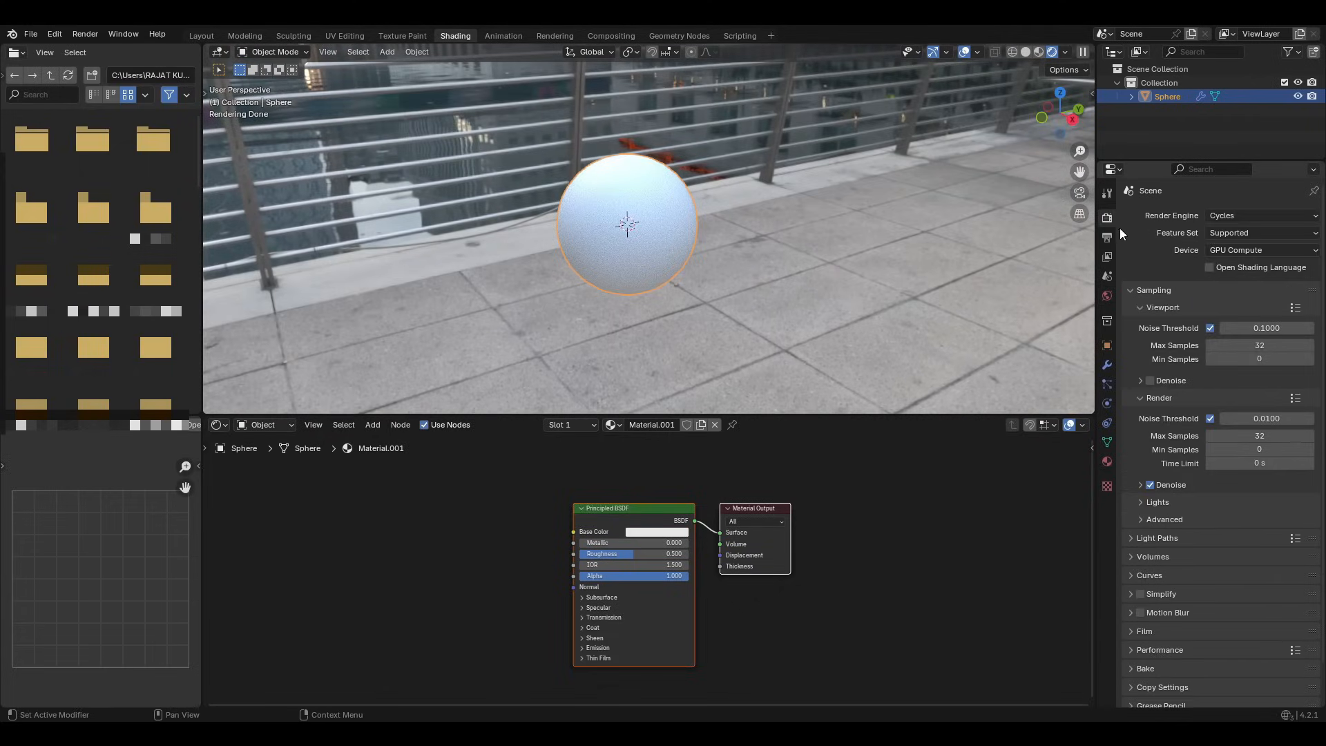
scroll(down, 3)
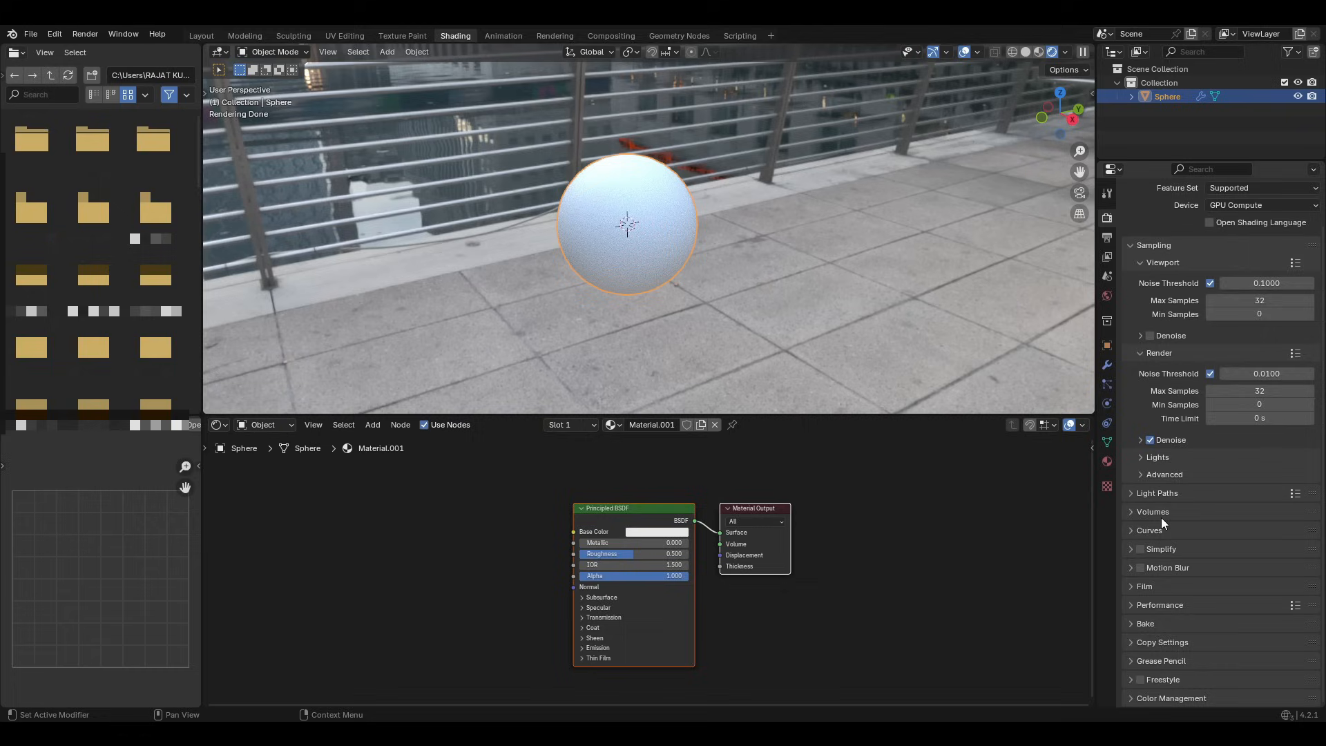
scroll(down, 3)
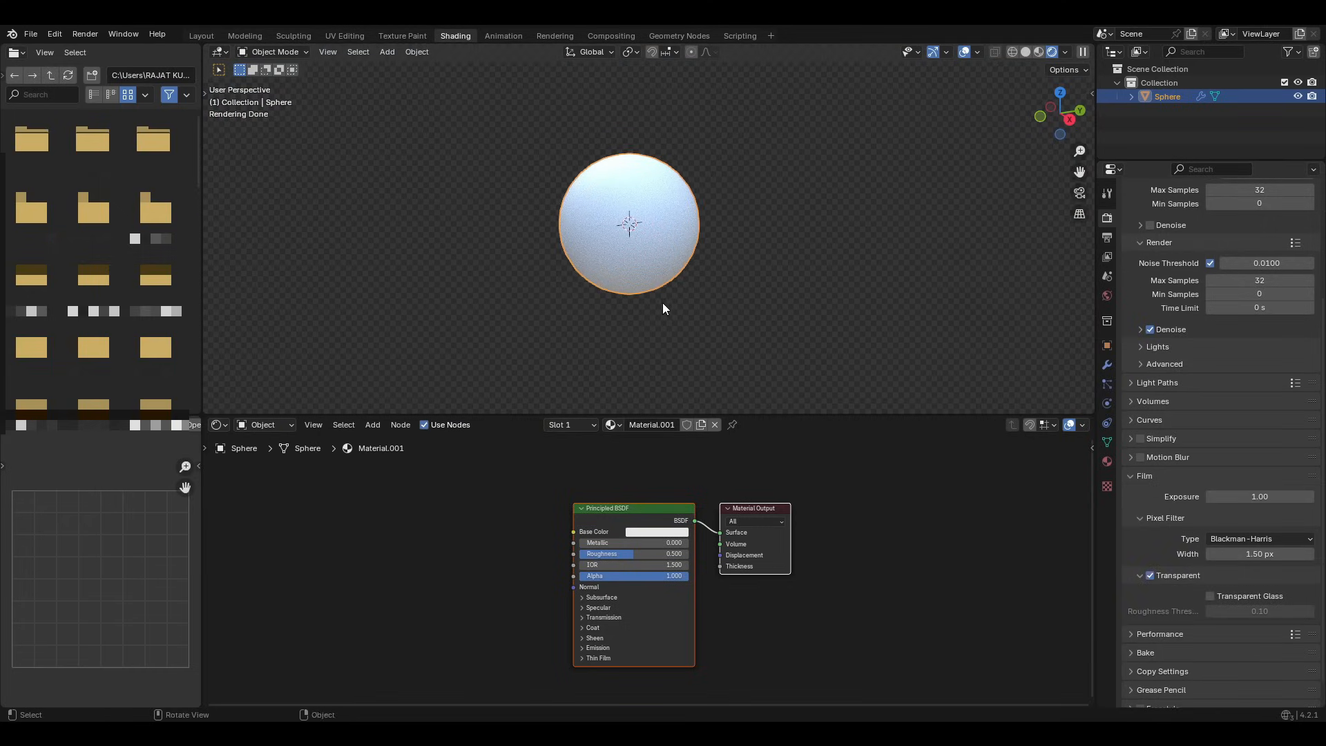
mouse_move(639, 388)
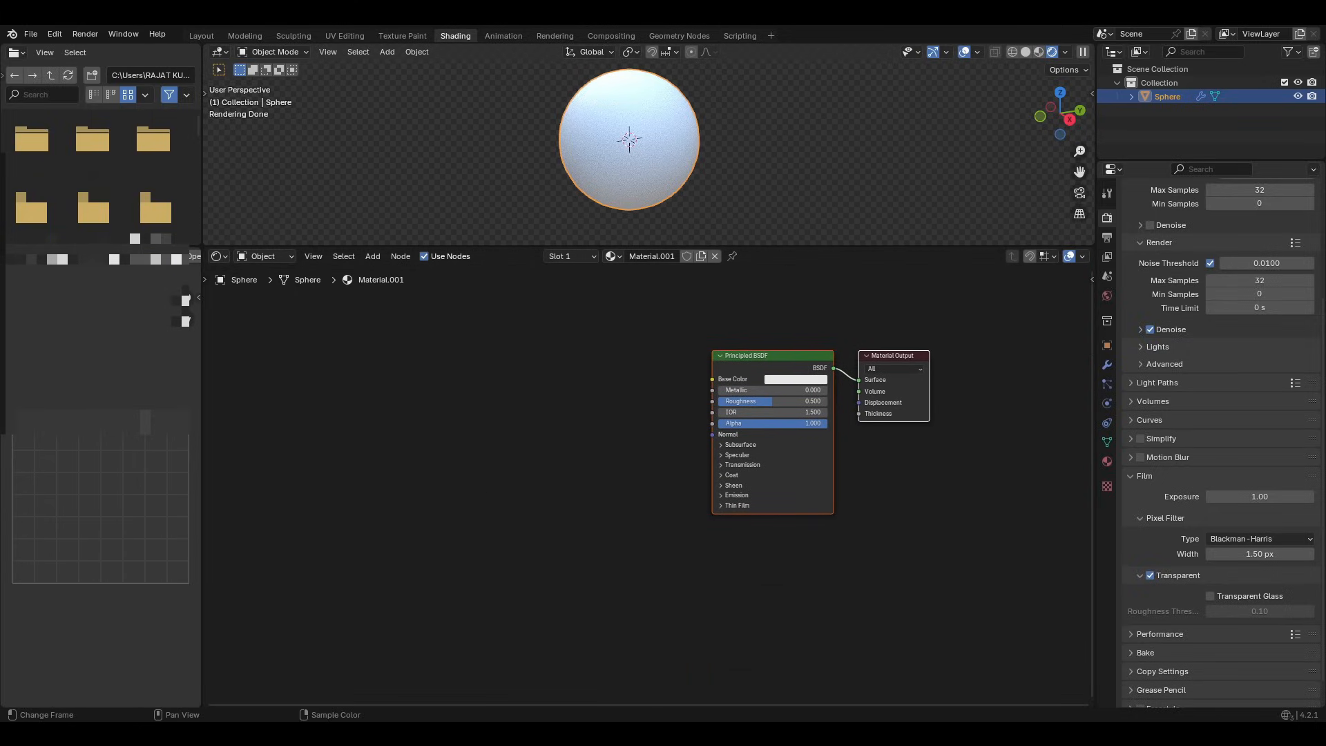
click(589, 544)
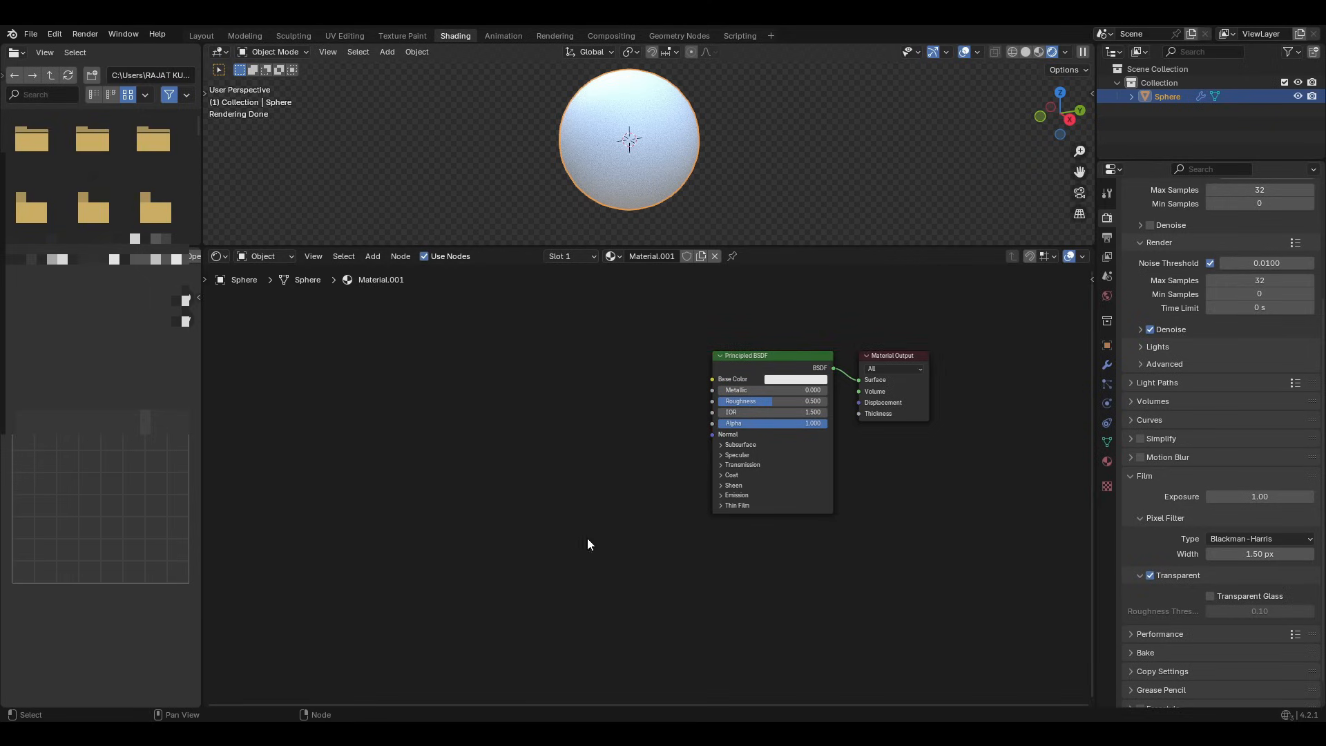
mouse_move(519, 410)
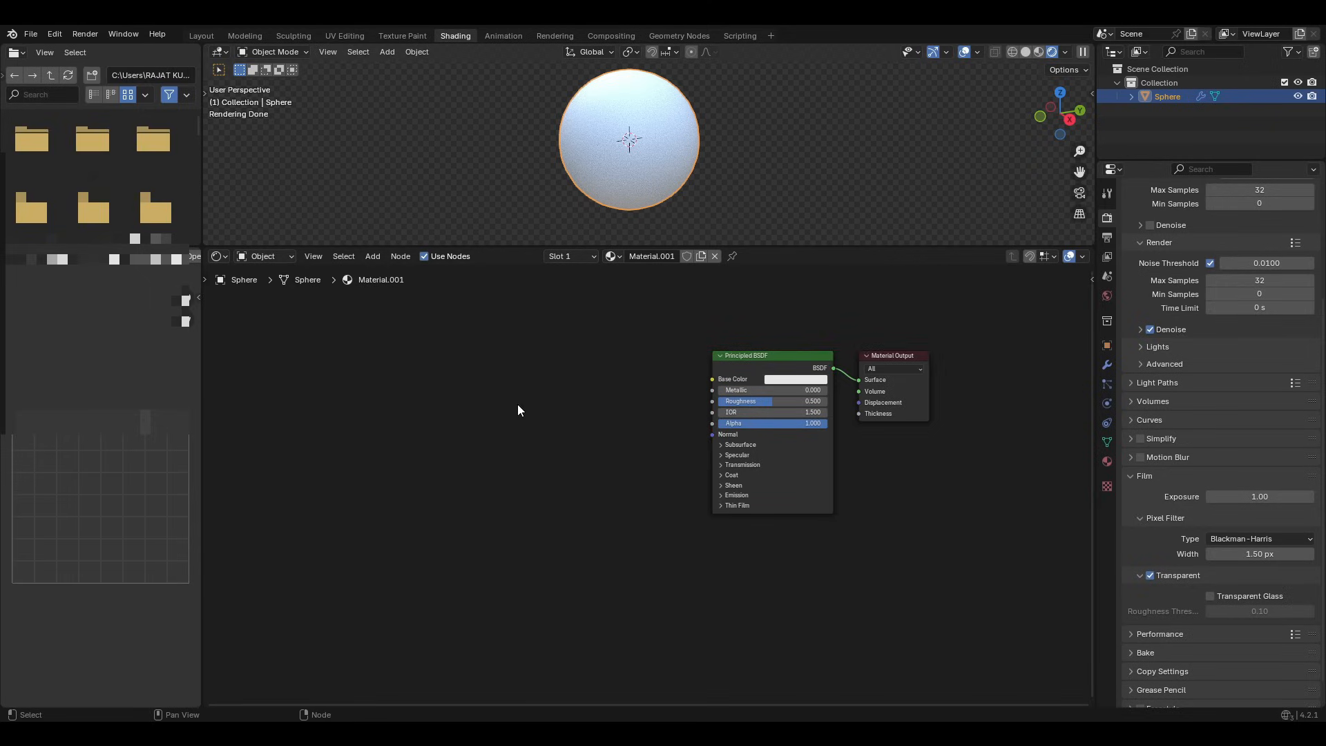
mouse_move(469, 383)
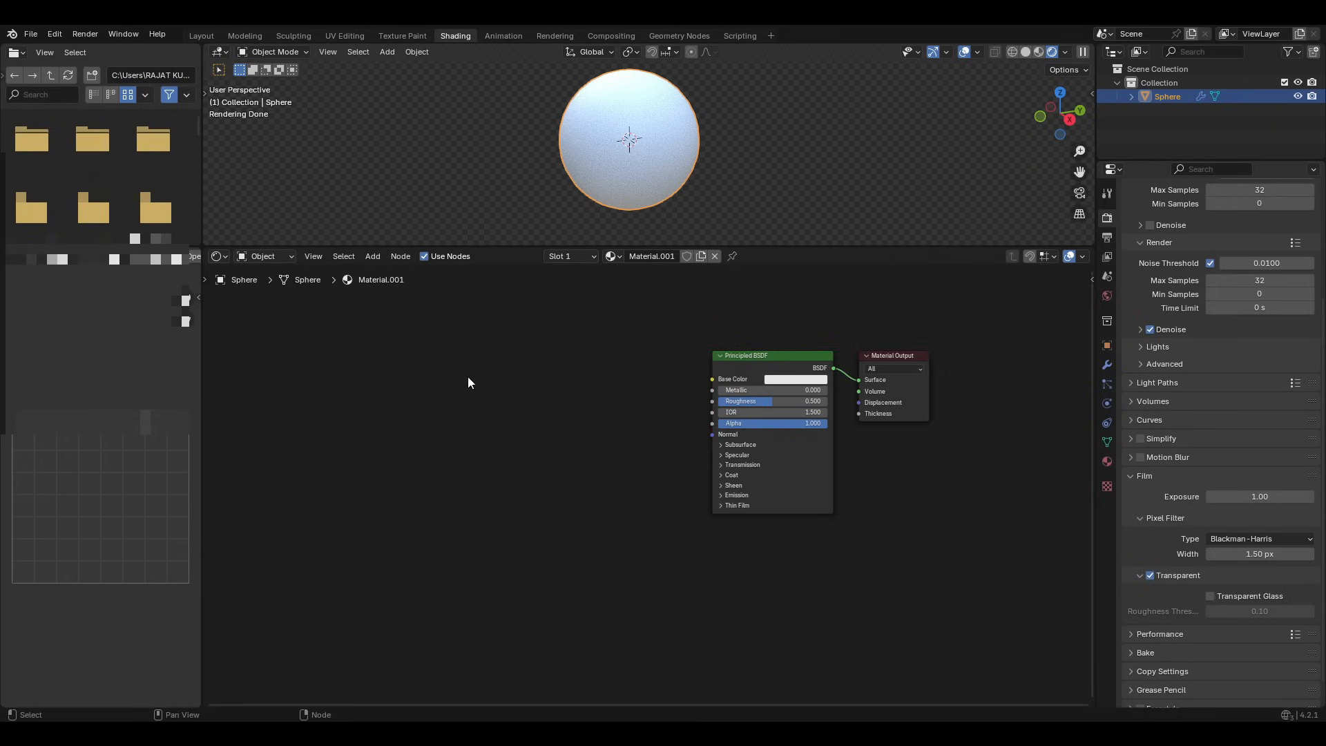
click(54, 33)
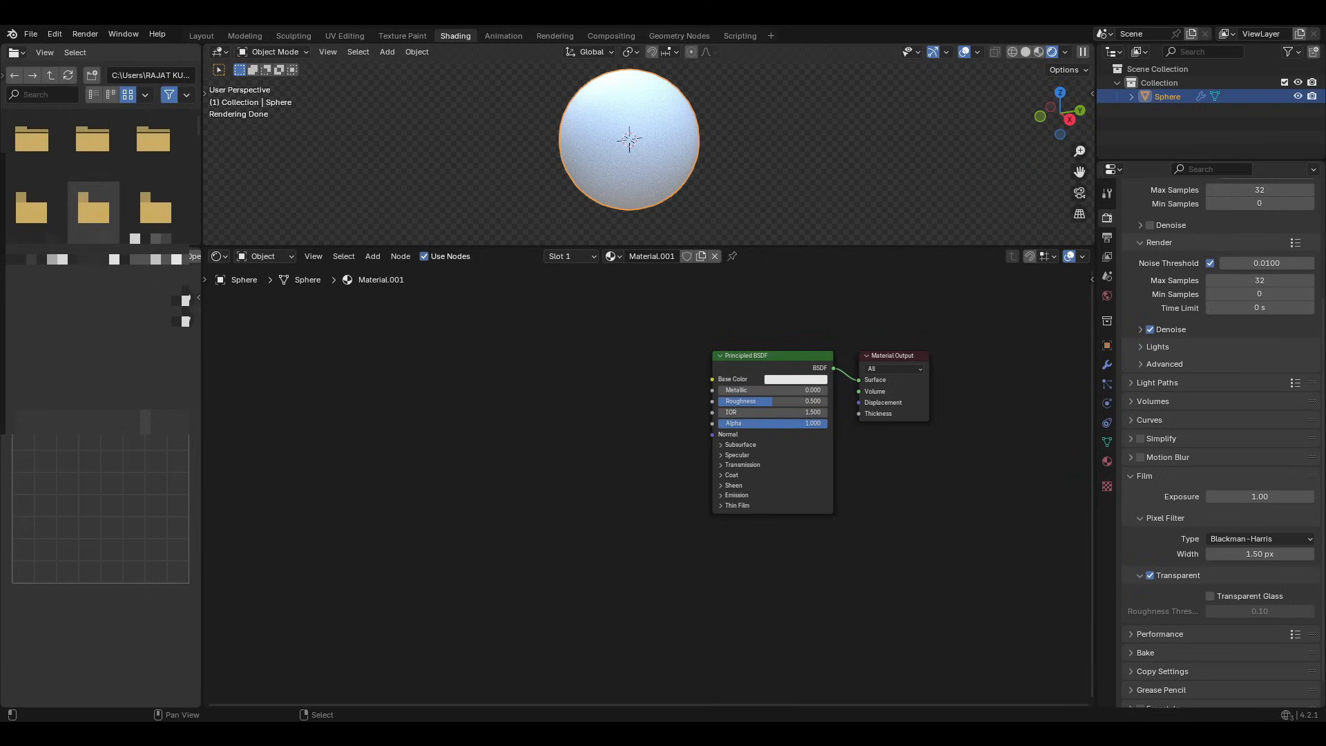
mouse_move(156, 48)
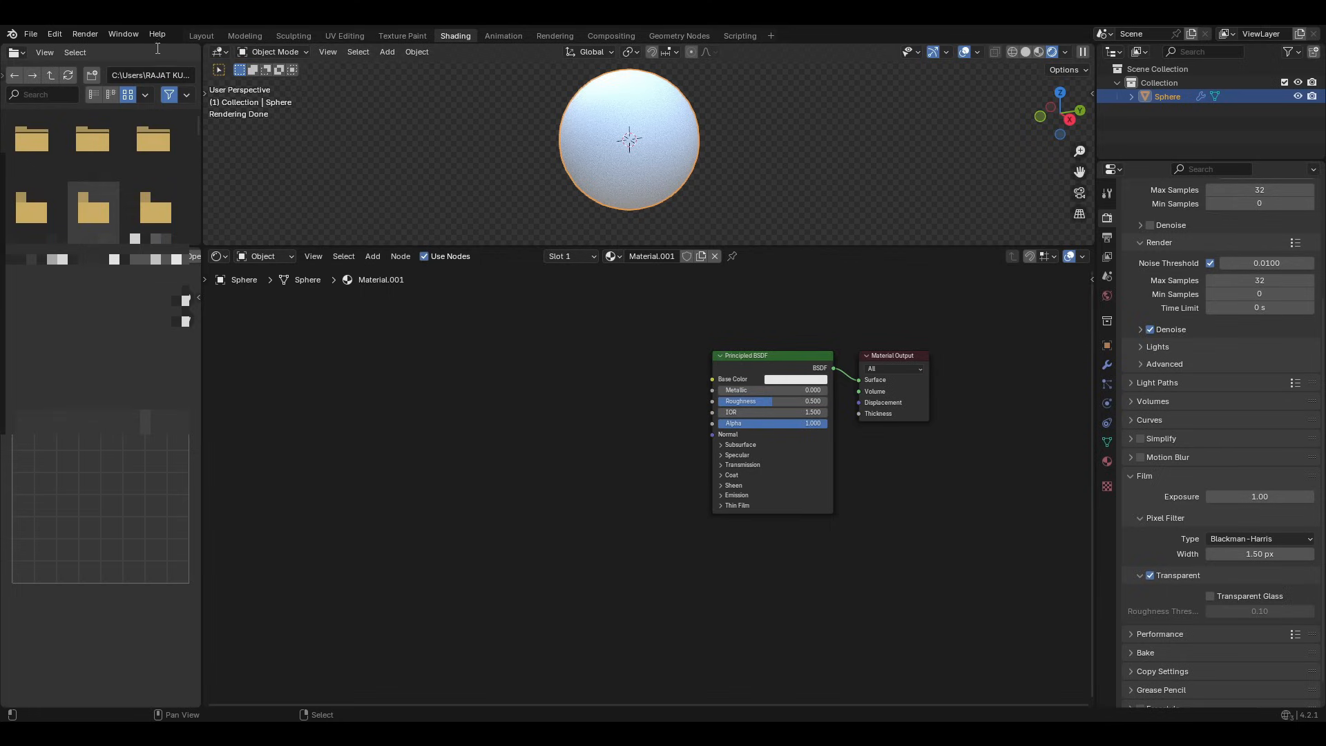
mouse_move(101, 148)
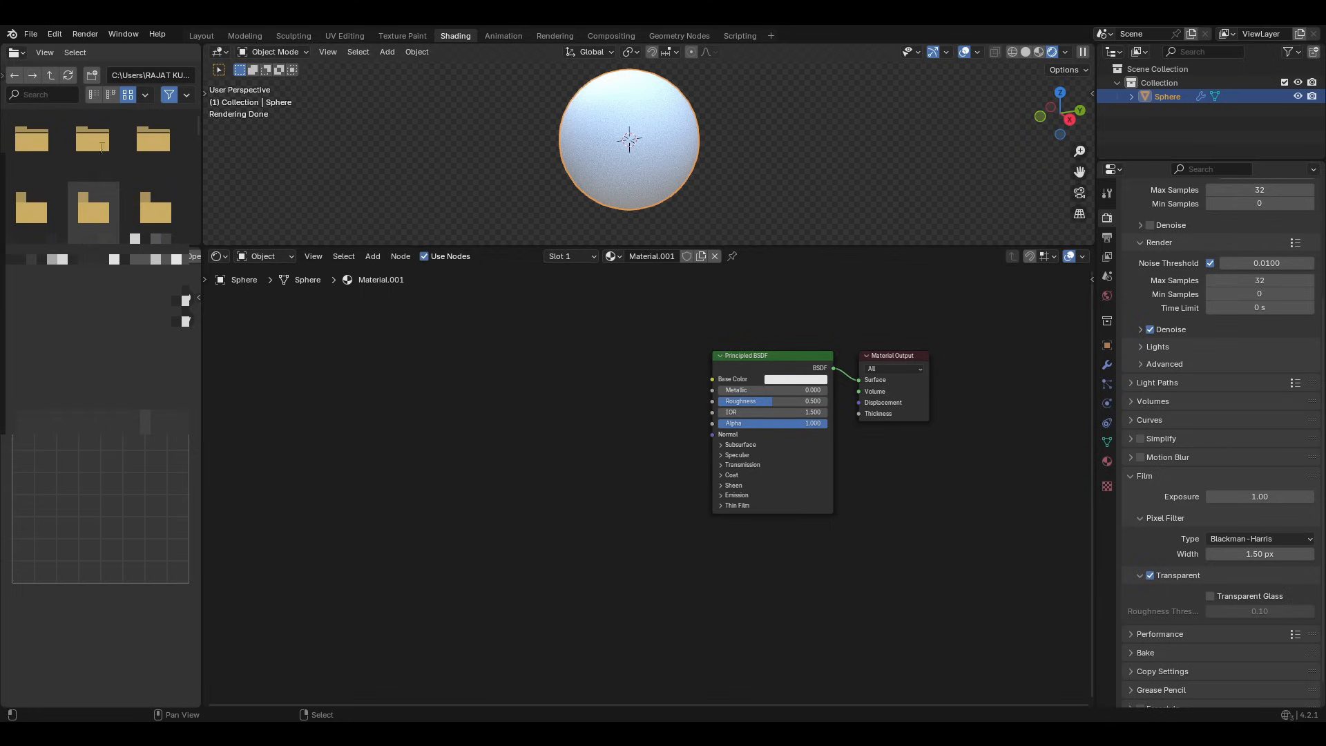
mouse_move(220, 142)
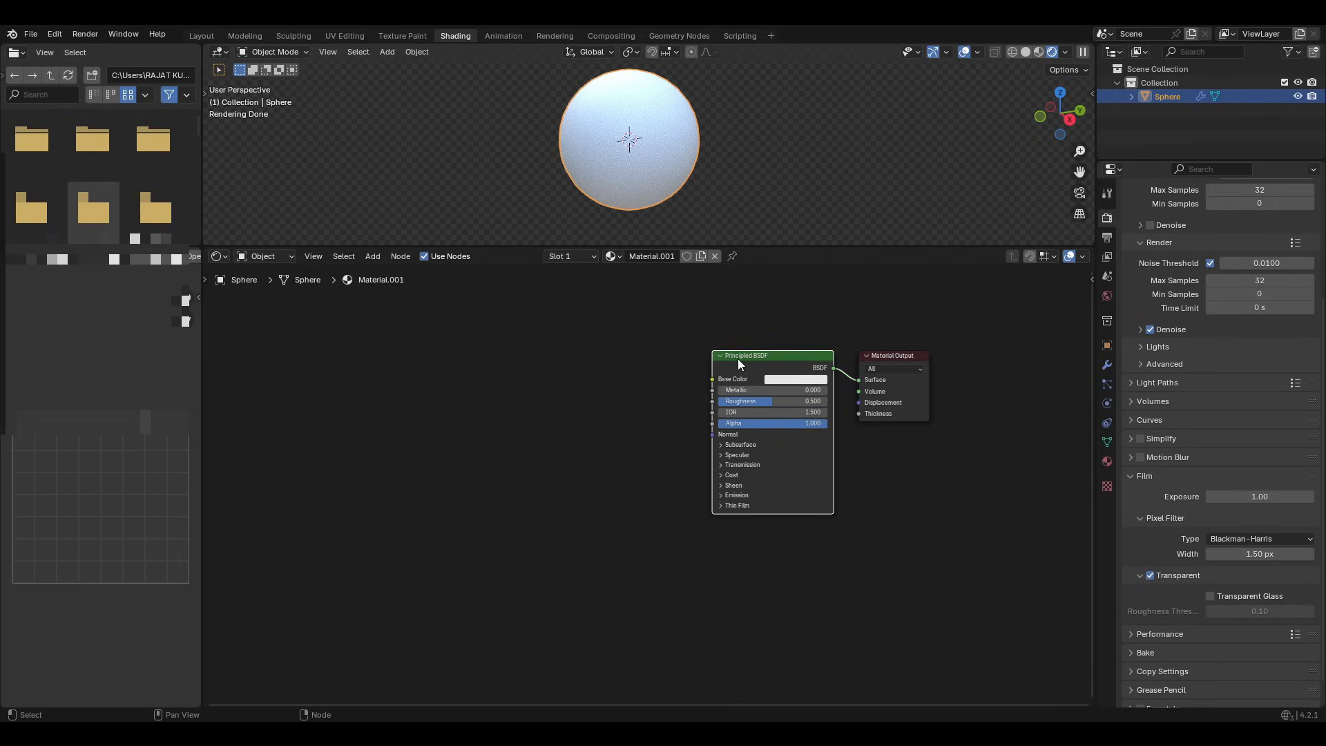
mouse_move(754, 355)
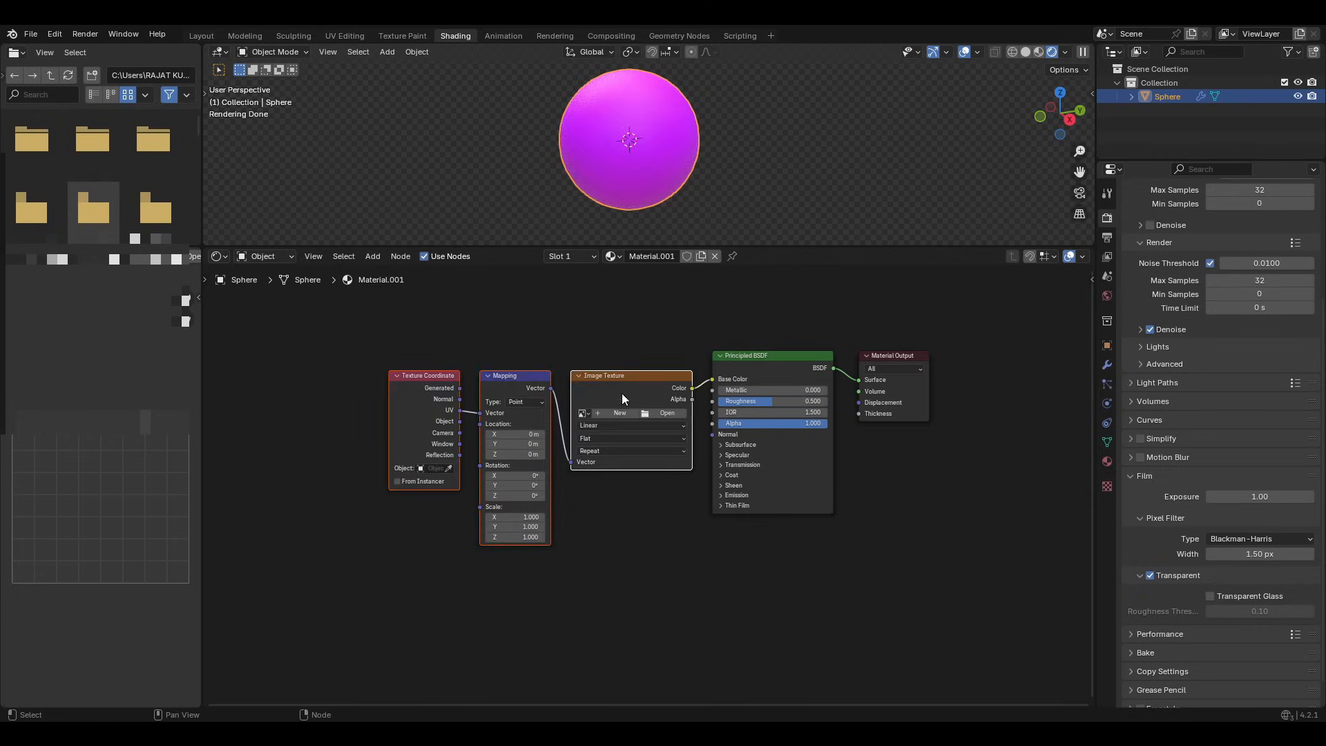
mouse_move(612, 394)
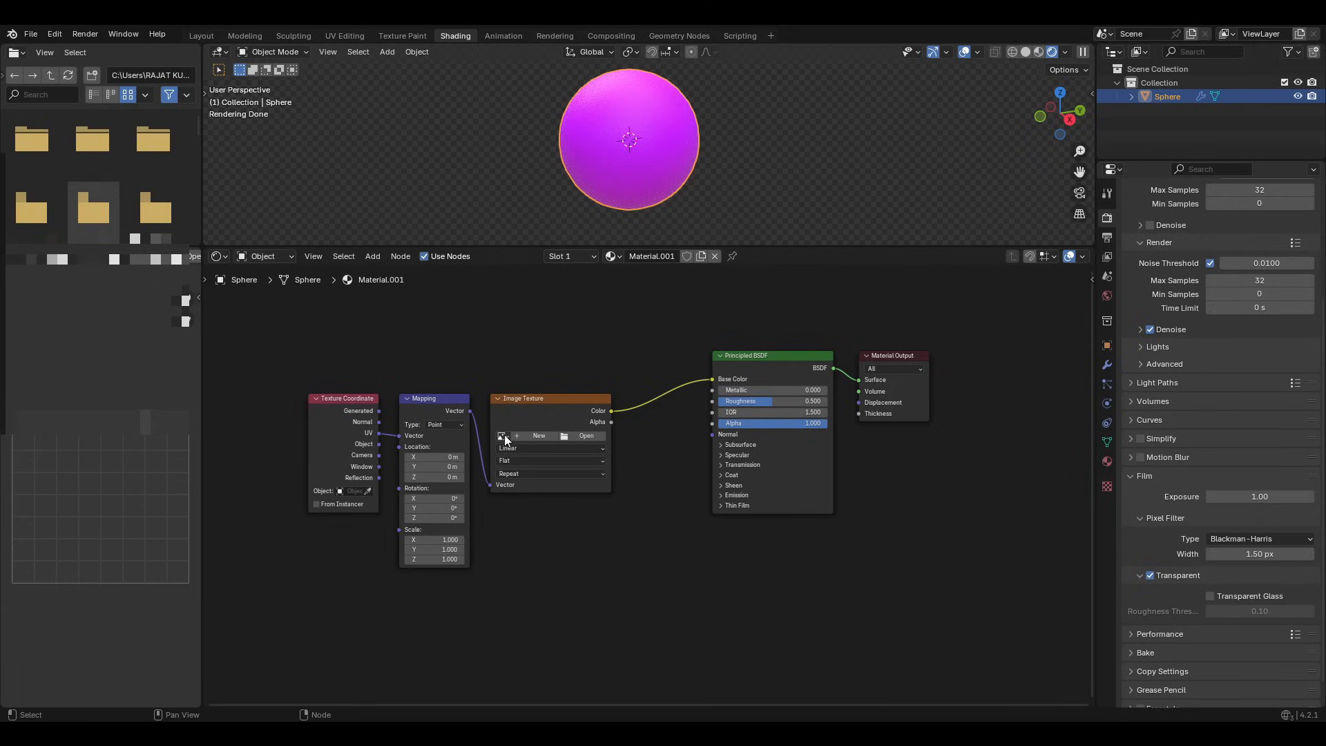
mouse_move(501, 435)
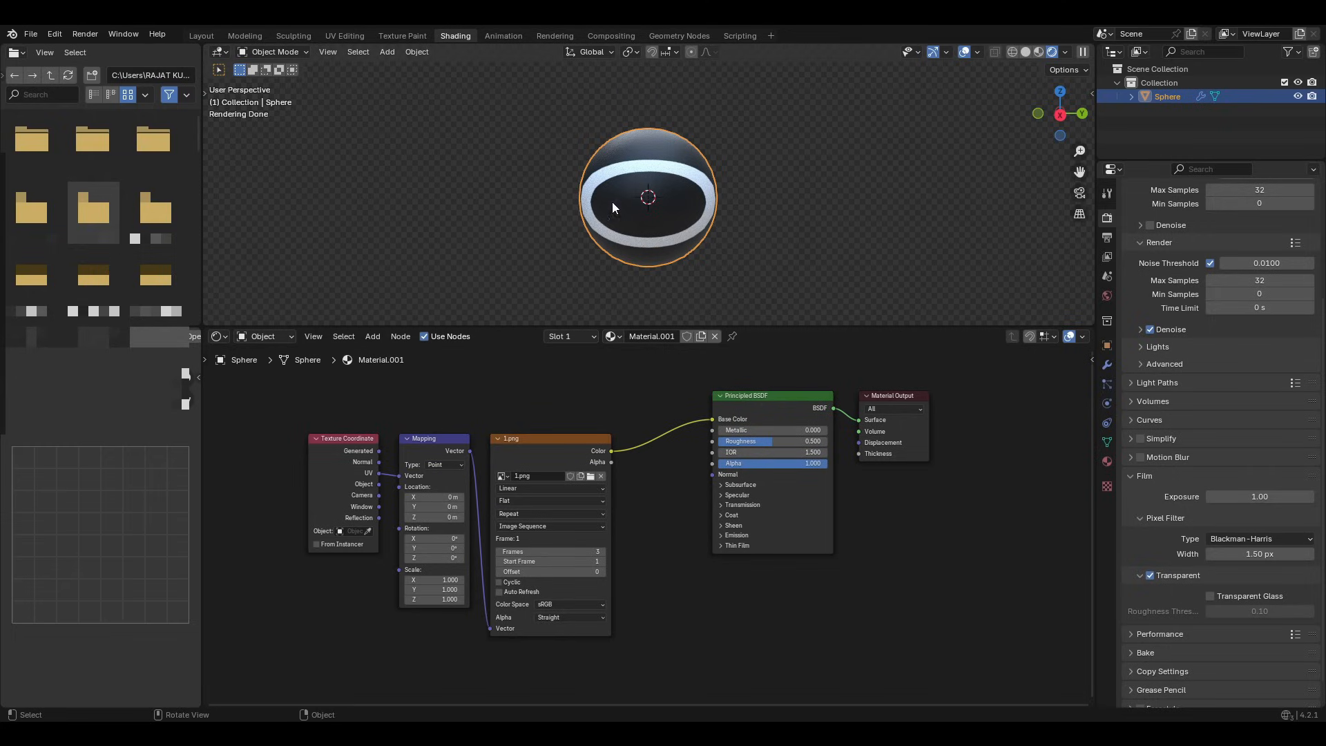
Load the ring image 1.png into the sphere material's Image Texture node.
click(344, 36)
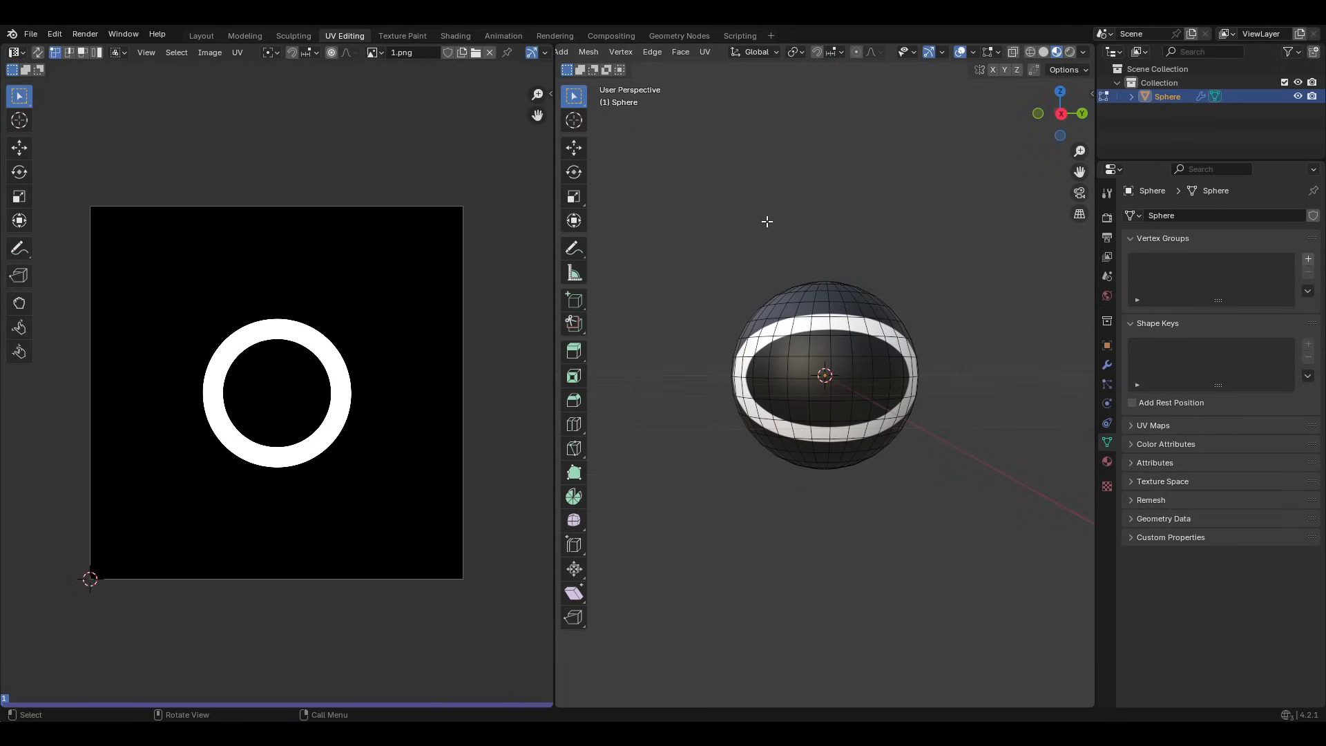
mouse_move(838, 350)
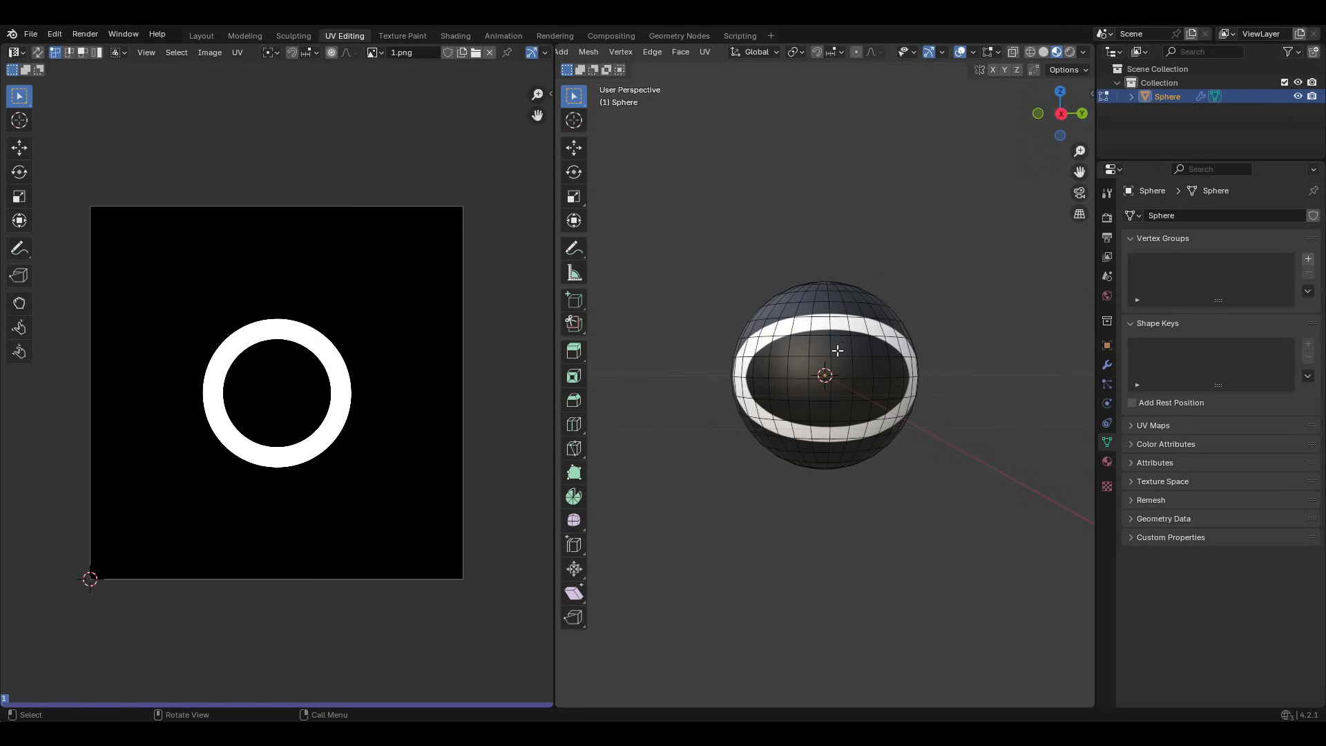
Select all sphere faces and scale the UV layout along X so the ring appears round.
click(839, 345)
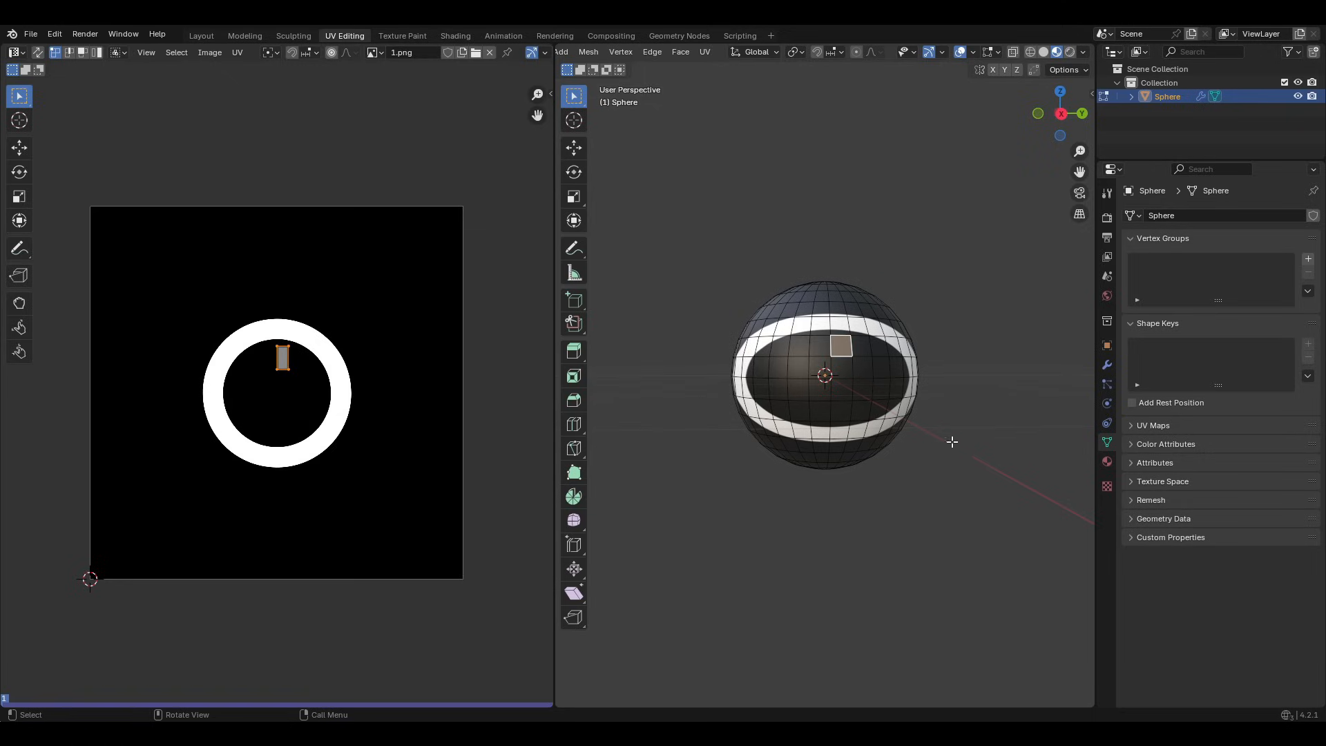
mouse_move(820, 412)
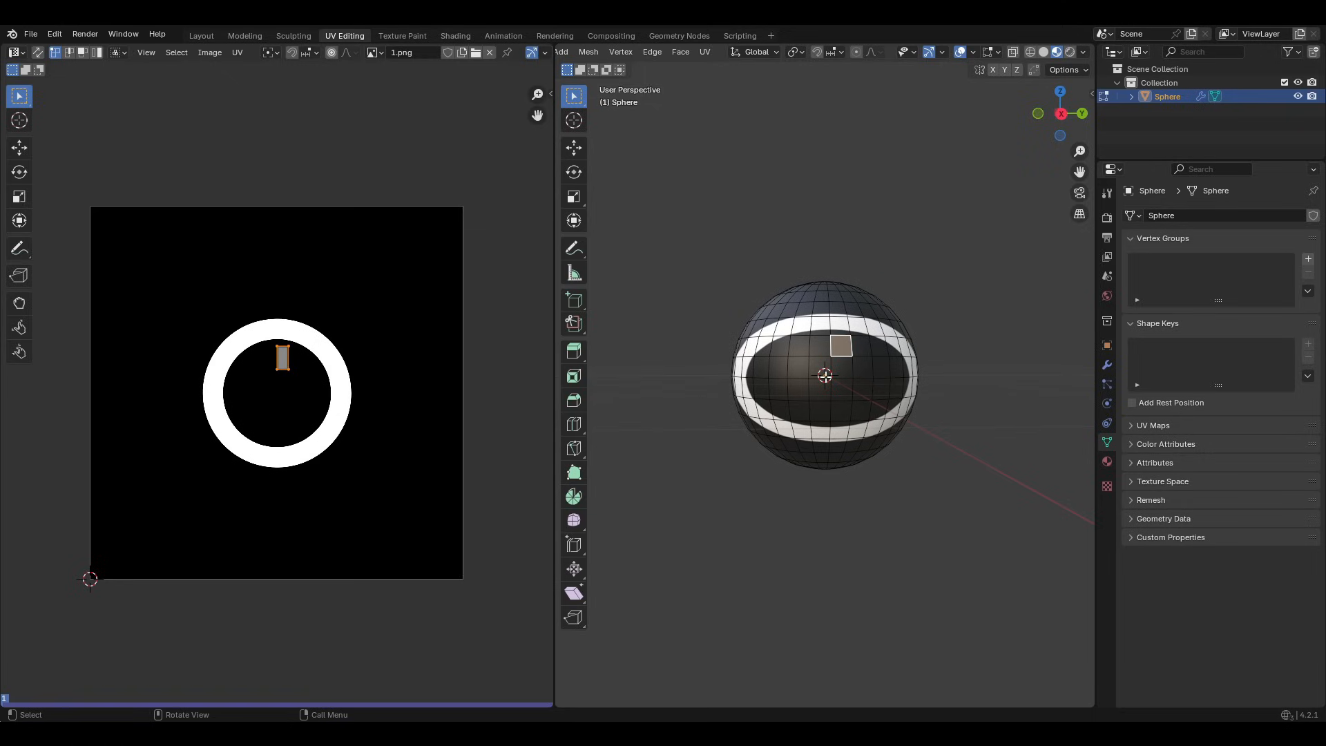
key(a)
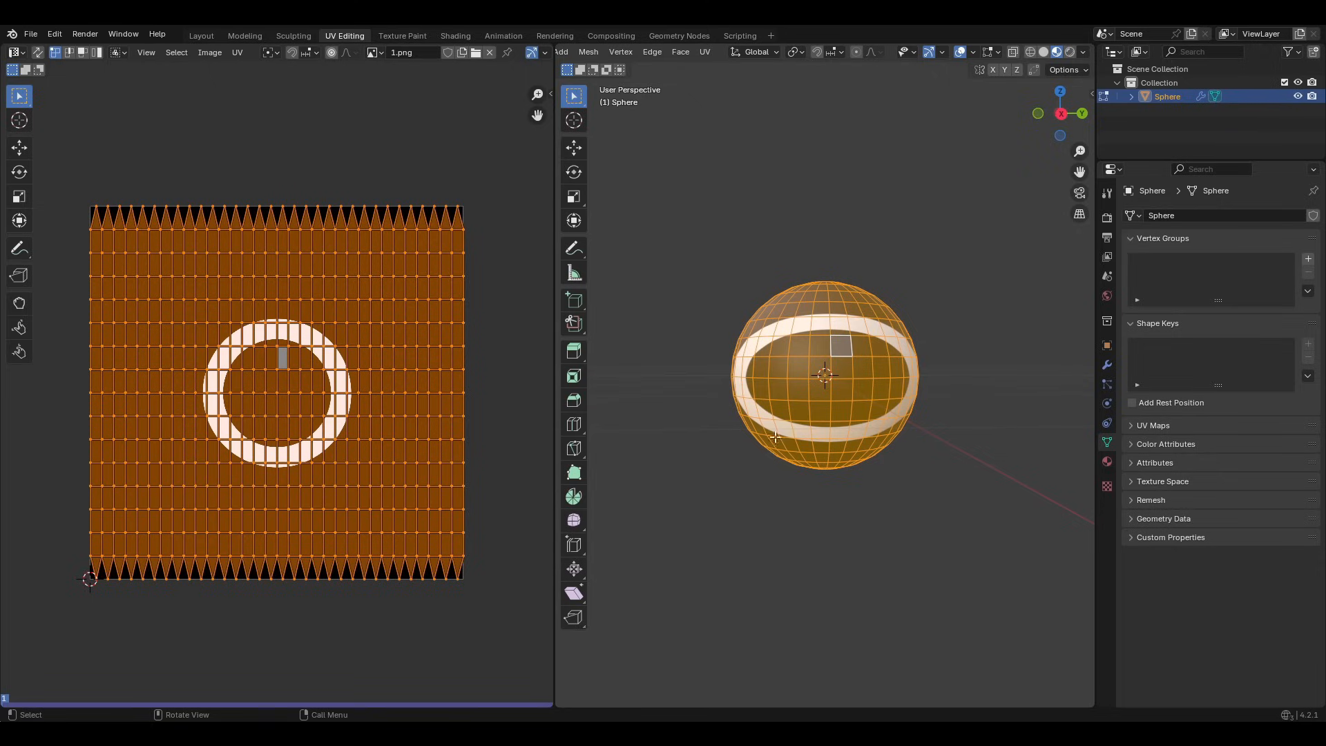
mouse_move(838, 405)
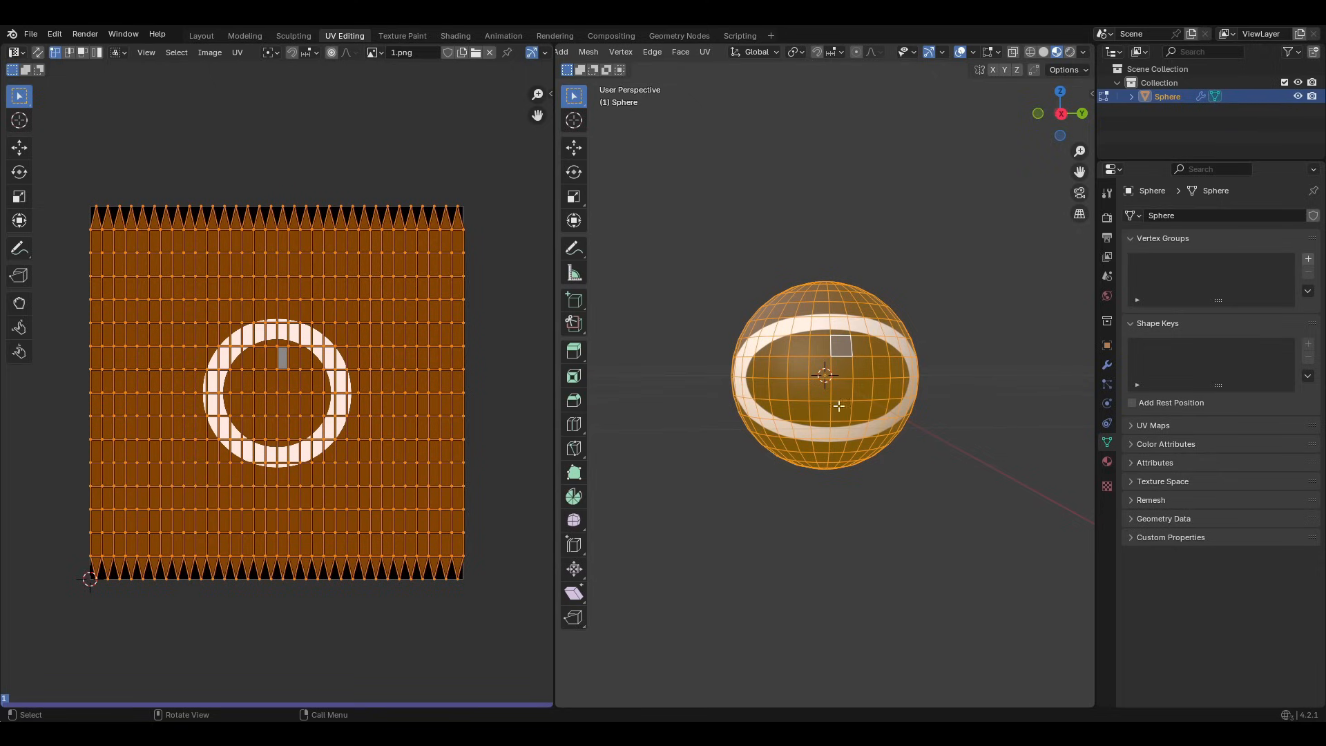
mouse_move(876, 376)
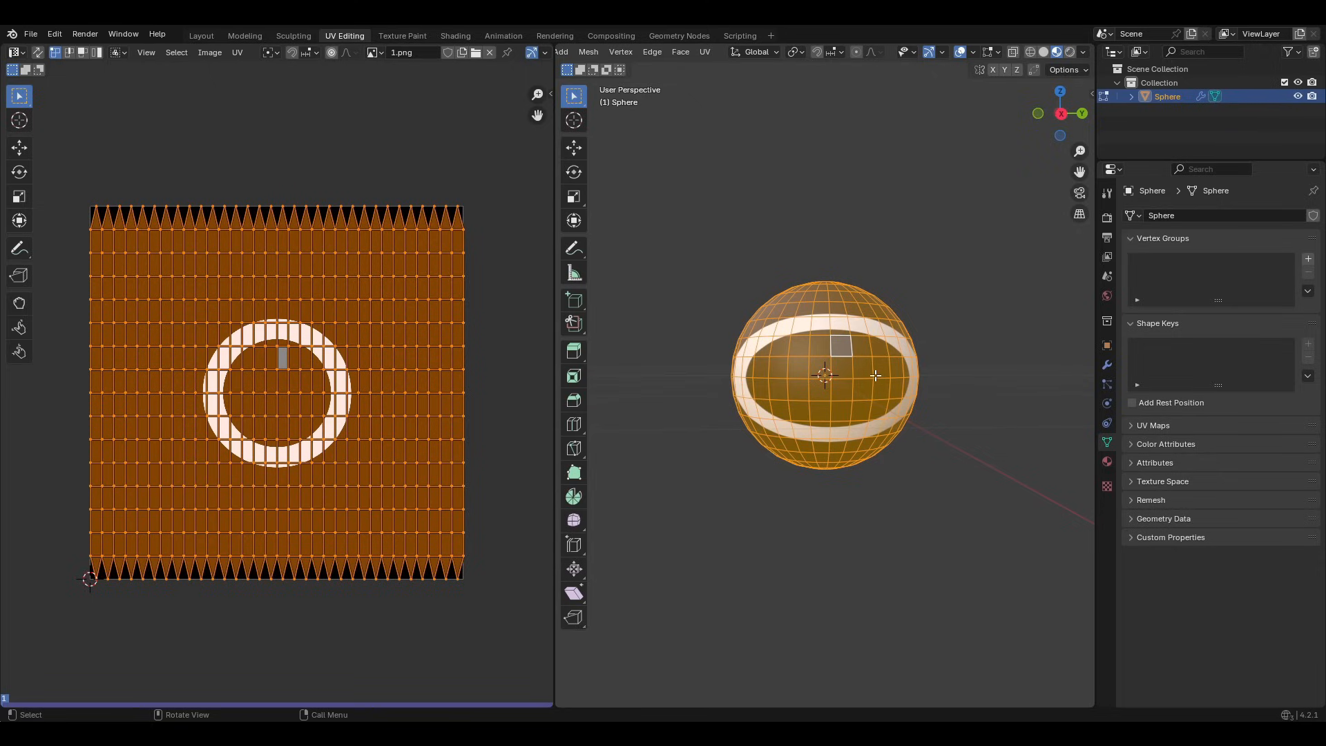
mouse_move(284, 541)
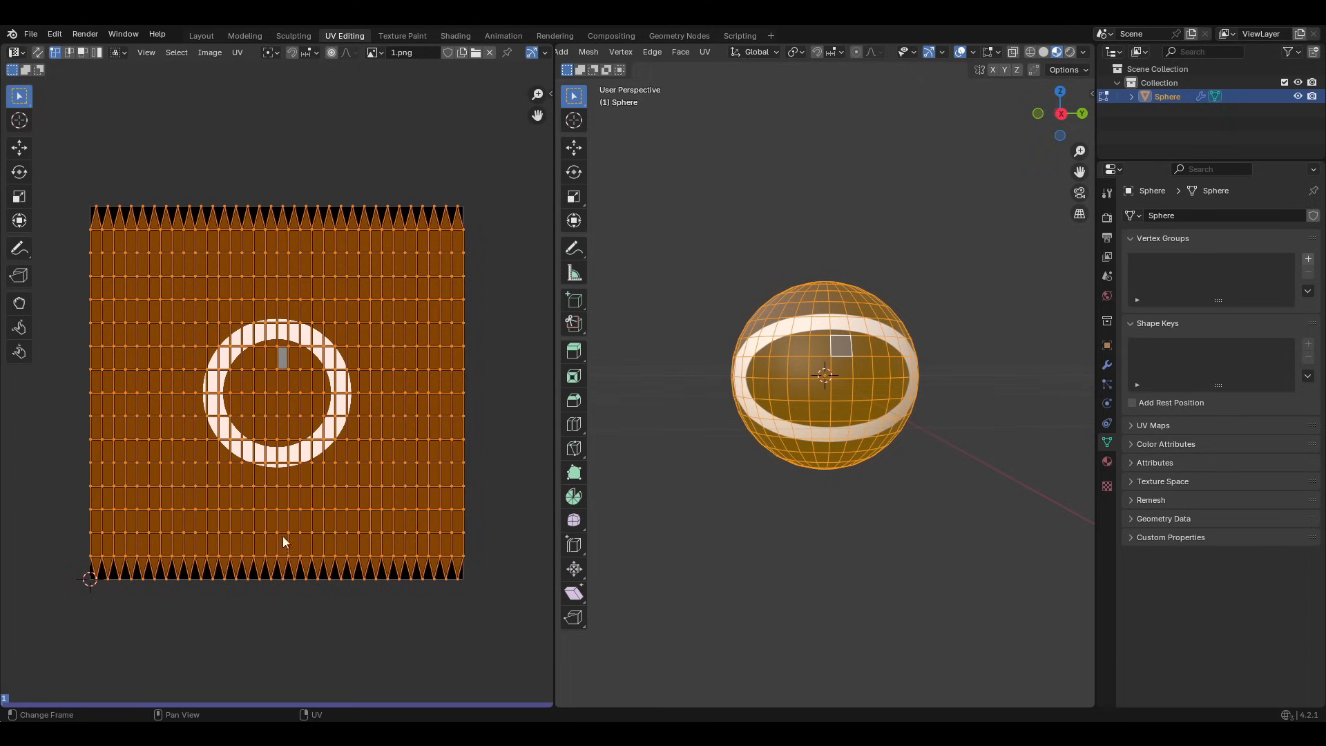
mouse_move(494, 352)
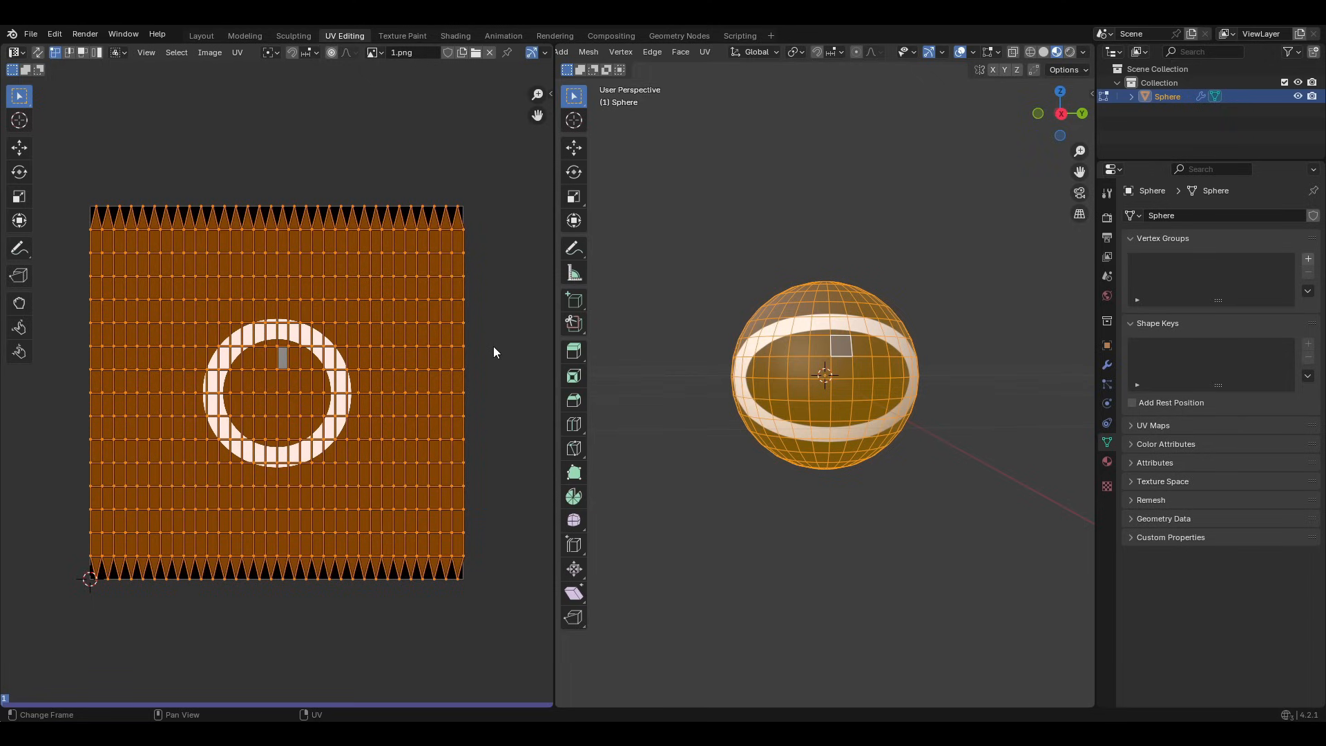
key(s)
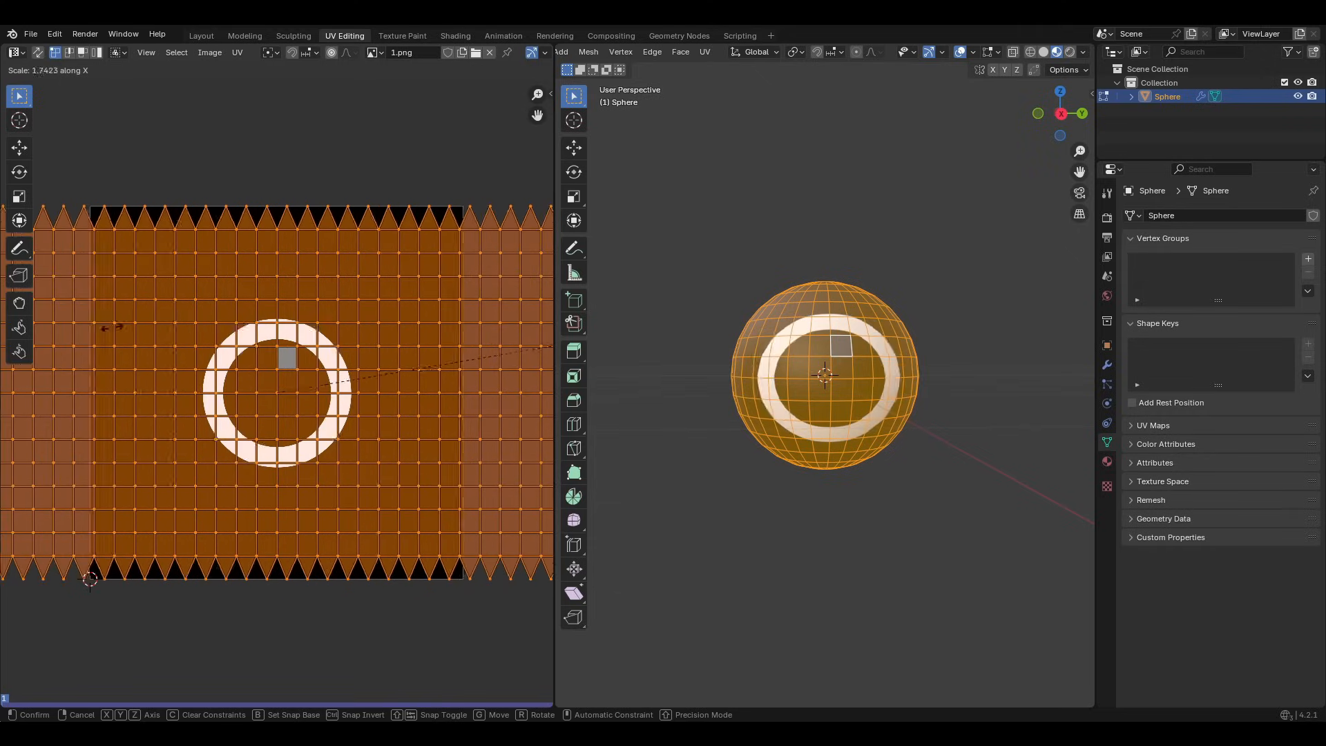
mouse_move(174, 335)
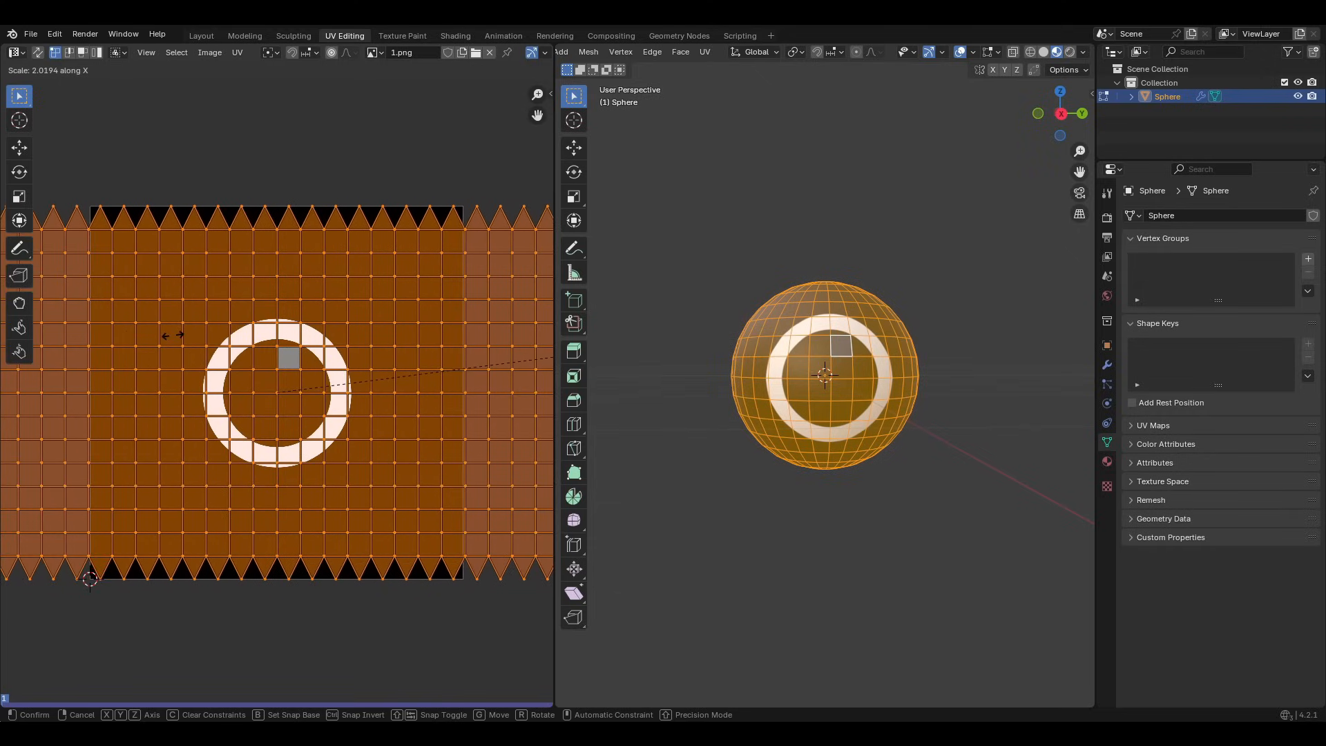
mouse_move(187, 333)
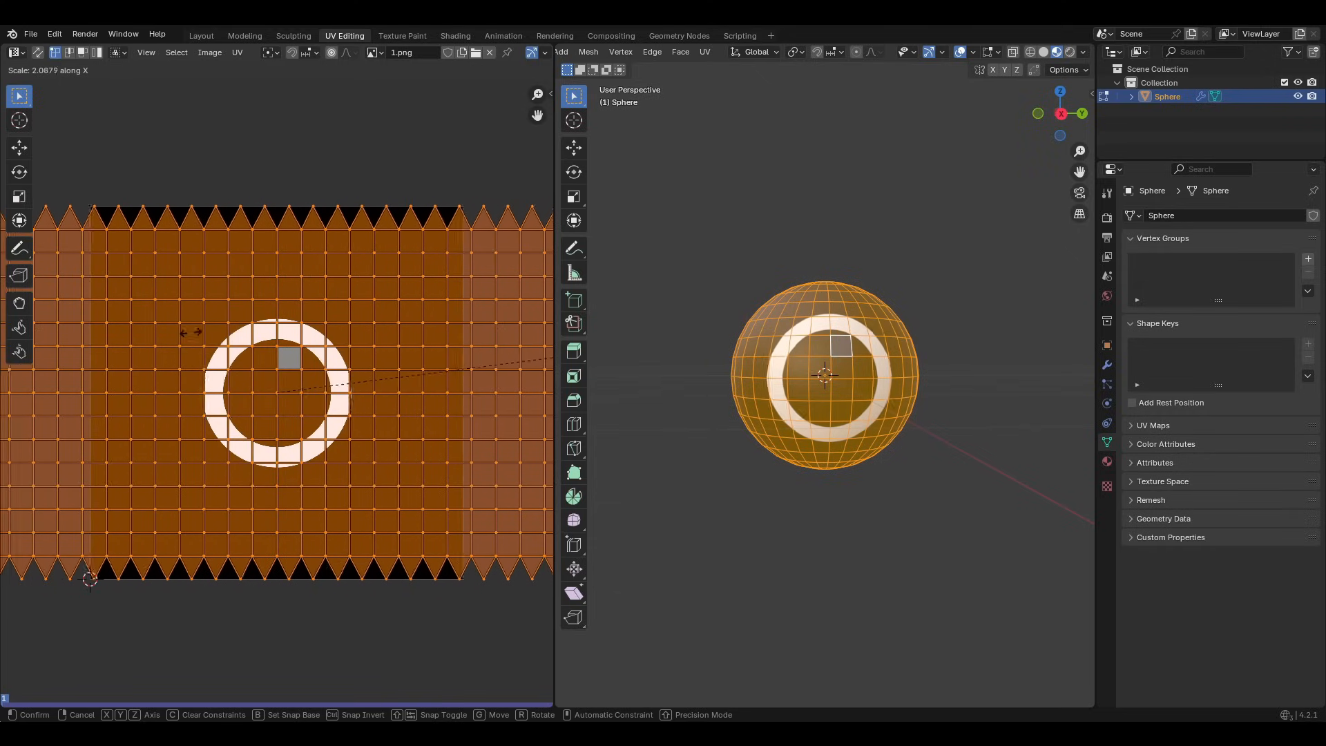
mouse_move(144, 343)
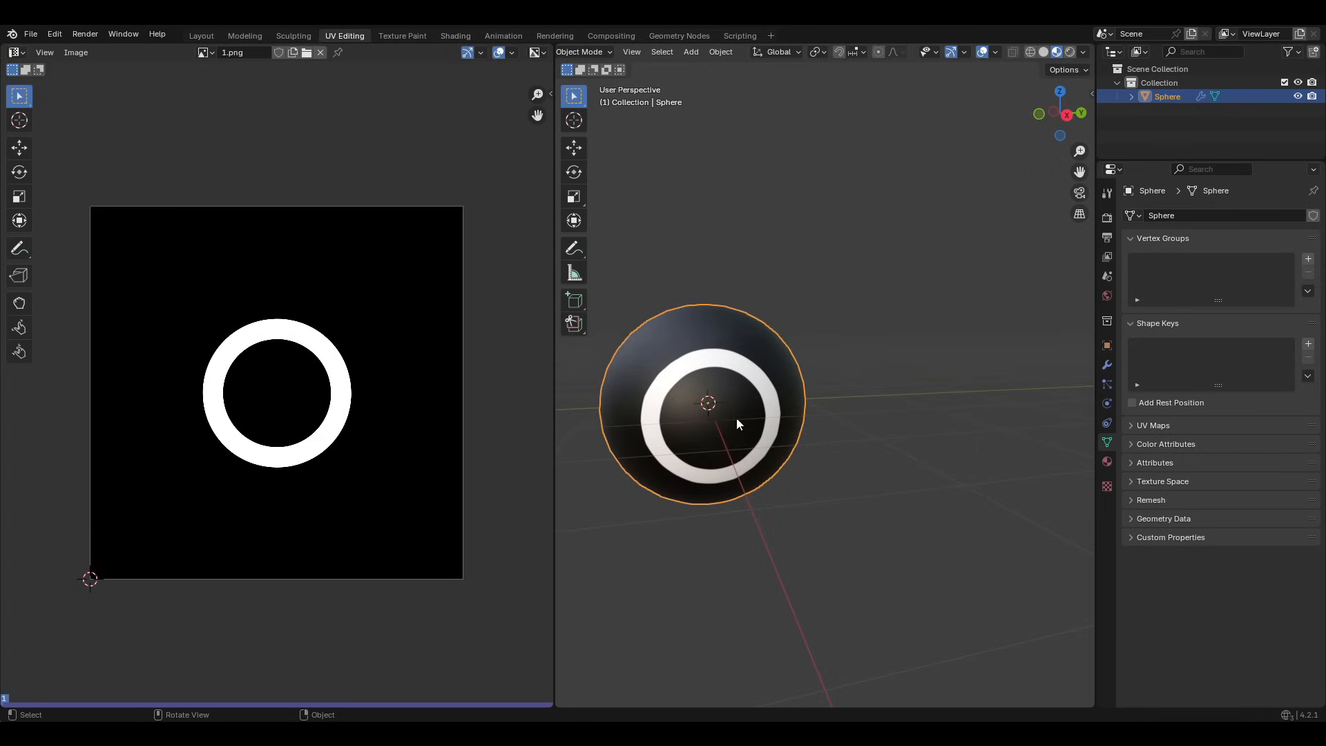
mouse_move(689, 386)
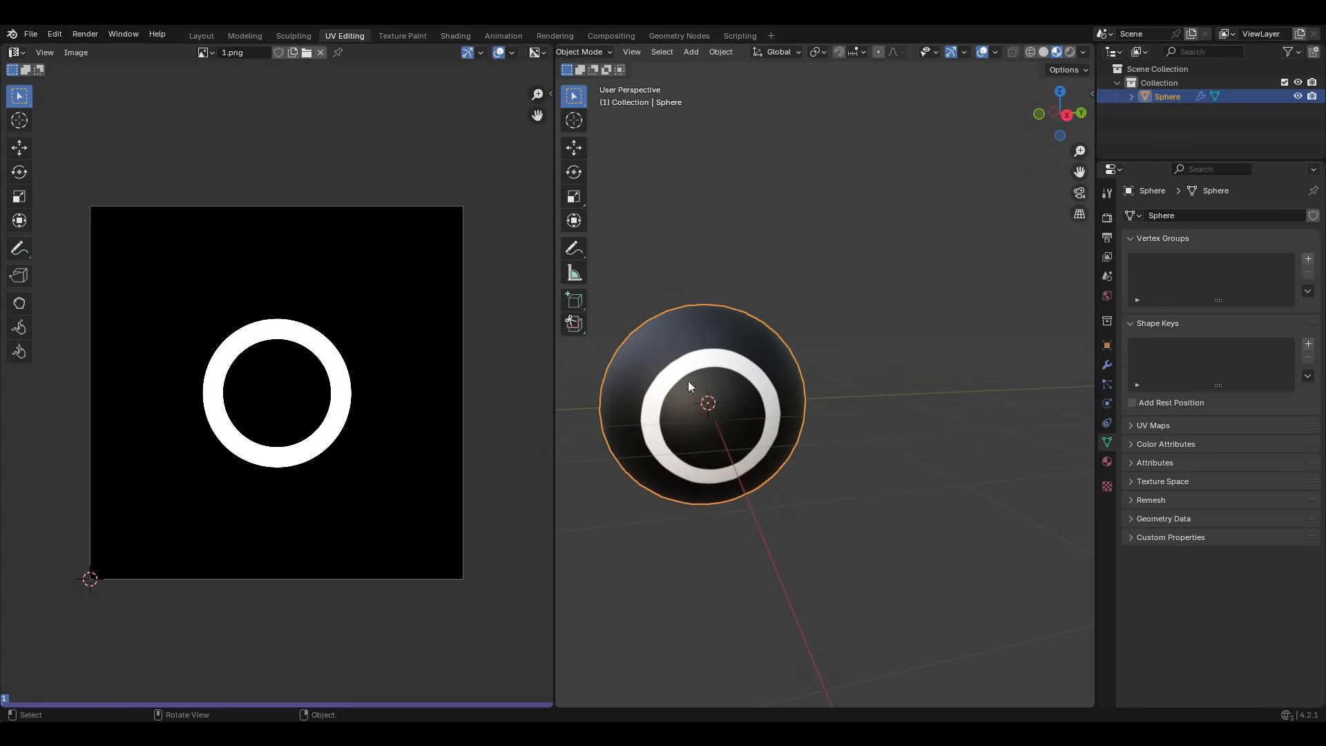
mouse_move(463, 36)
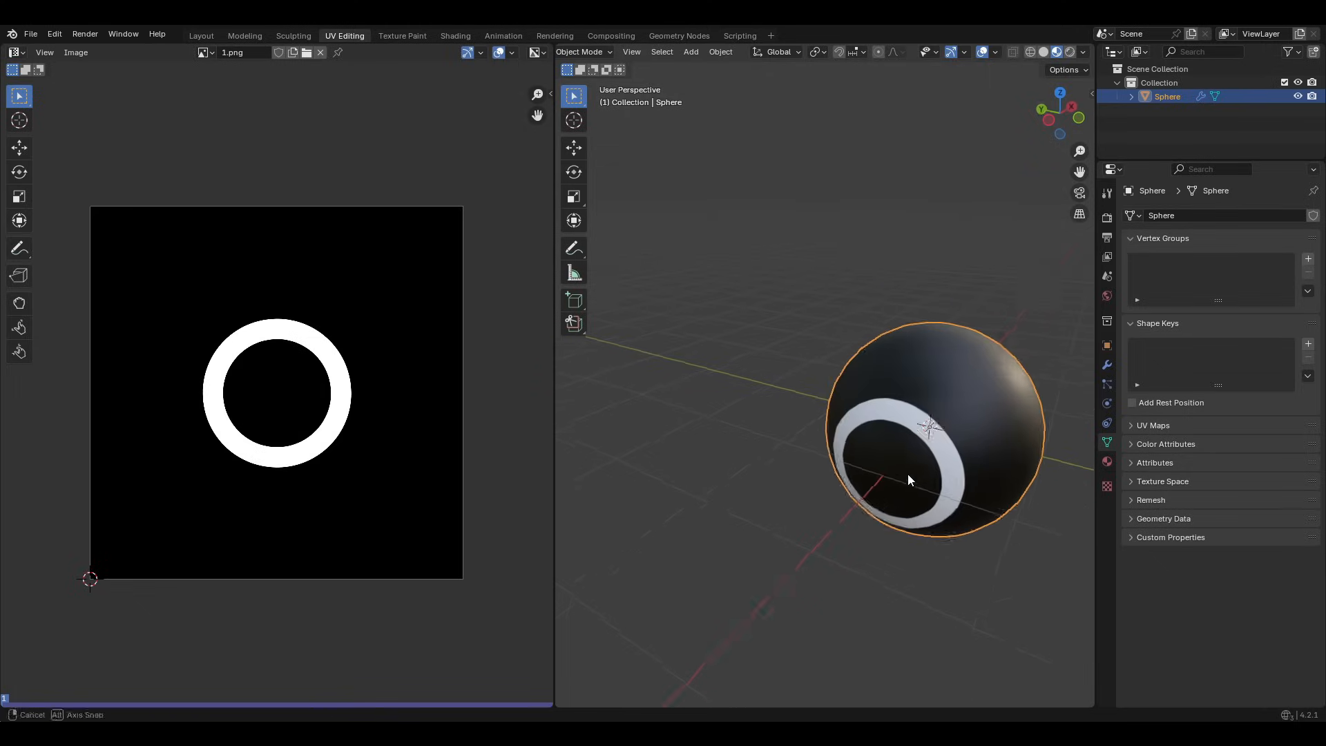
click(455, 36)
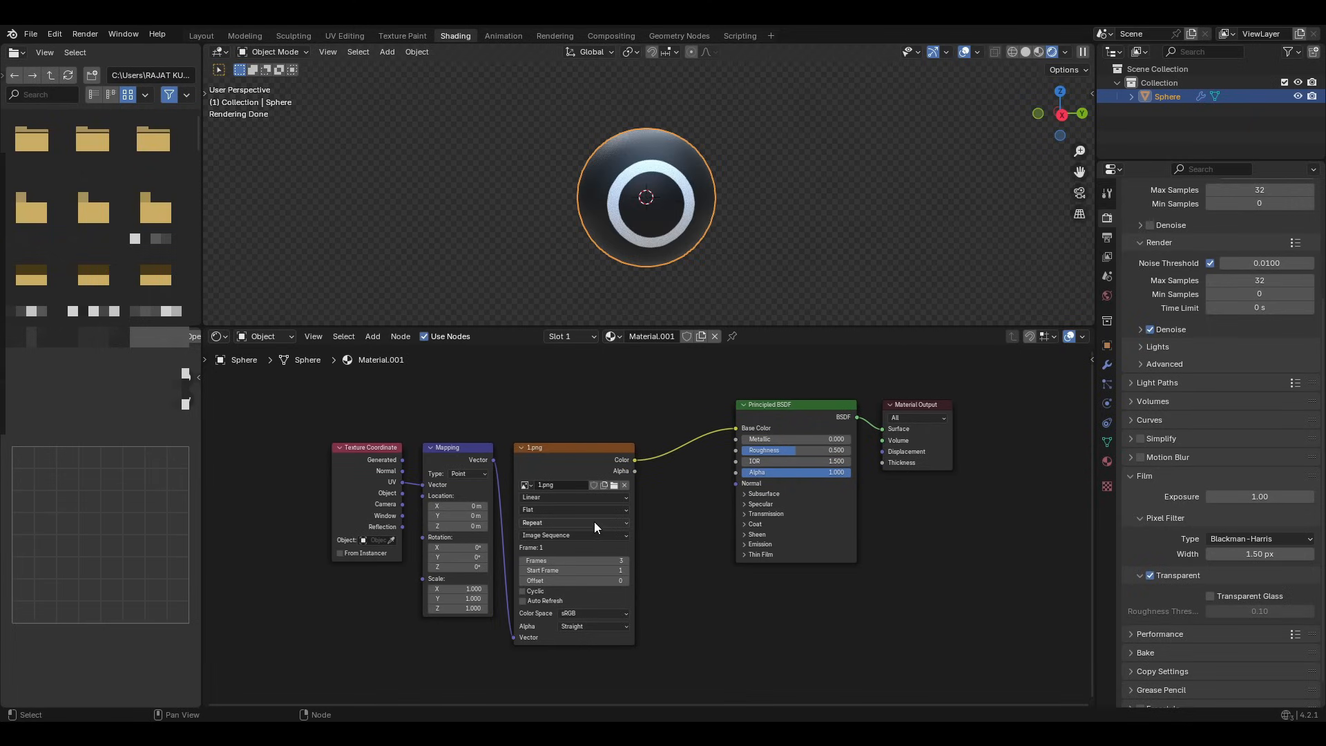
Set the image texture's extension to Clip so a single white ring shows on the sphere.
click(575, 522)
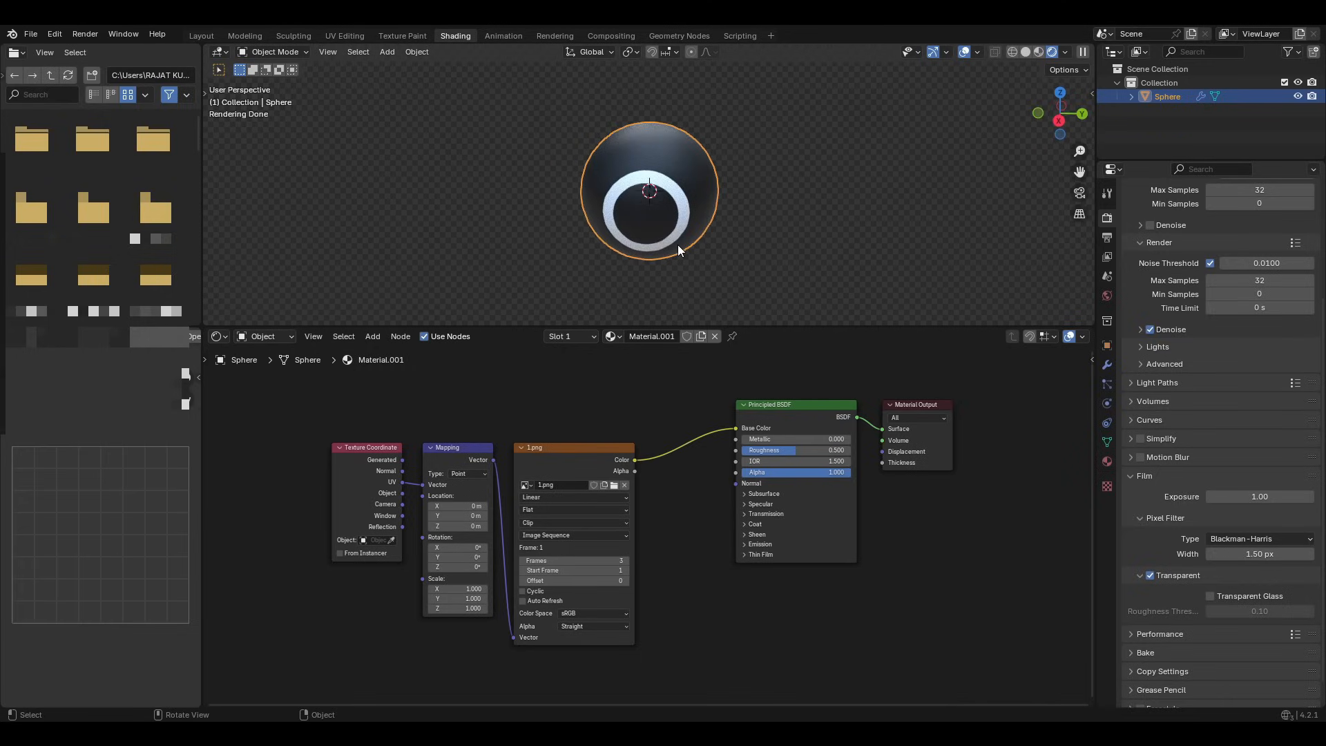
mouse_move(648, 135)
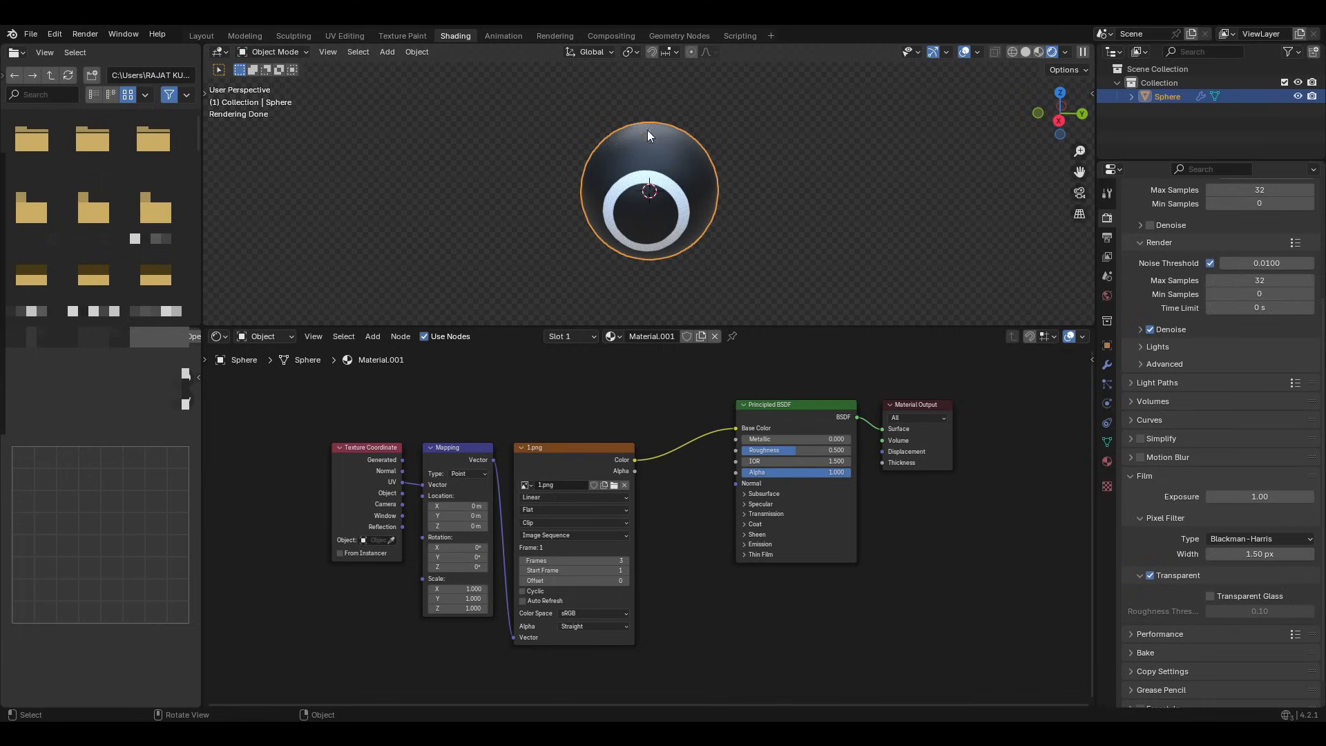
mouse_move(614, 178)
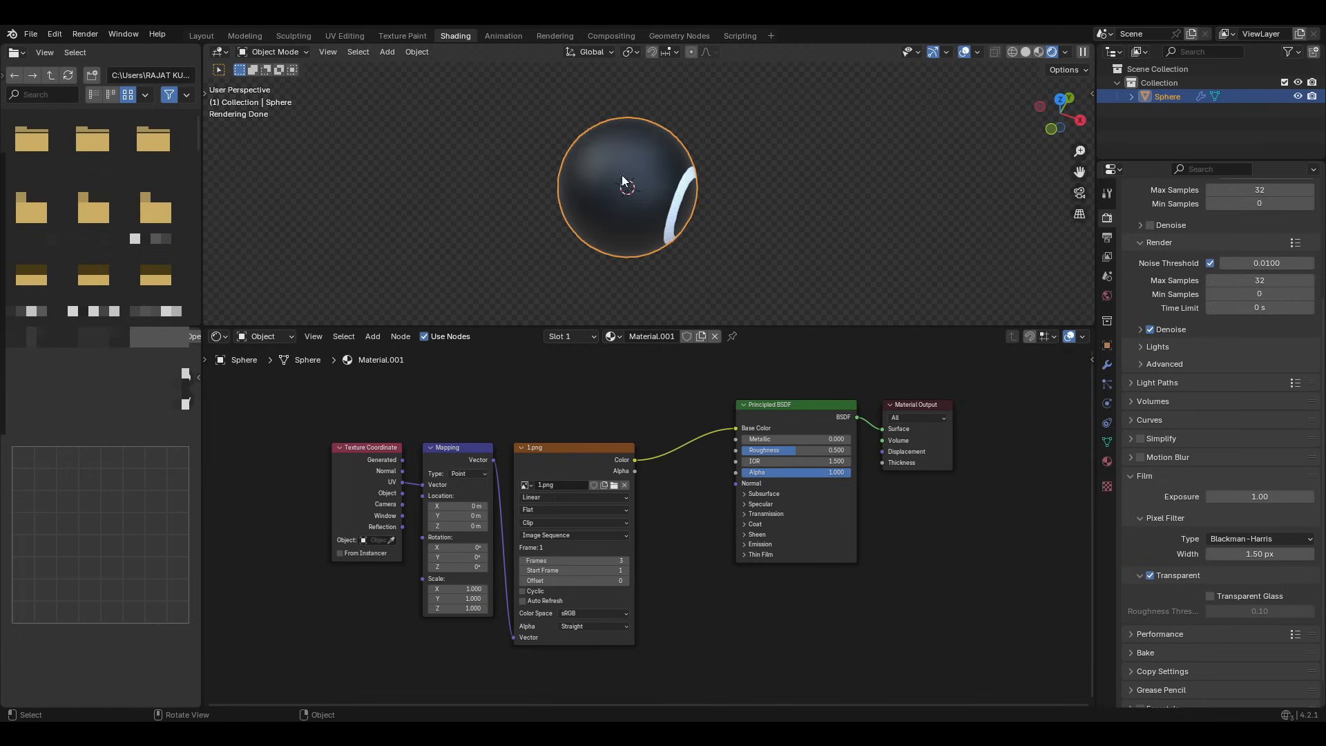
mouse_move(568, 252)
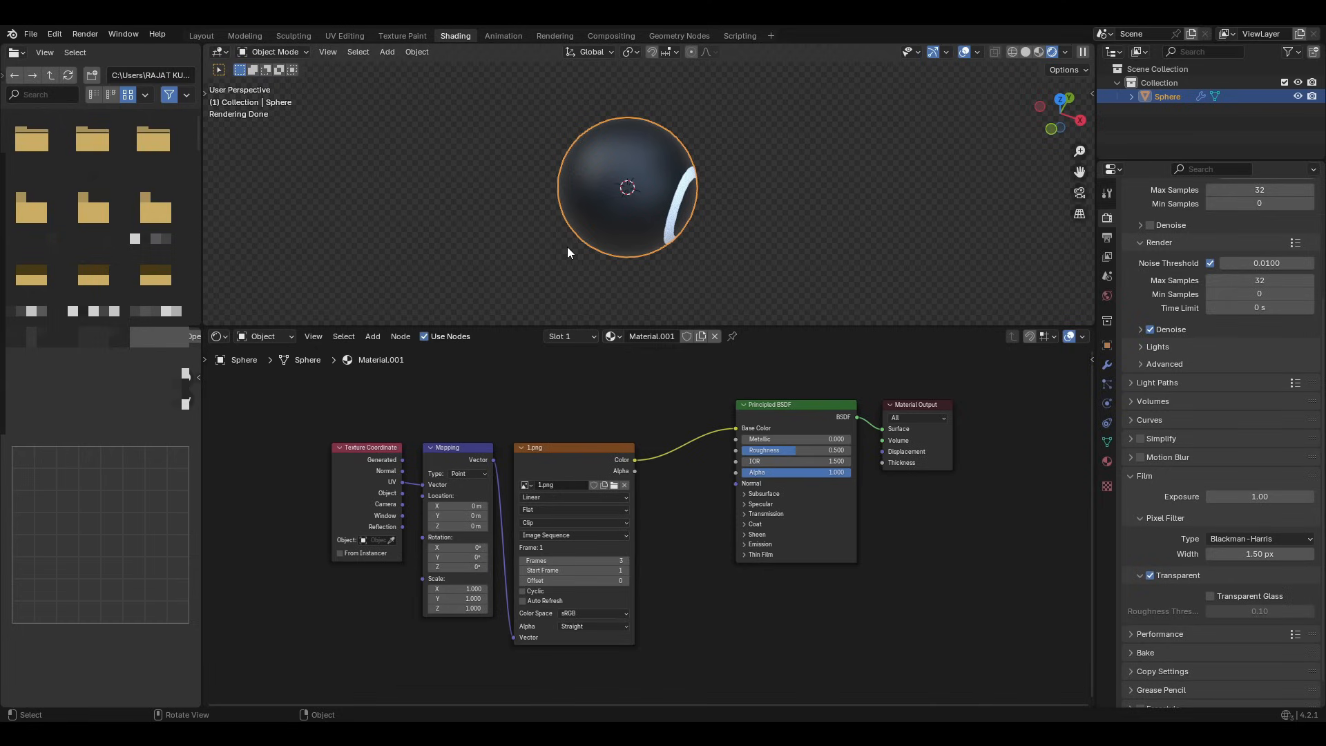
mouse_move(744, 601)
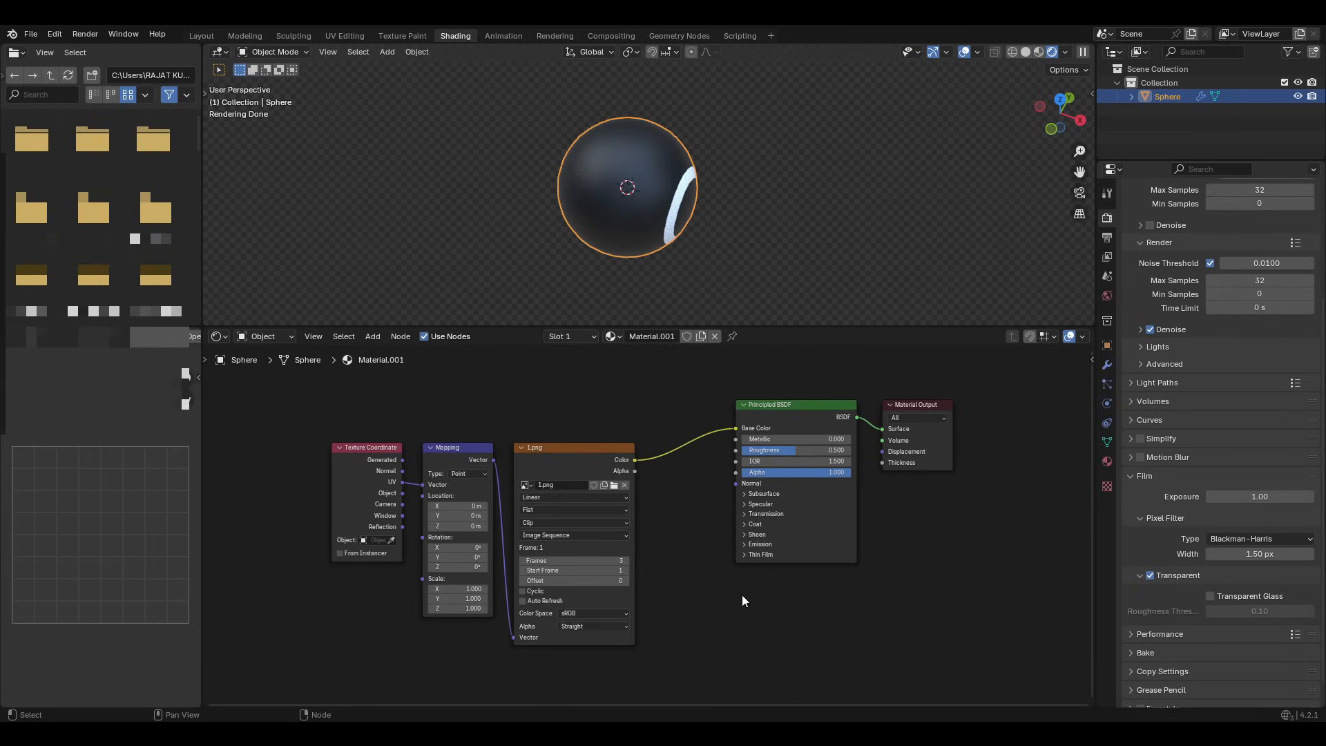
click(795, 404)
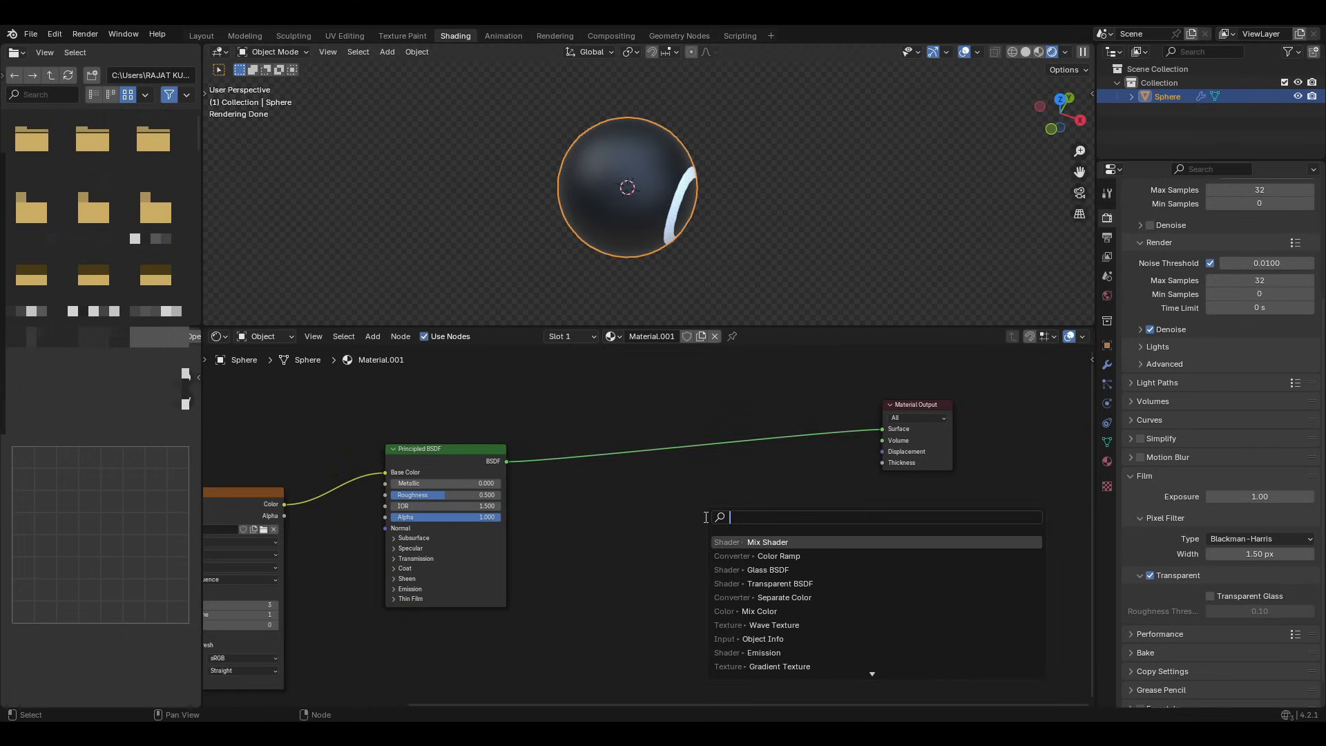
Add a Mix Shader with the circle image as its factor and make the Principled BSDF base colour pink.
click(765, 542)
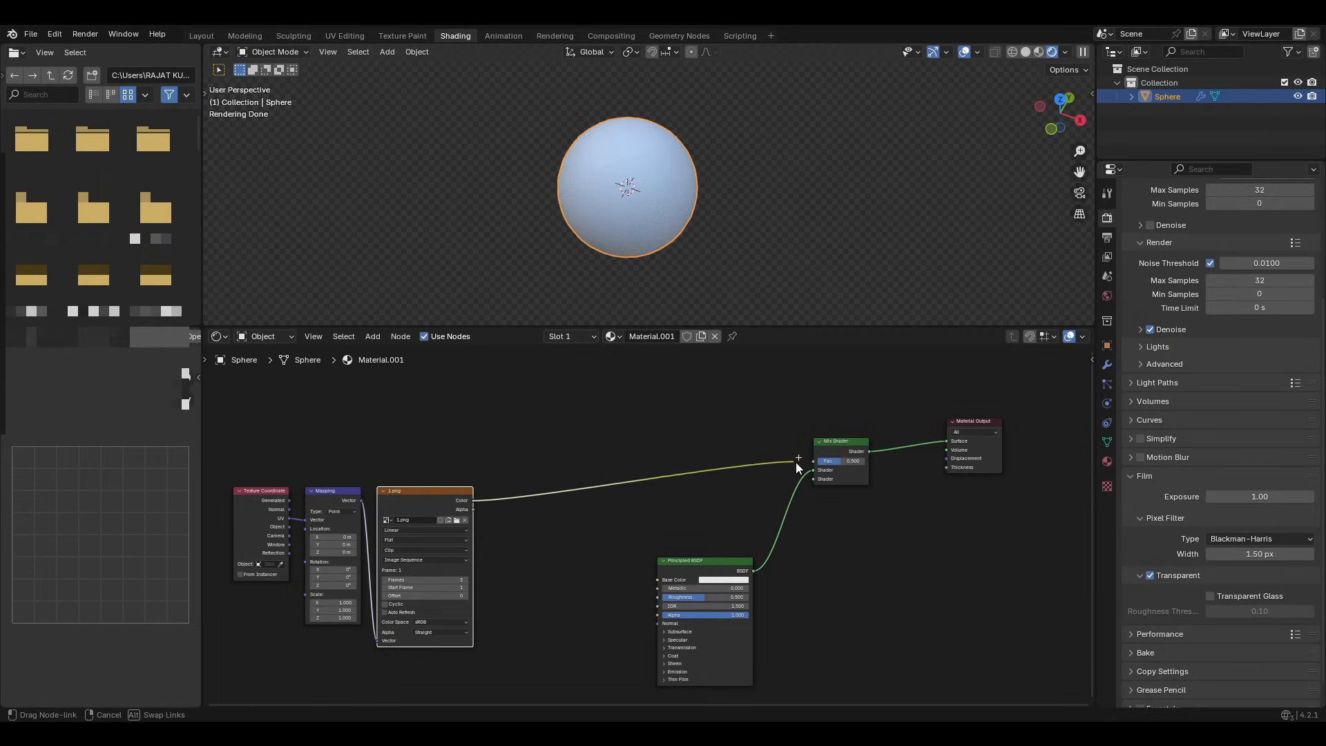
click(825, 490)
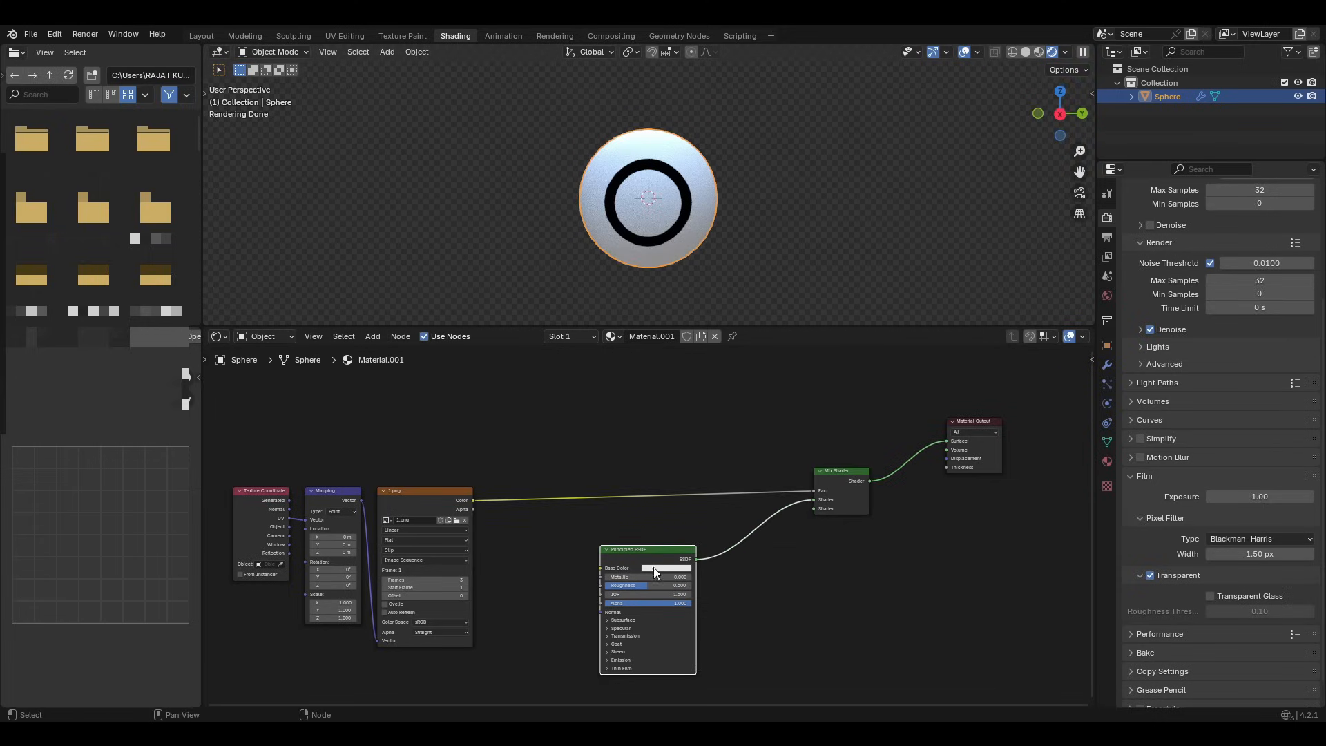
click(666, 568)
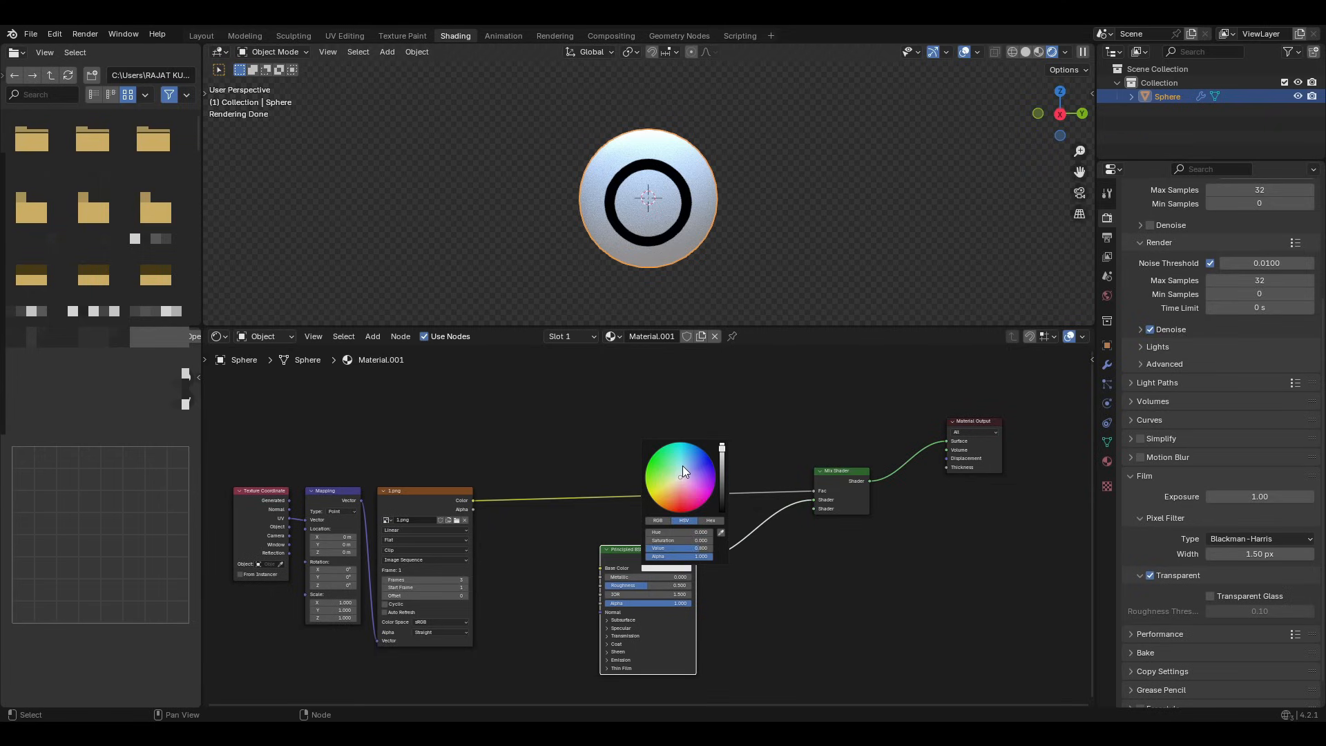
click(682, 470)
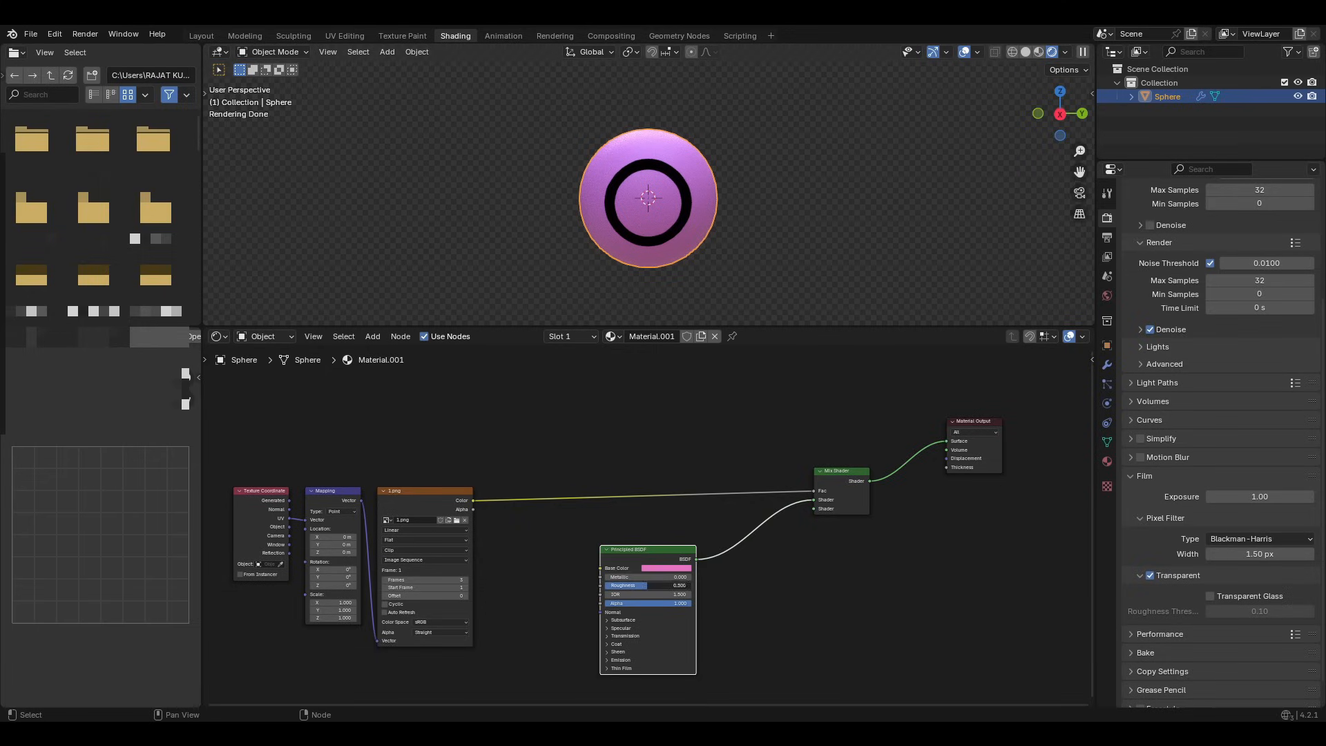
click(642, 584)
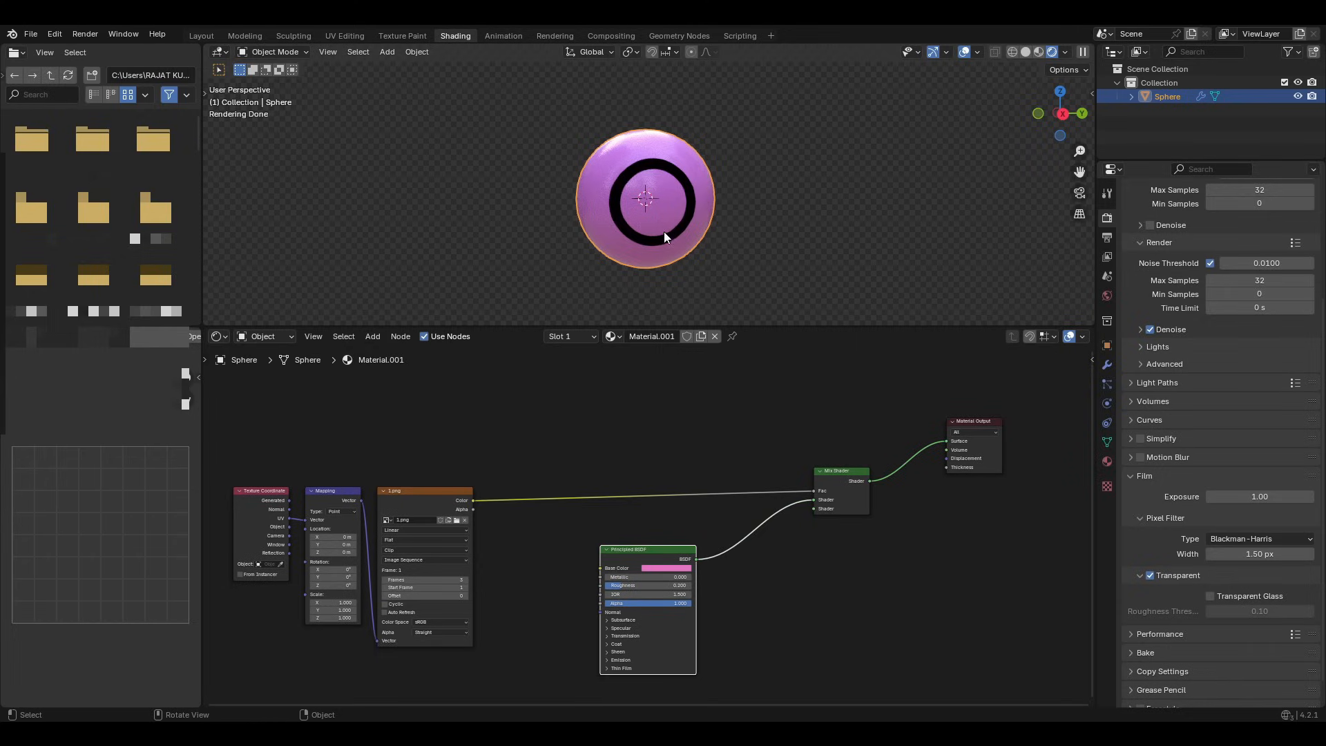
mouse_move(635, 176)
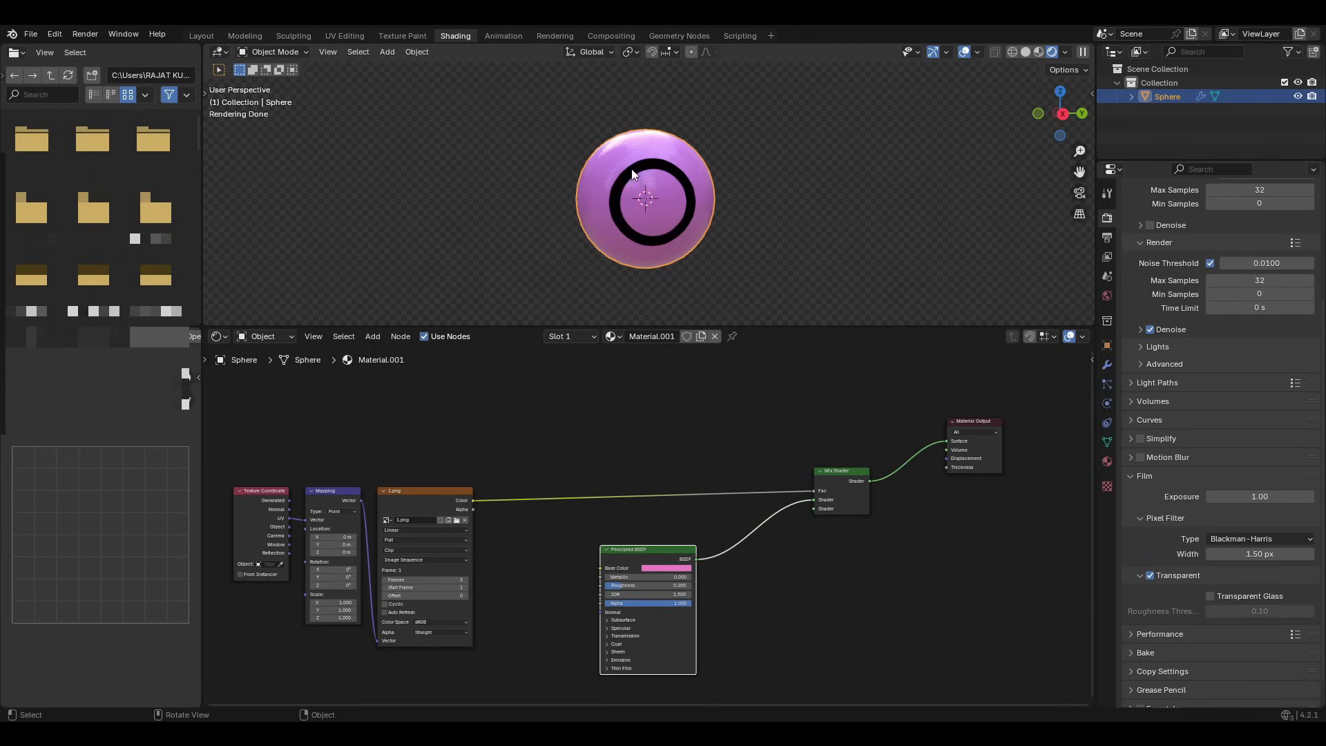
mouse_move(693, 257)
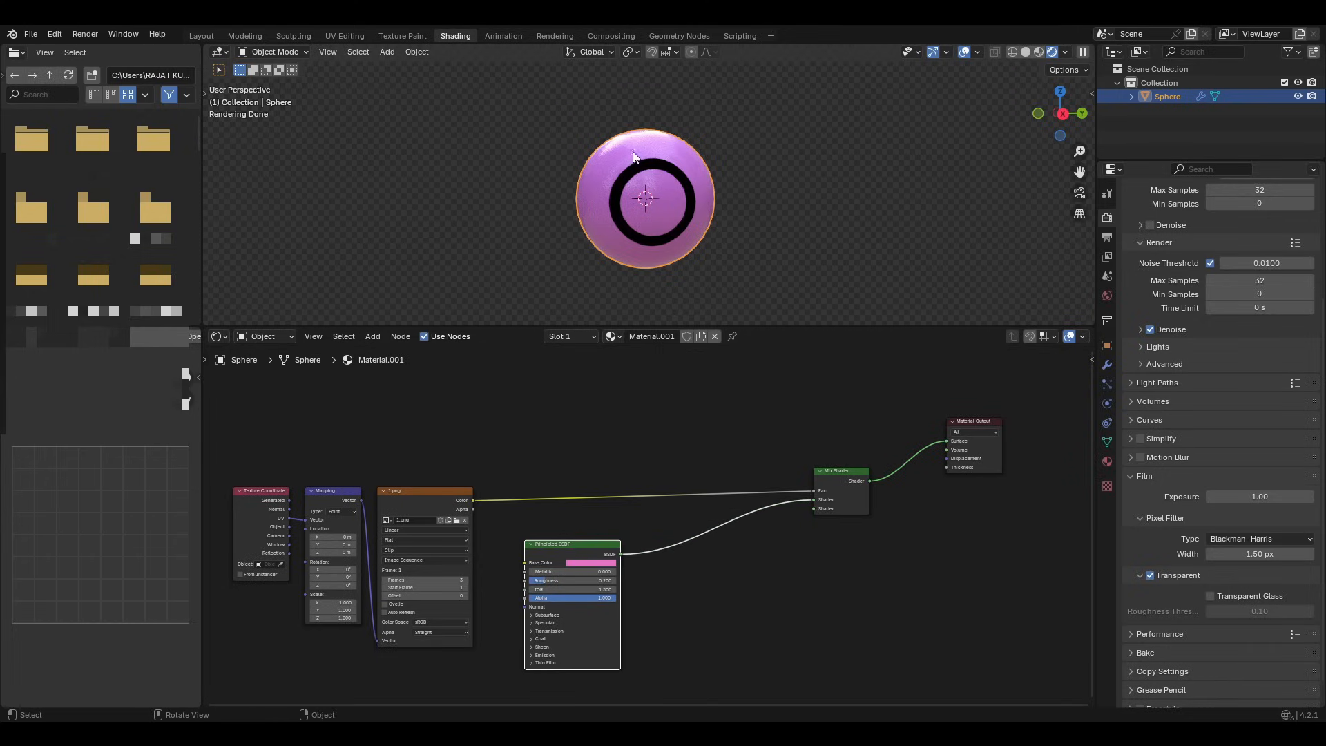
mouse_move(725, 523)
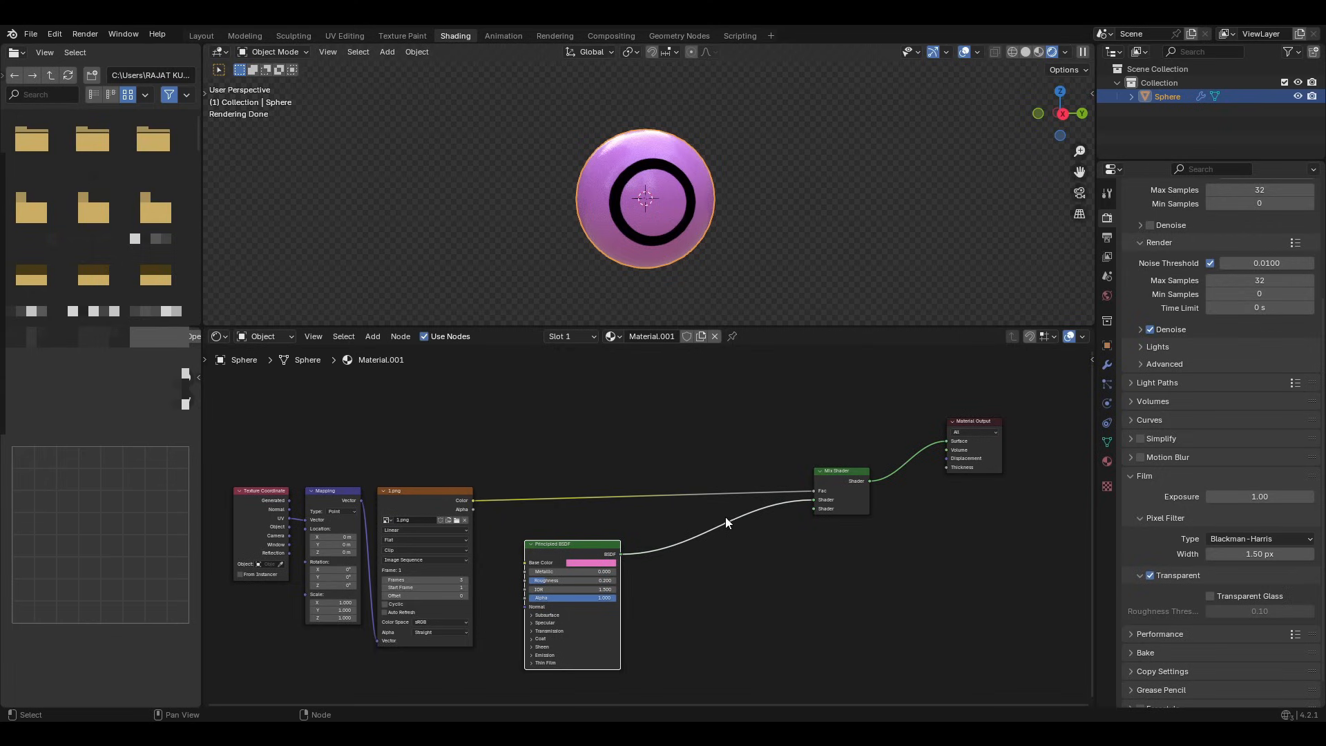
mouse_move(567, 561)
text(pr)
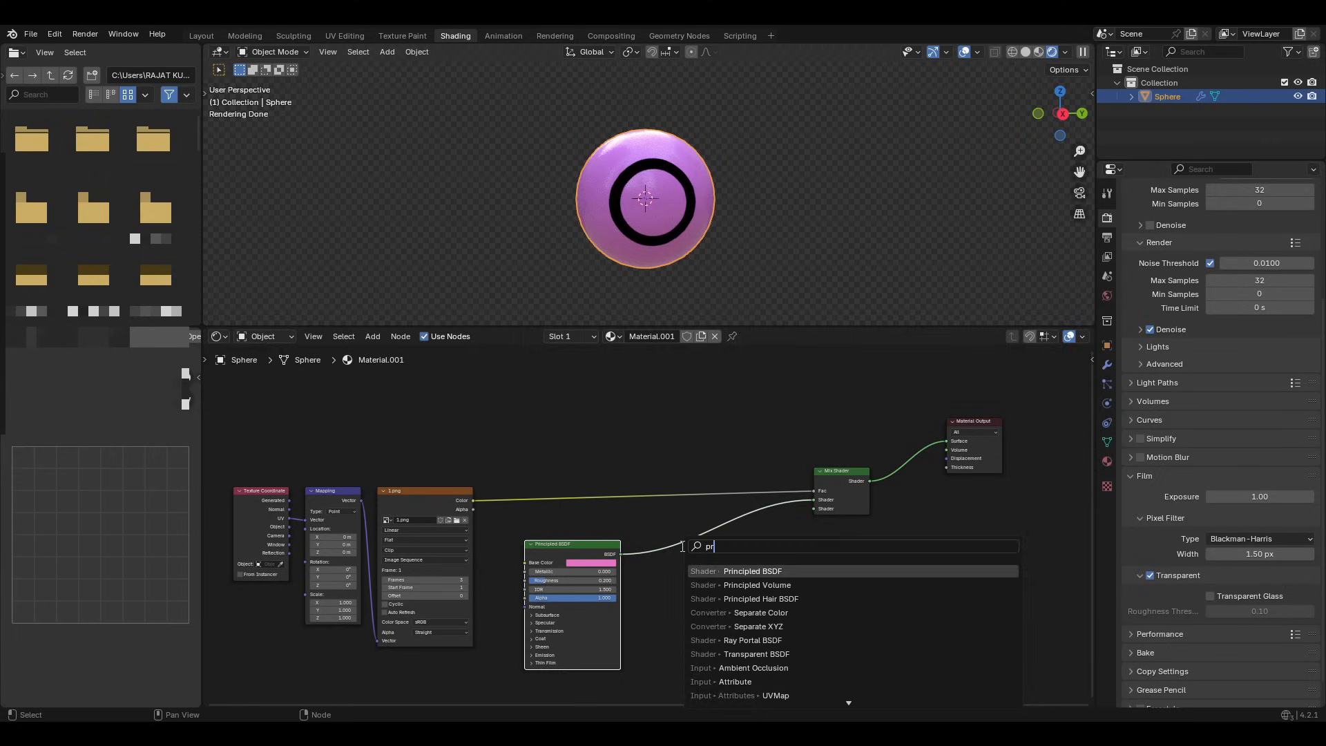
Add a second, white Principled BSDF into the Mix Shader so the ring turns white.
click(751, 571)
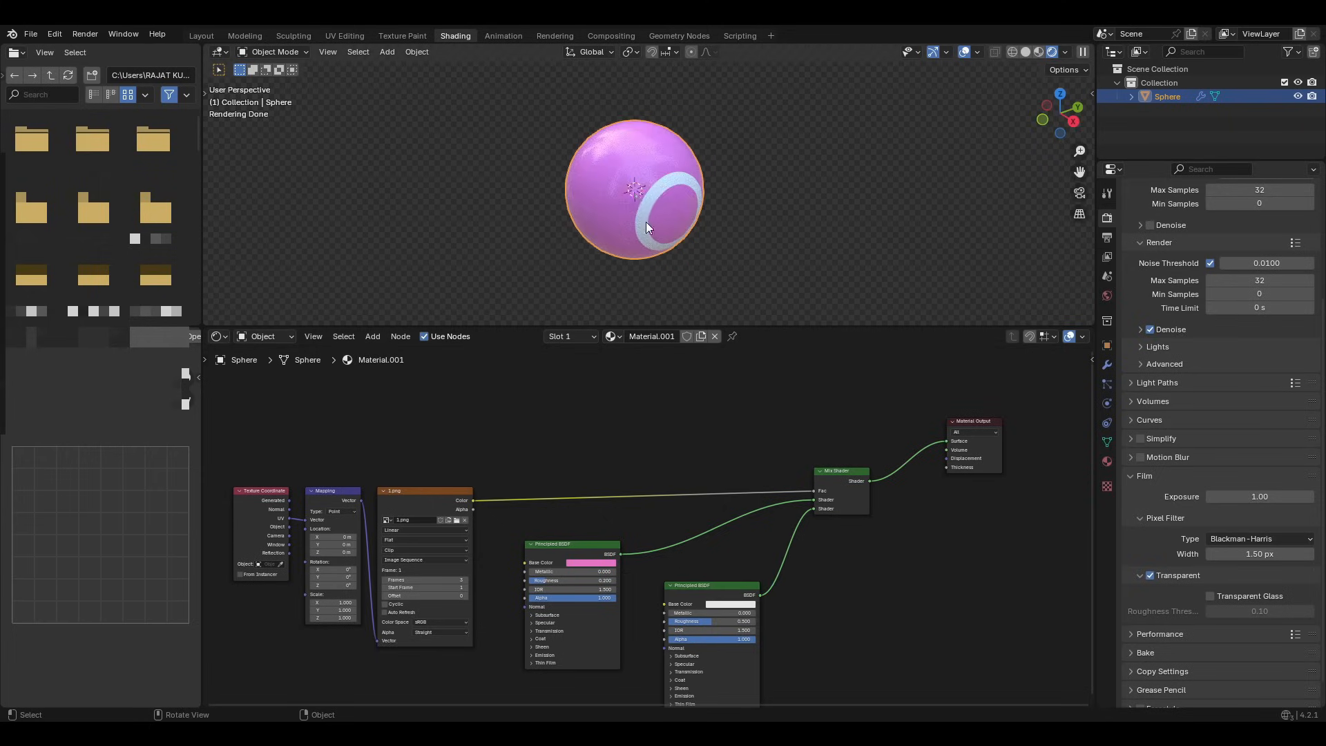
mouse_move(701, 281)
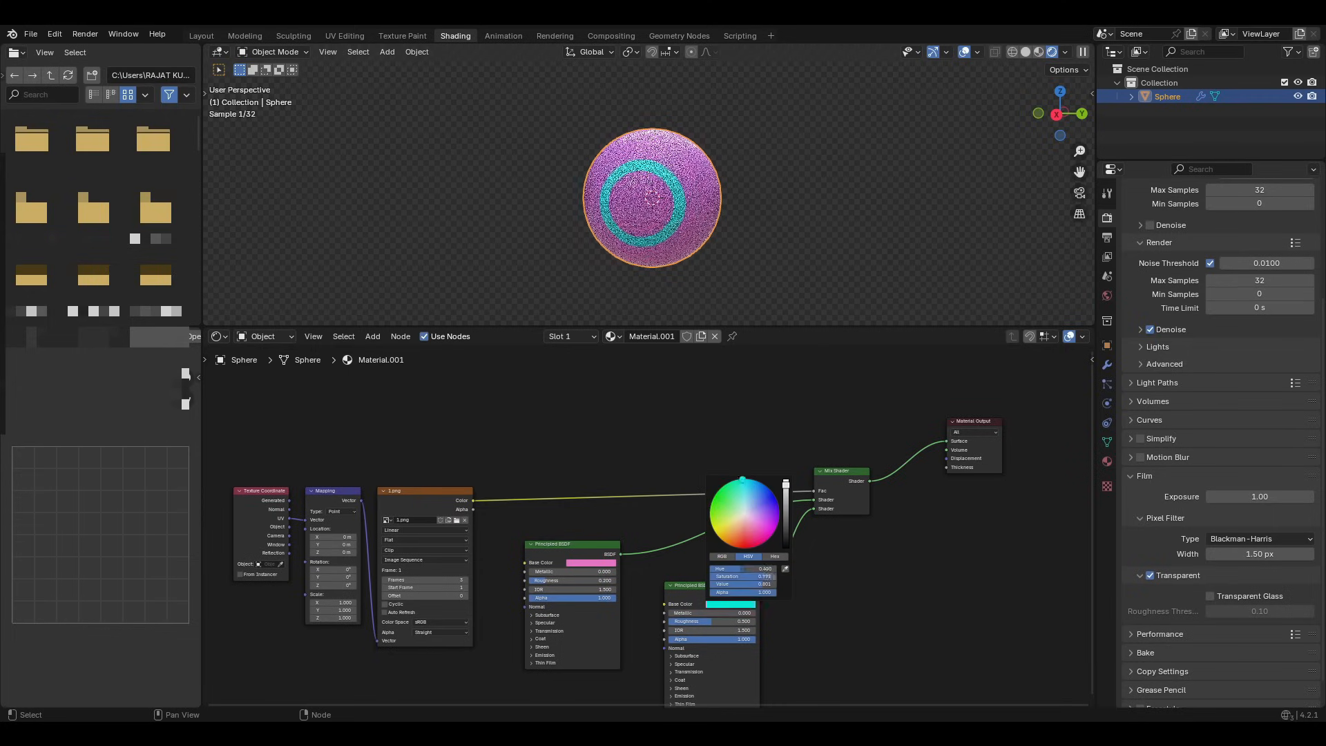
click(743, 514)
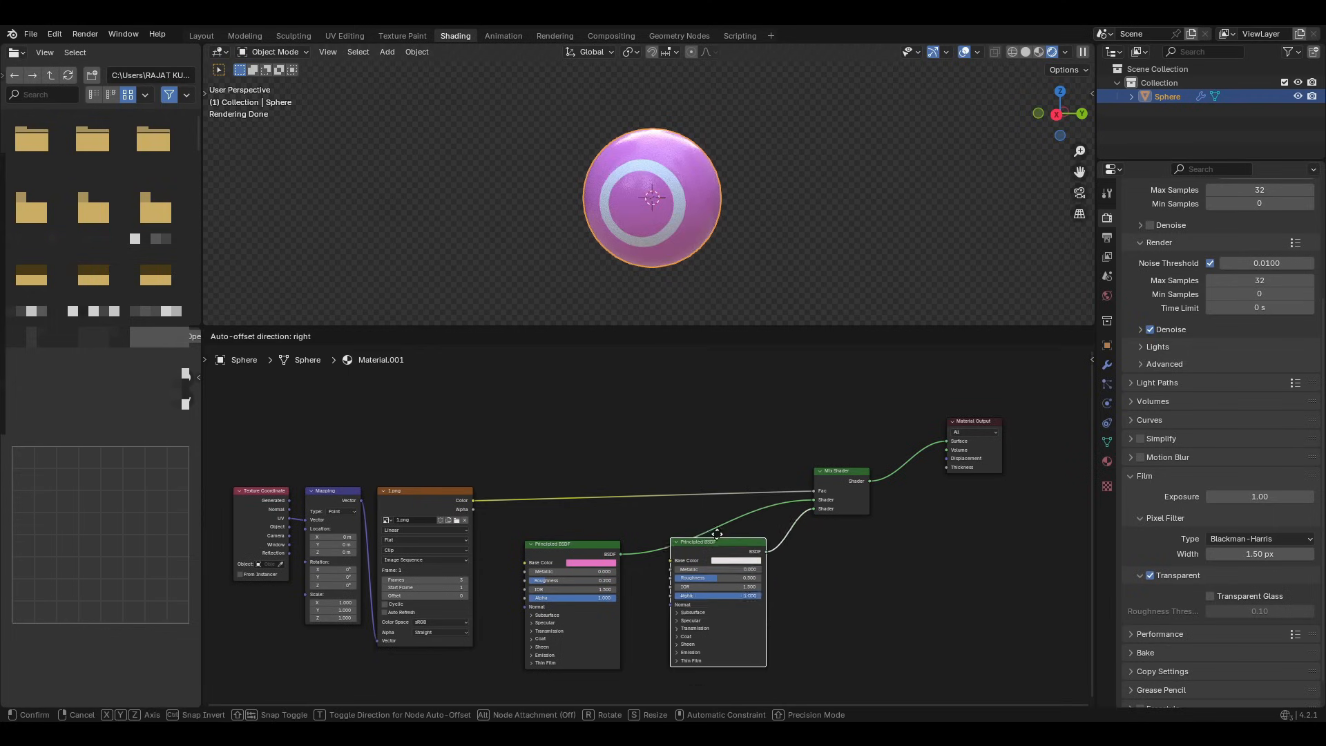
click(730, 549)
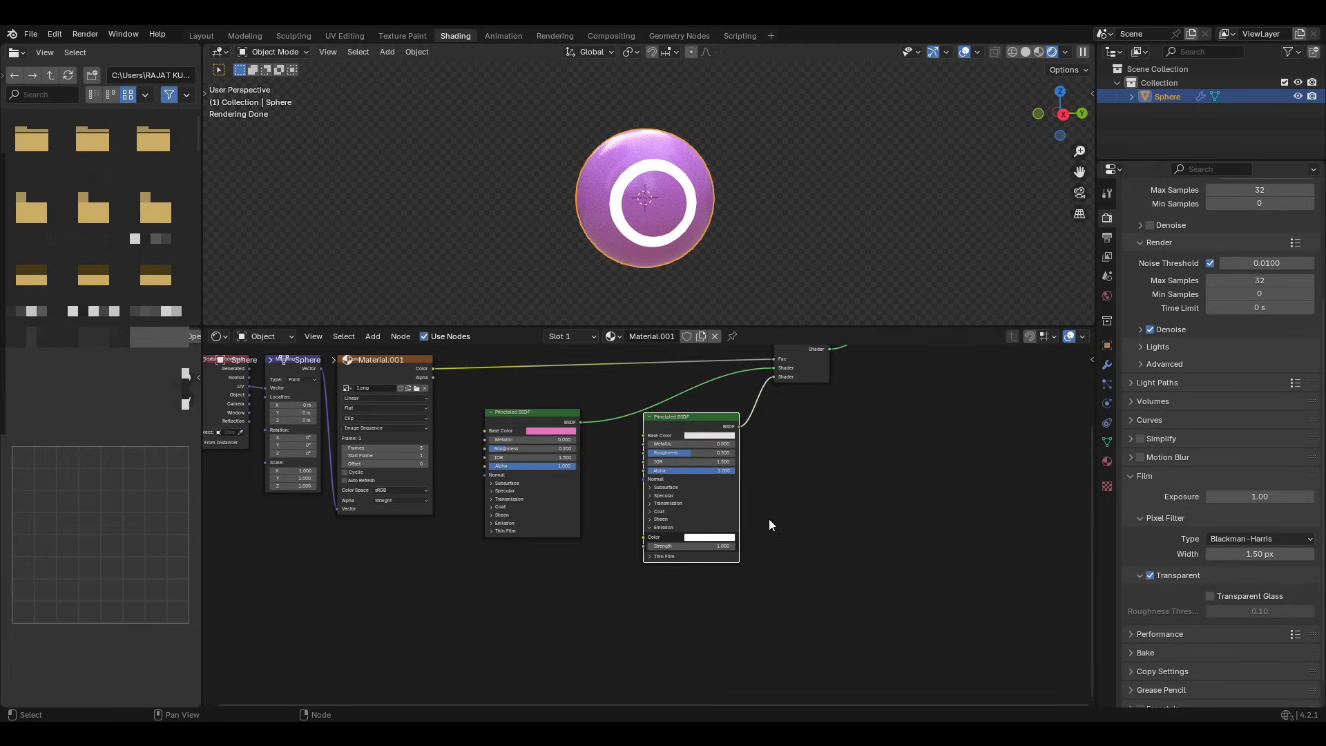
mouse_move(1179, 717)
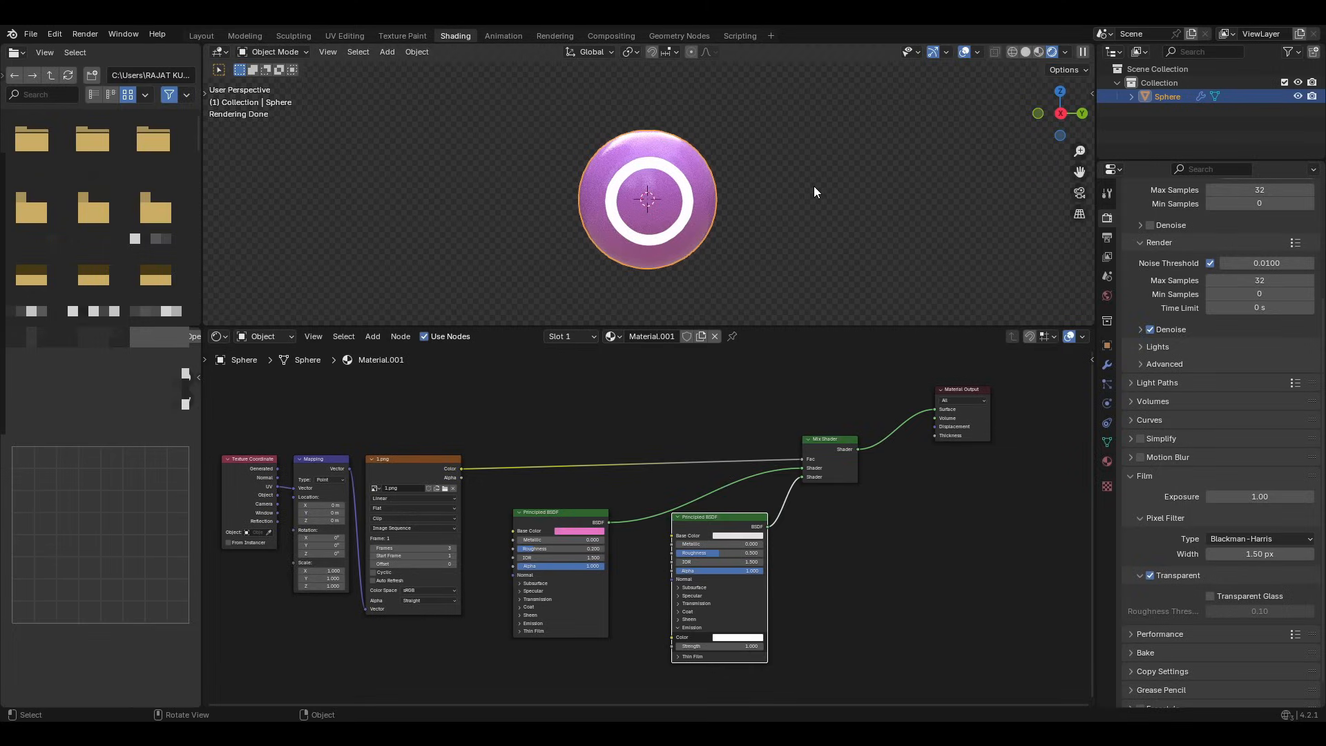
mouse_move(649, 347)
text(Circle)
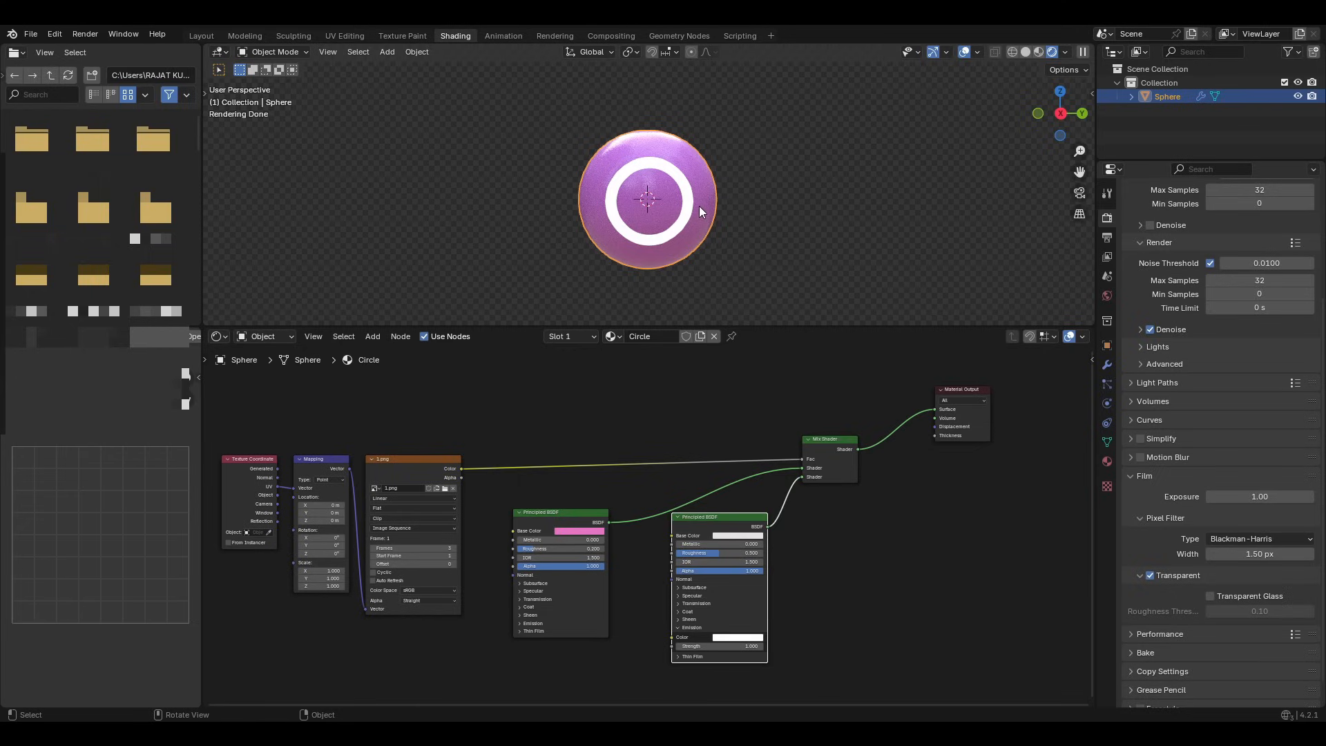
mouse_move(673, 176)
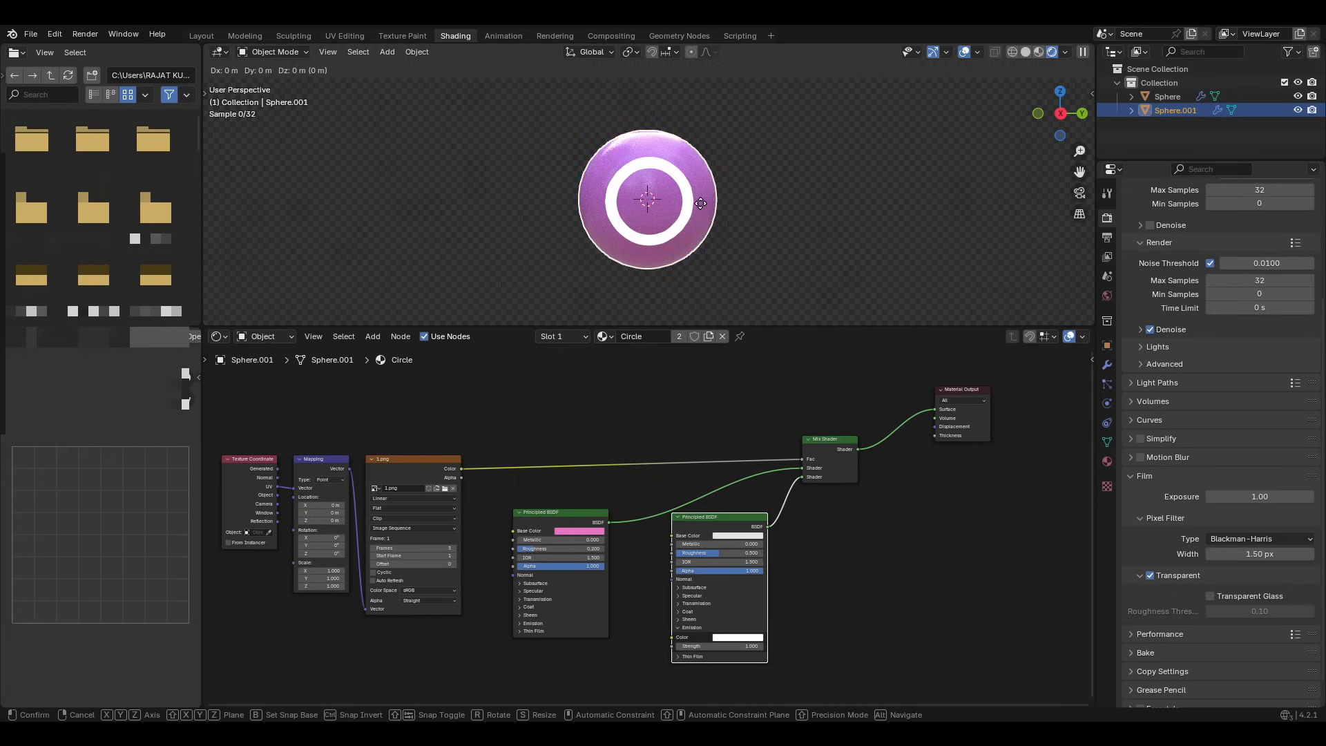
Move the duplicated ringed sphere sideways along X beside the original.
key(x)
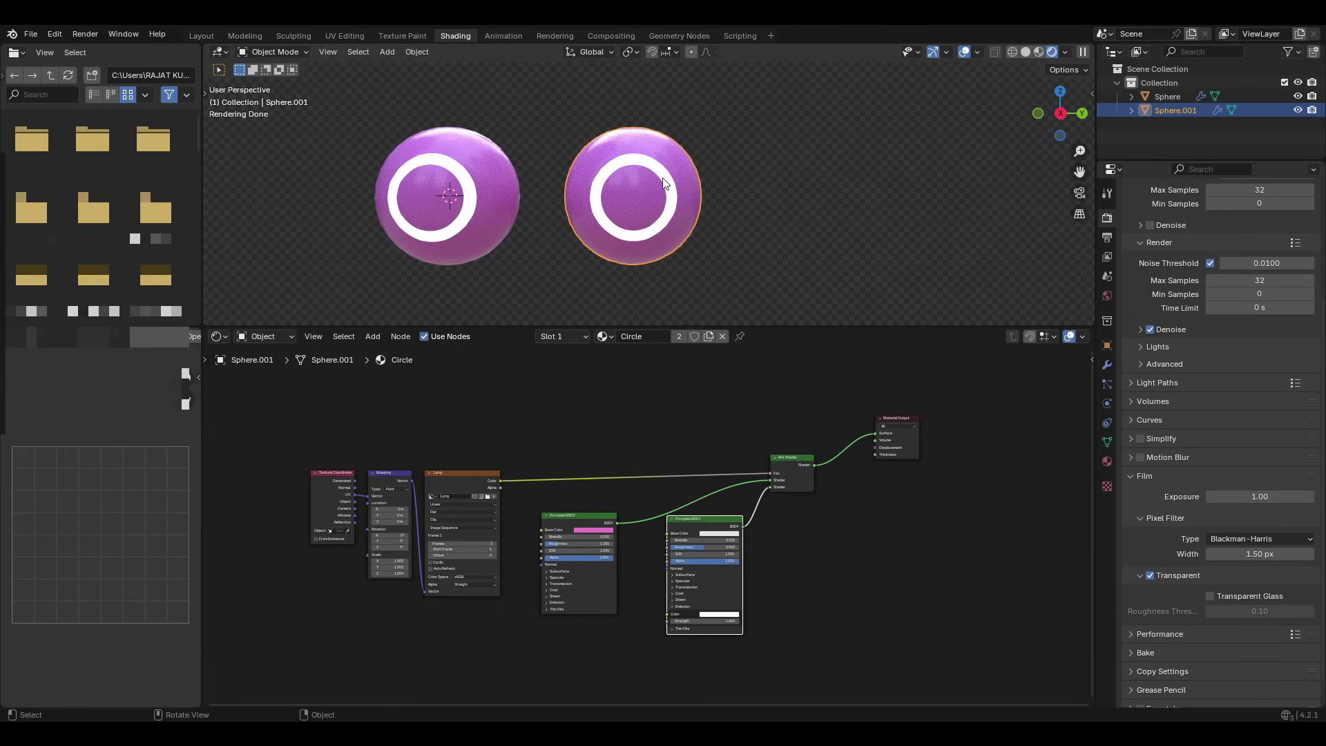
Make the duplicate sphere's material a single-user copy of Circle.
click(697, 336)
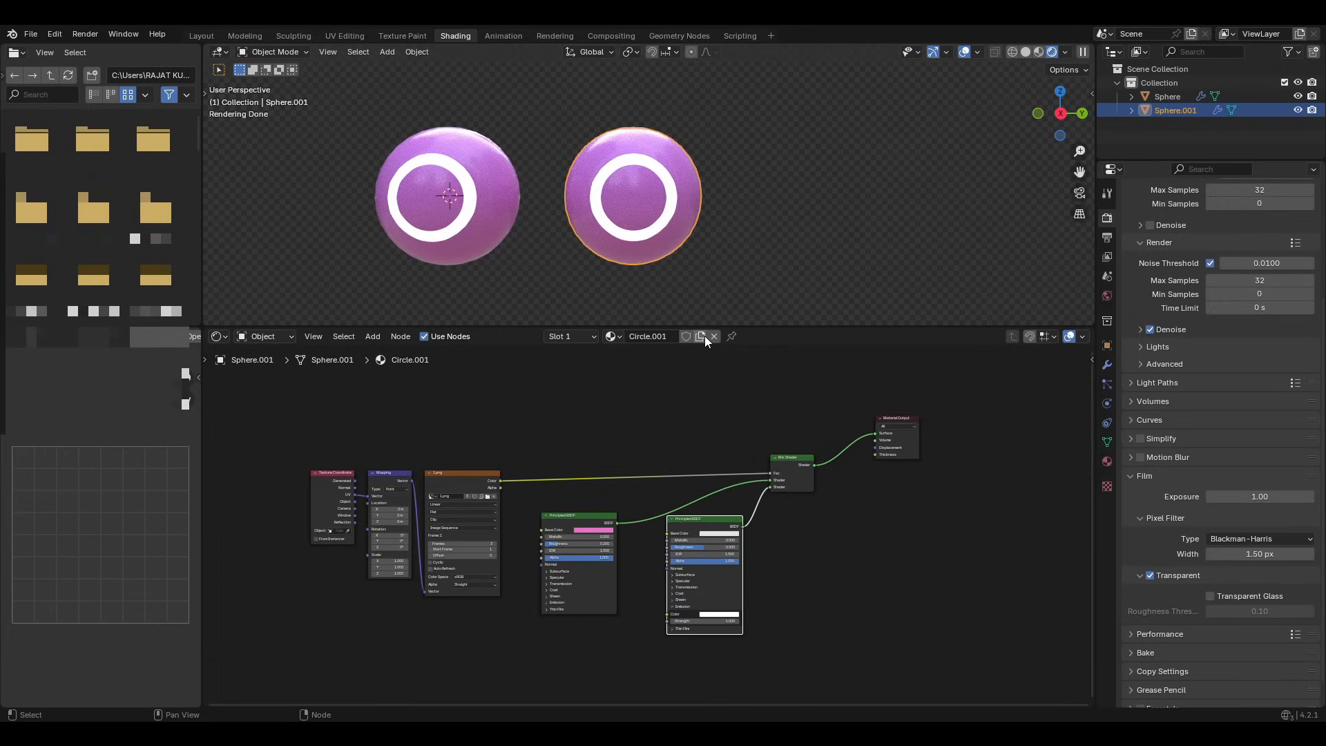
mouse_move(665, 340)
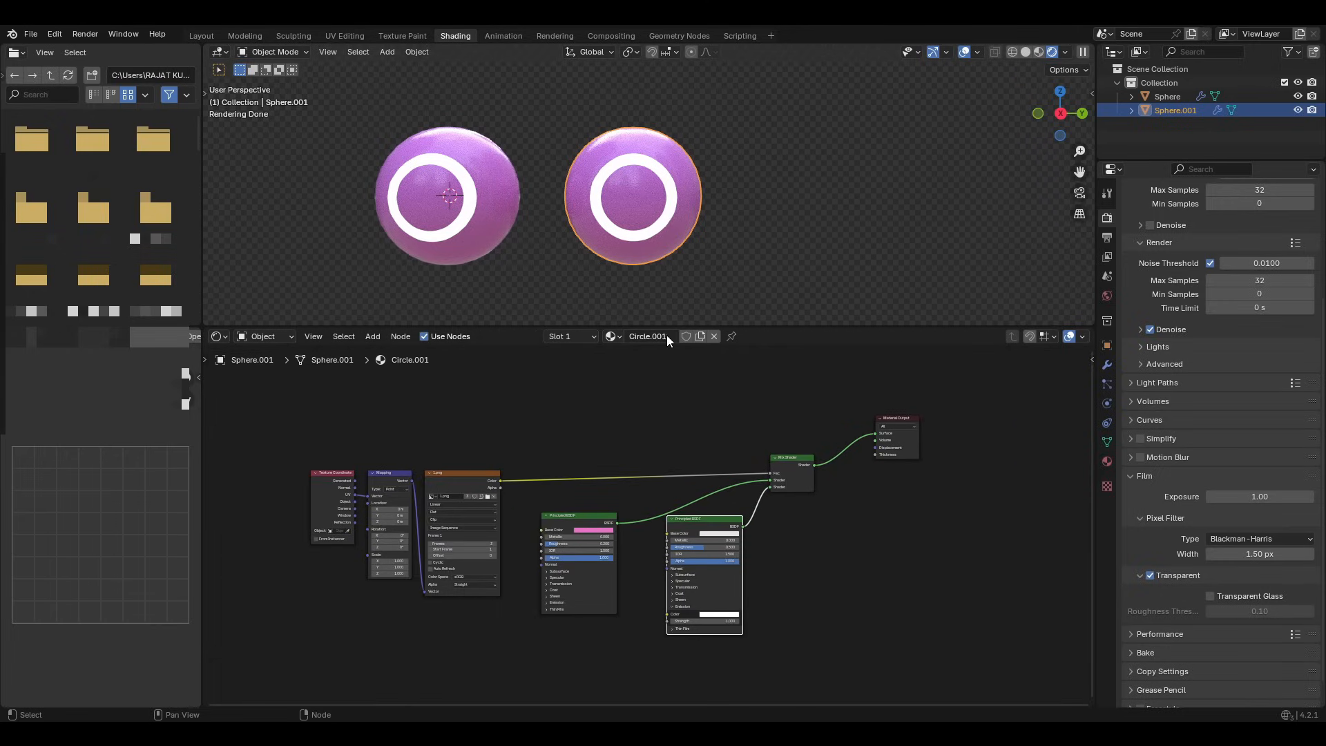
mouse_move(648, 336)
text(Square)
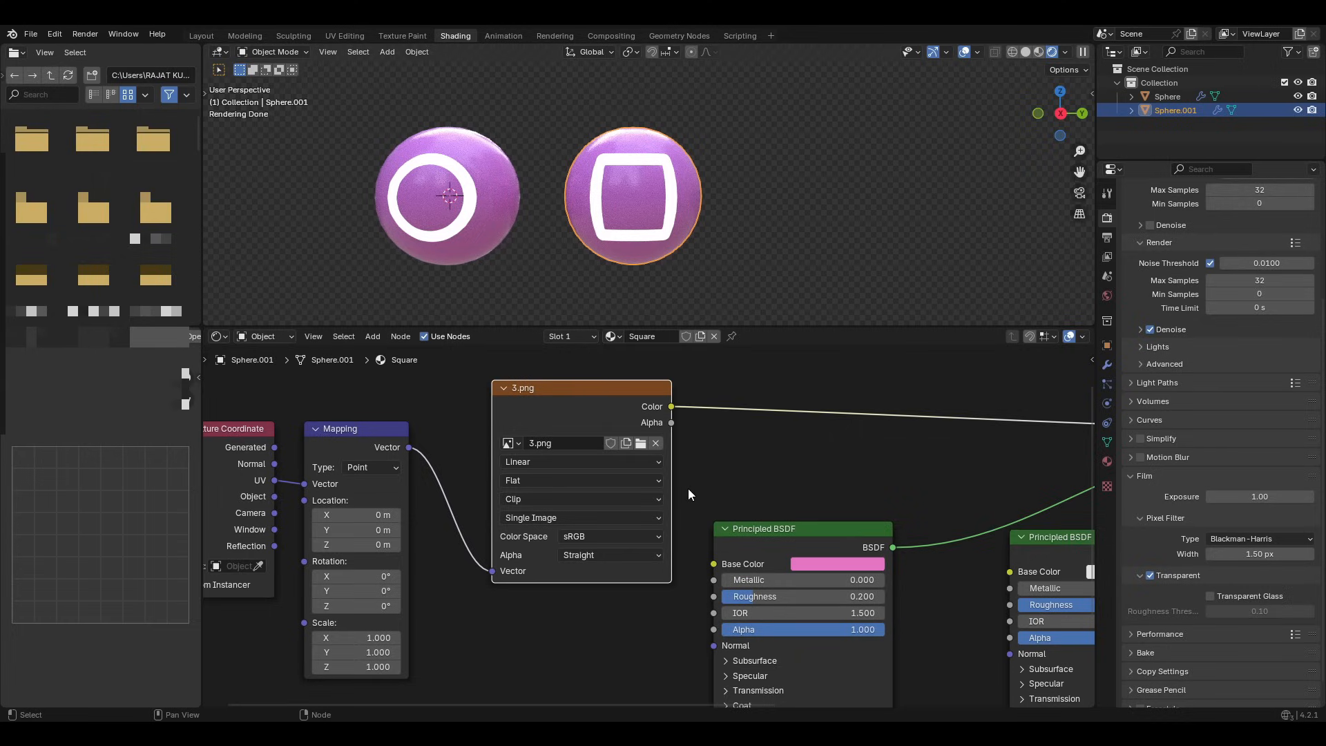
mouse_move(668, 232)
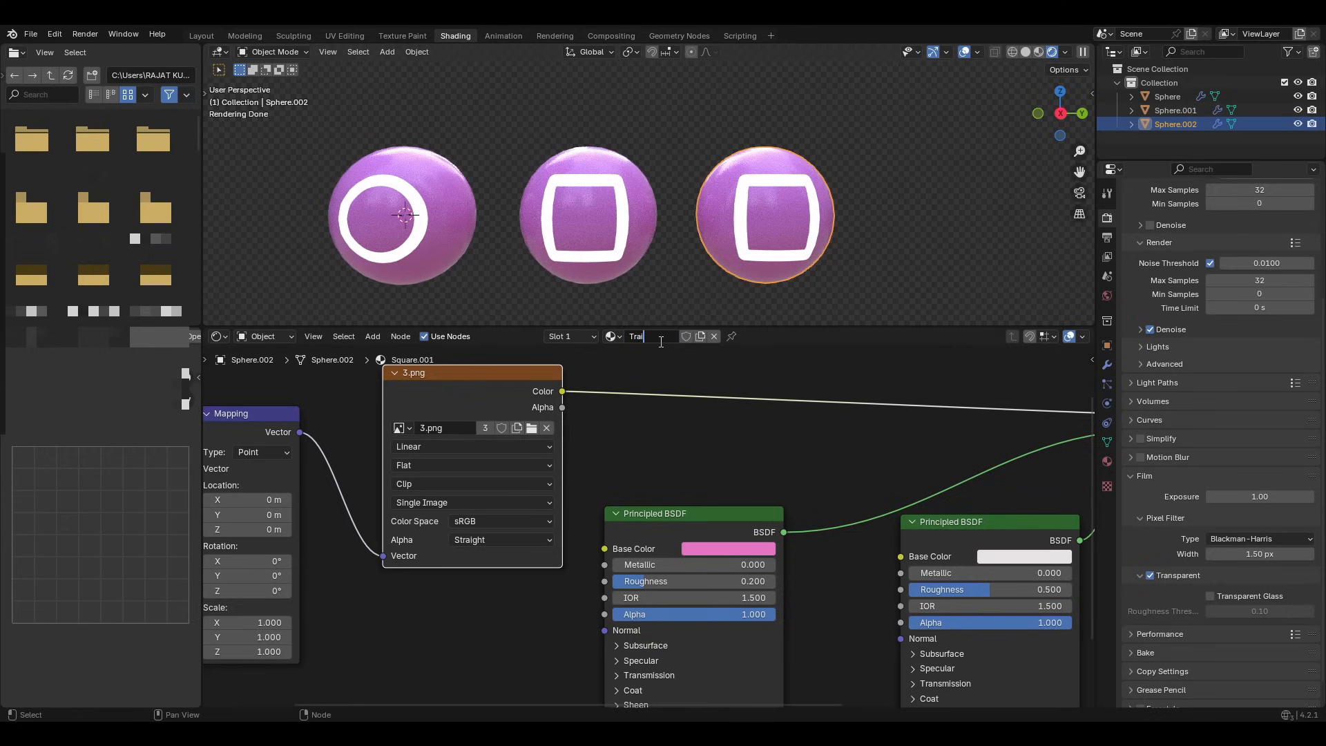
Rename the third sphere's single-user material to Triangle.
text(Triangle)
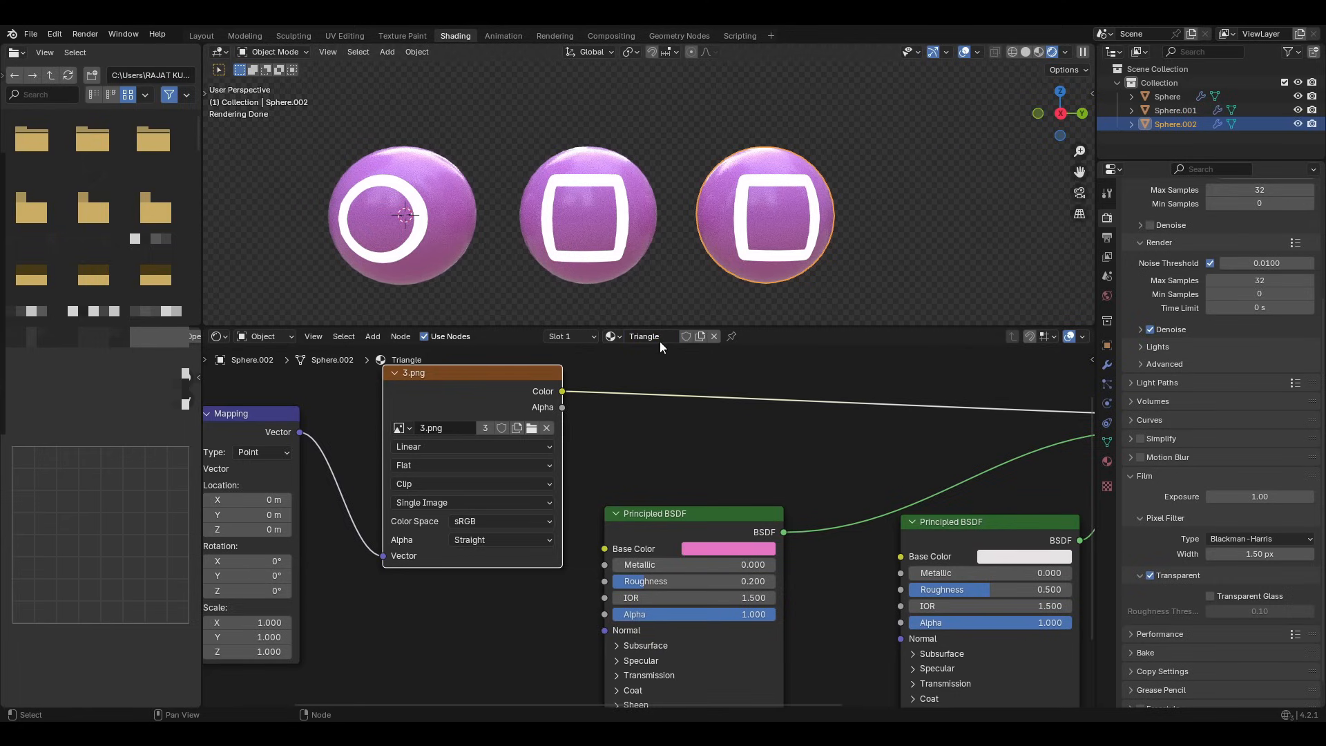
mouse_move(464, 315)
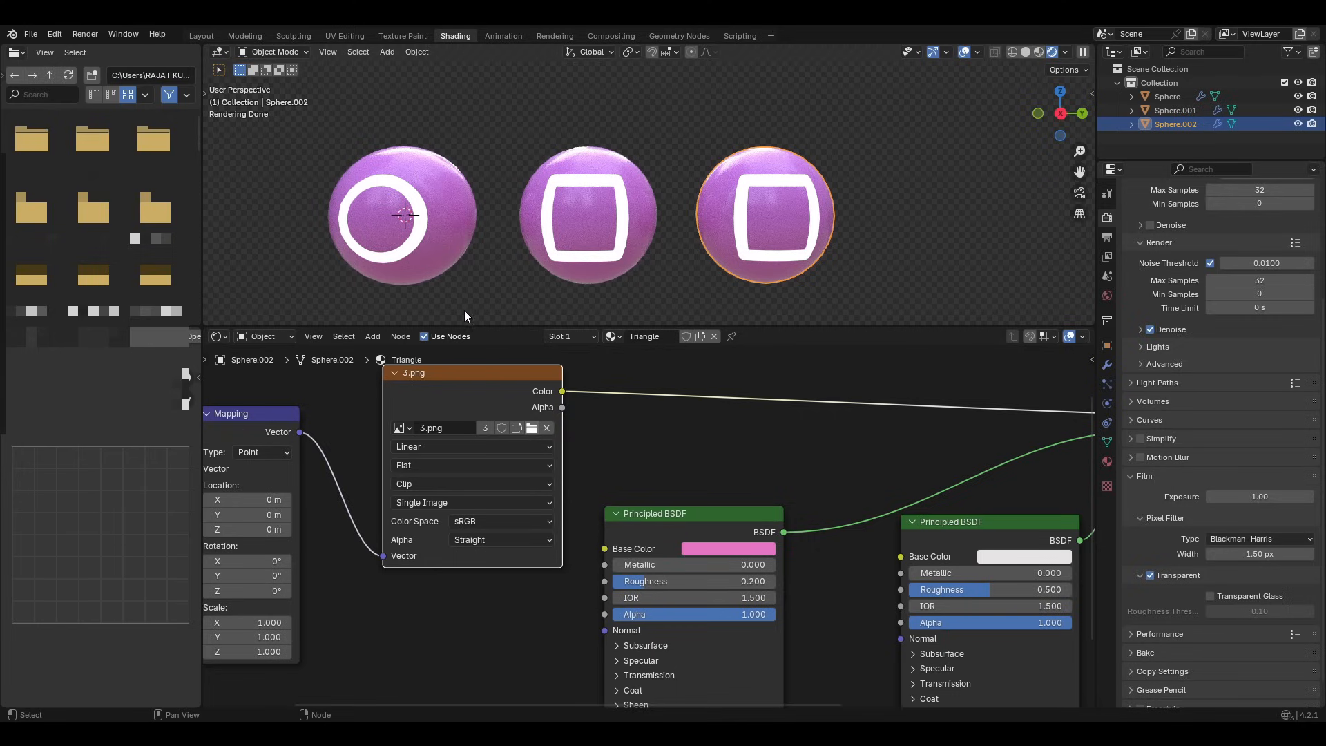